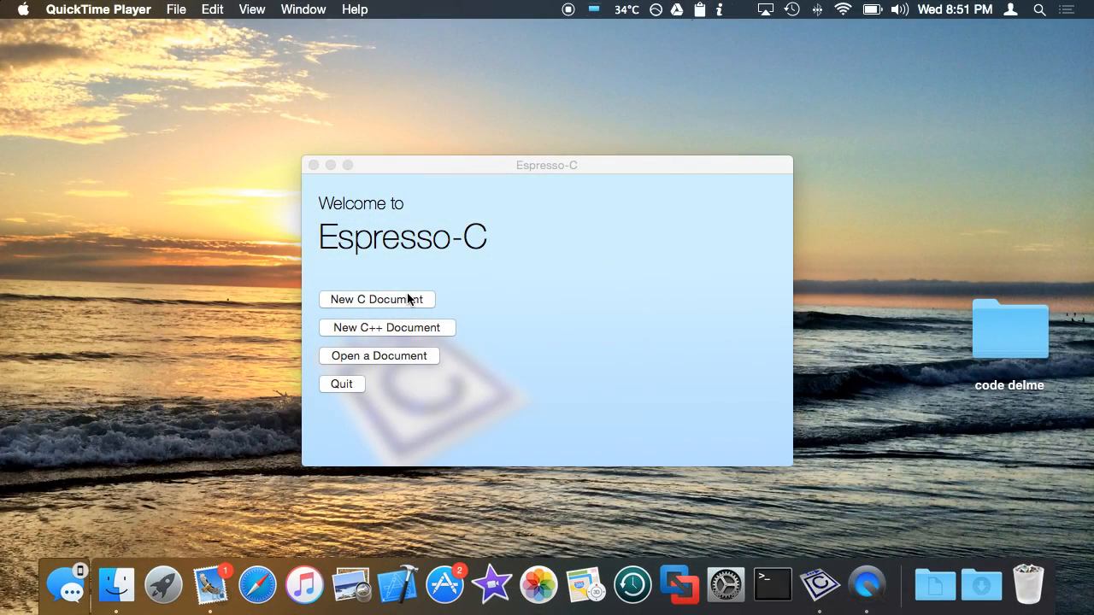
# Step: Start a new C++ document from the Espresso-C welcome window
pyautogui.click(537, 284)
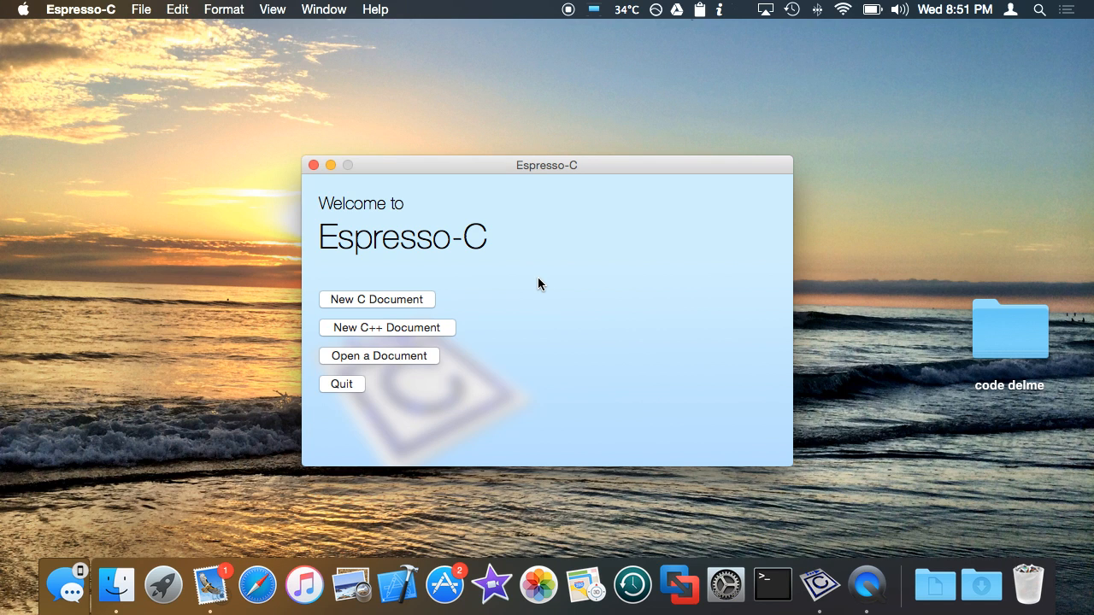
pyautogui.moveTo(404, 328)
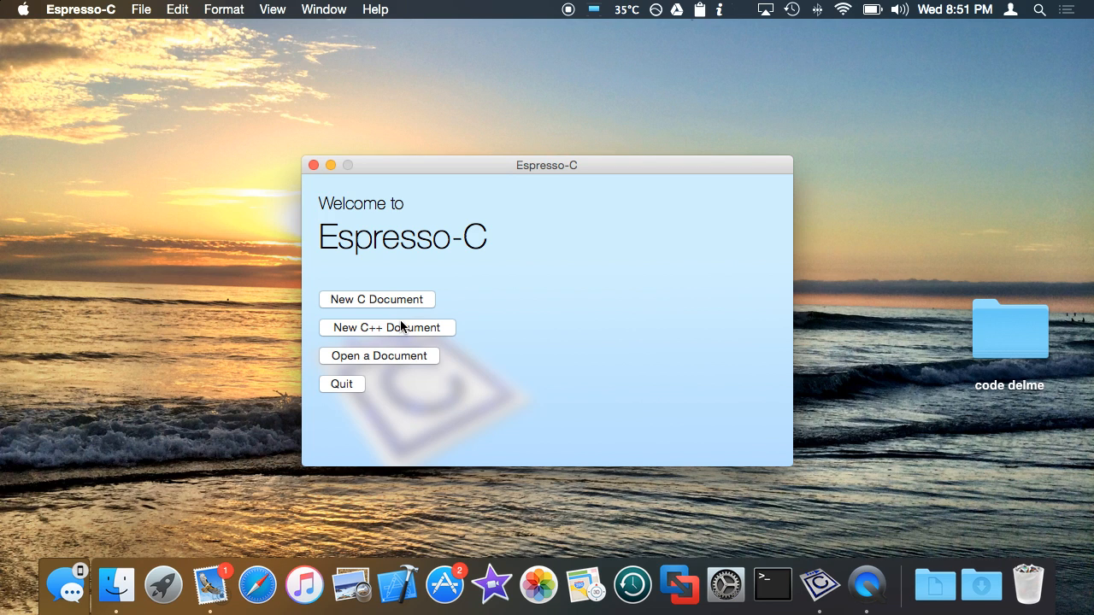
pyautogui.moveTo(407, 335)
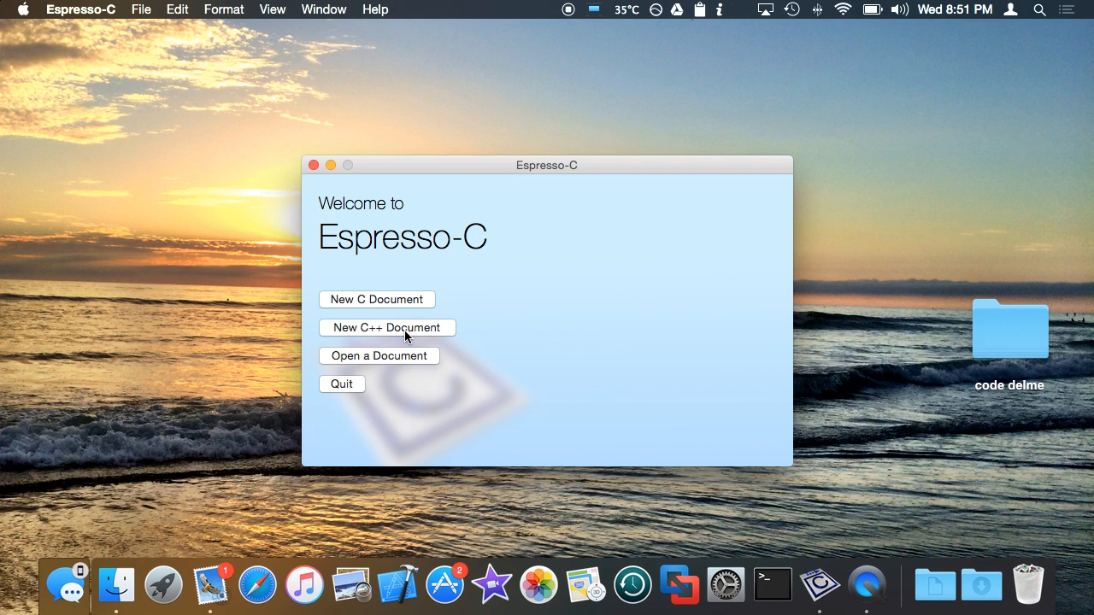
pyautogui.click(387, 328)
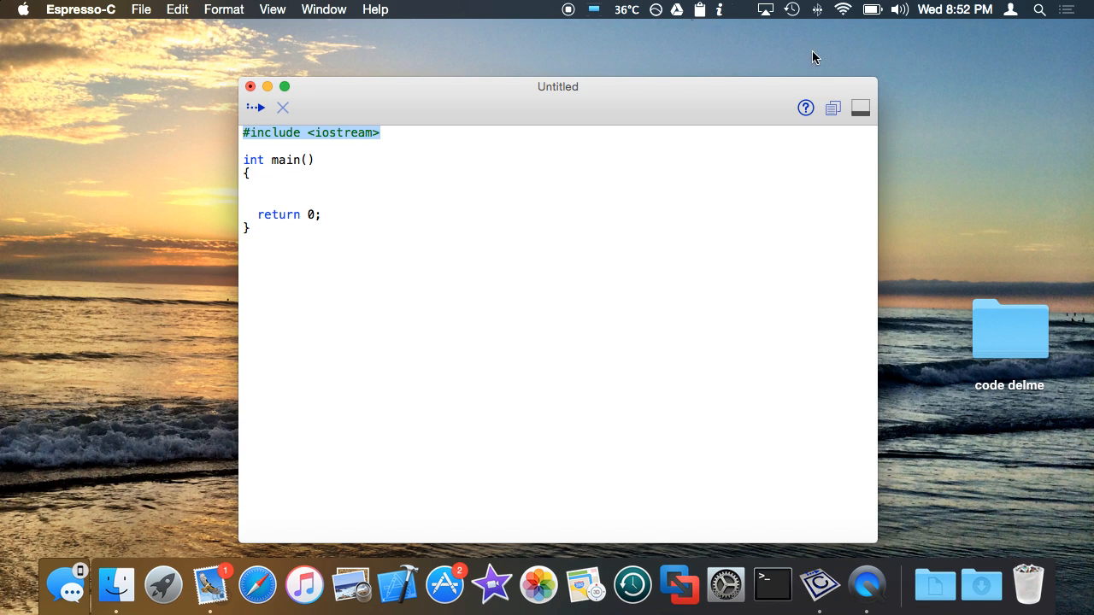
pyautogui.moveTo(773, 94)
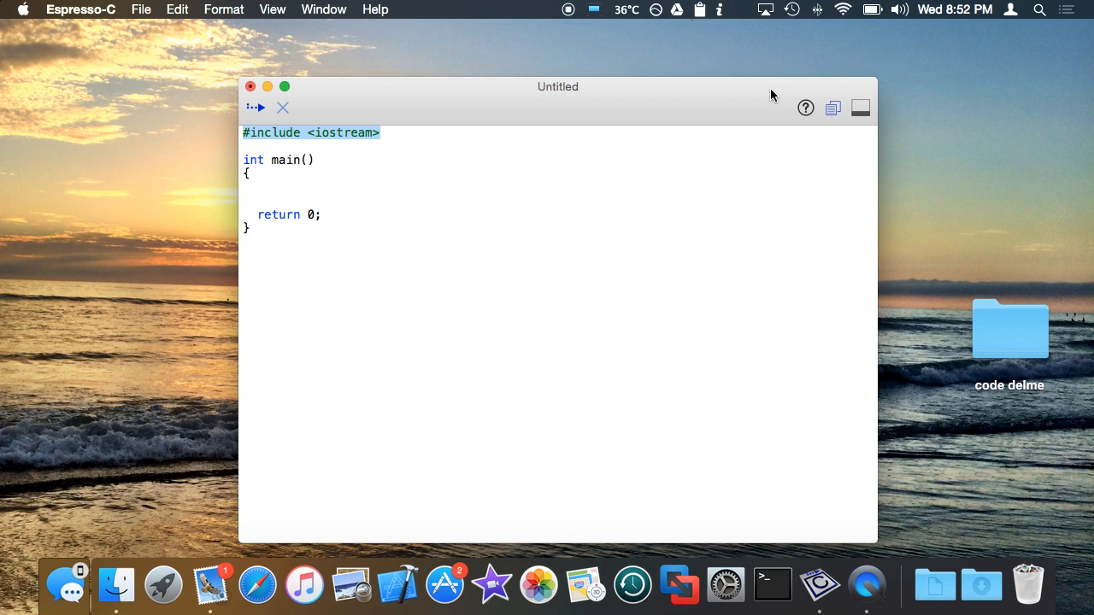
# Step: Include stdio.h and define an empty func(int one, int two, float three)
pyautogui.write('stdio')
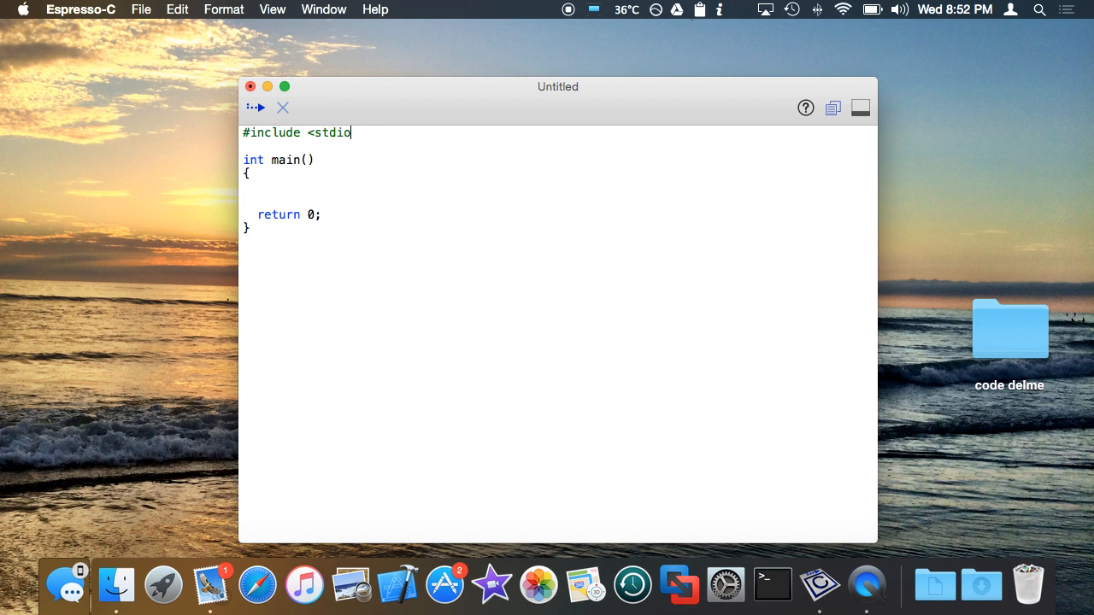
pyautogui.write('.h>')
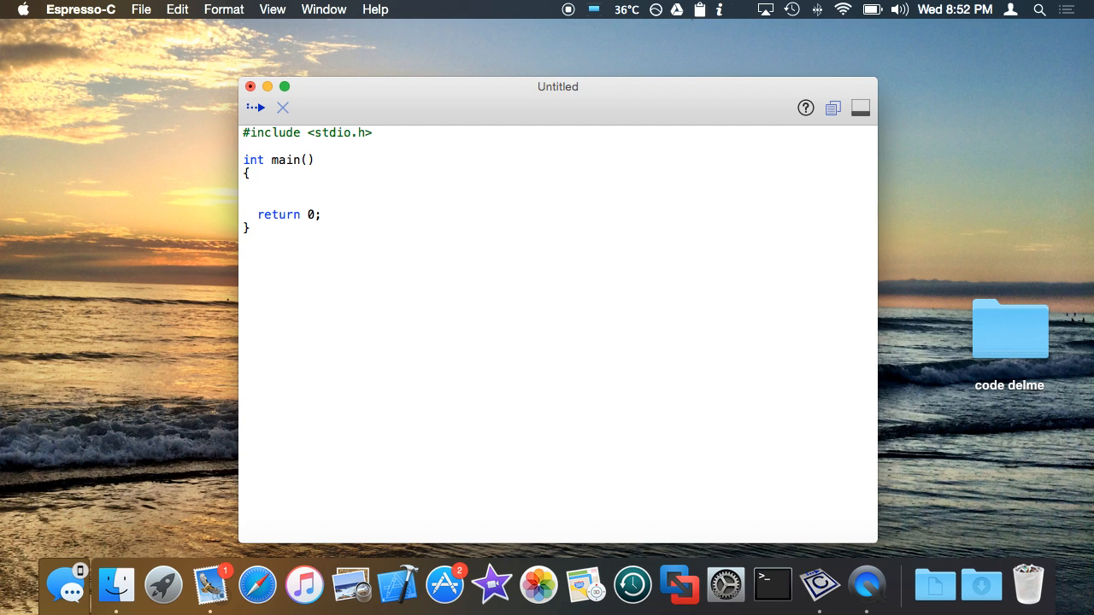
pyautogui.write('void func(i')
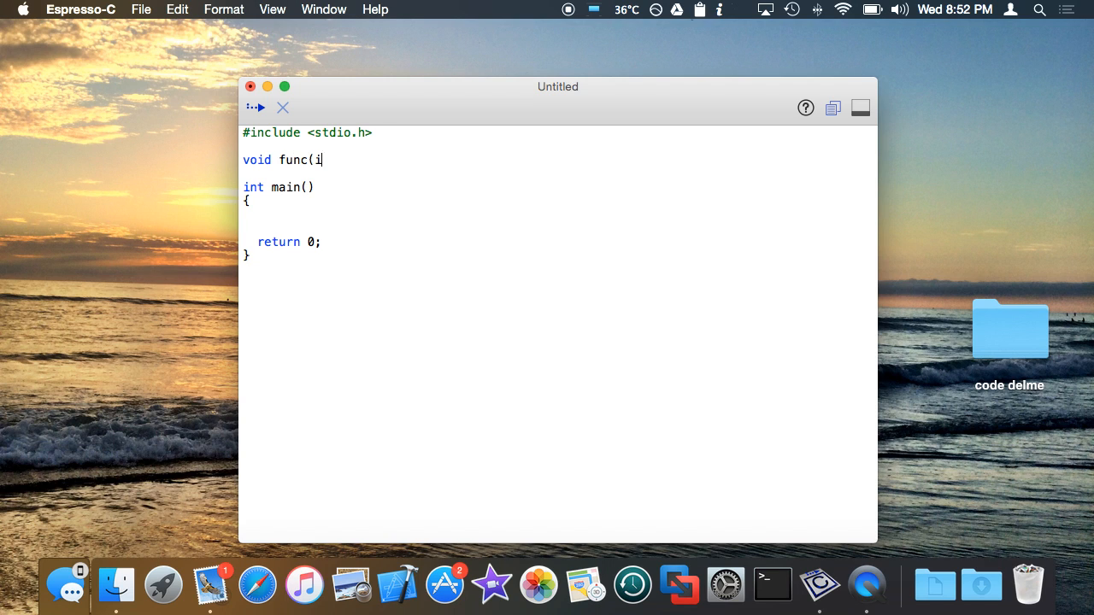
pyautogui.write('nt one,')
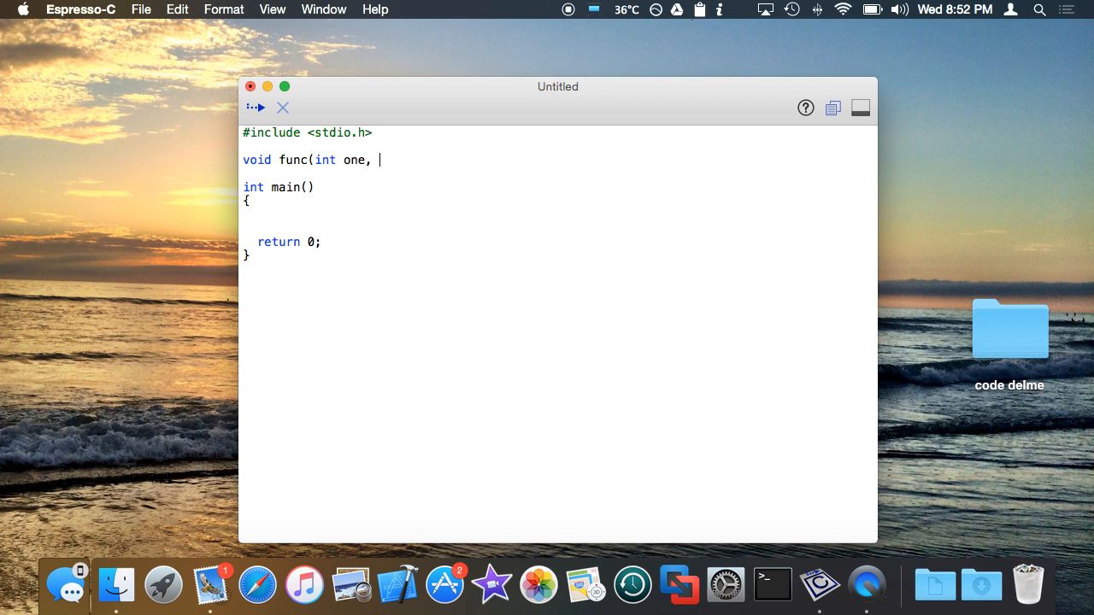
pyautogui.write('int two, float three)')
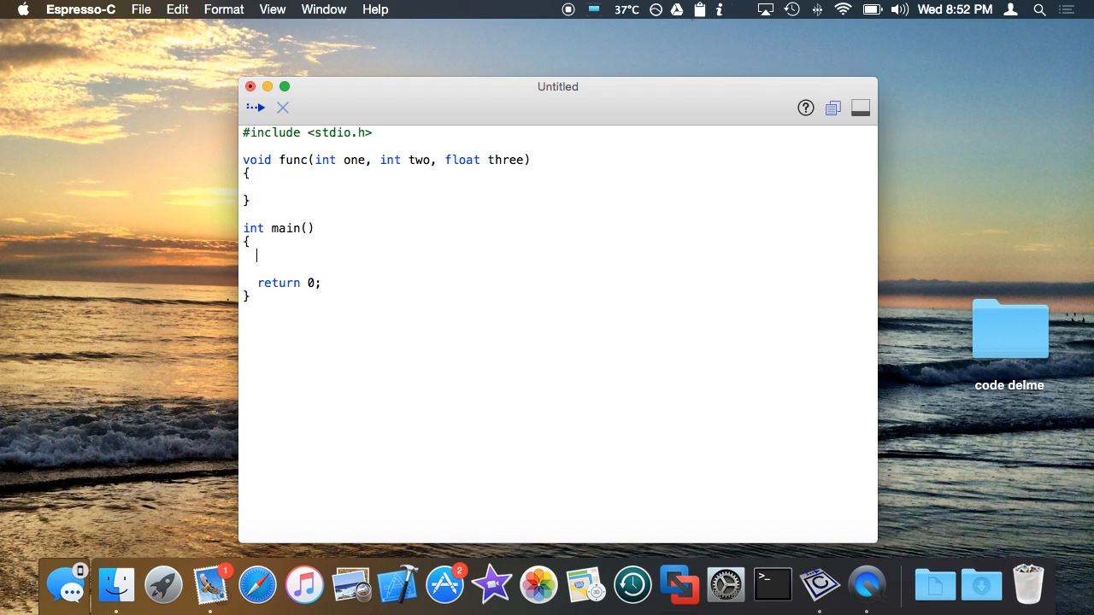
# Step: Begin a func( call inside main
pyautogui.write('func(')
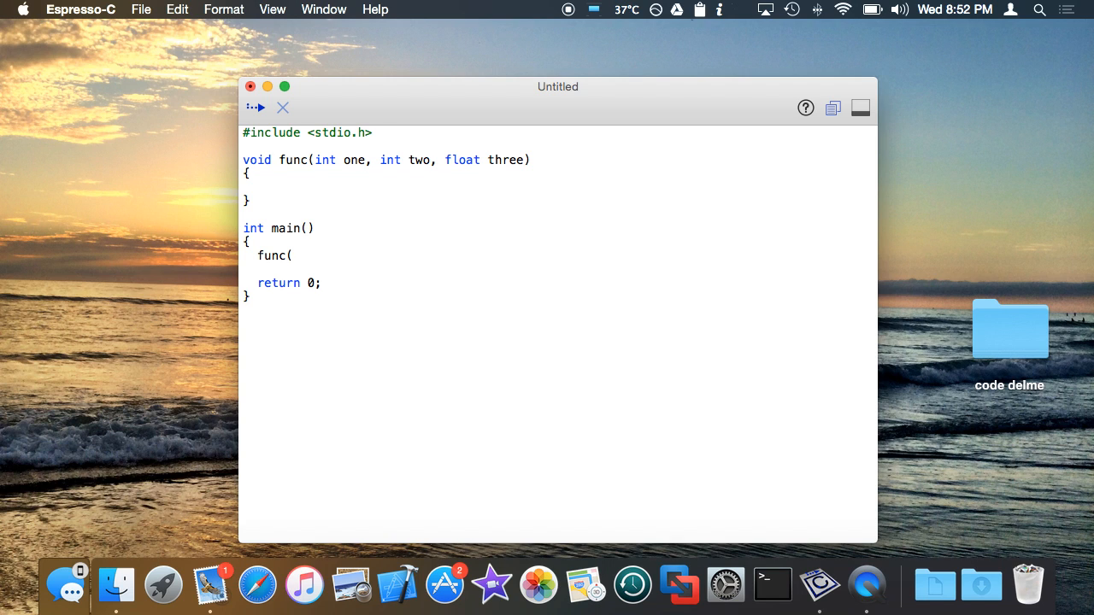
pyautogui.click(294, 257)
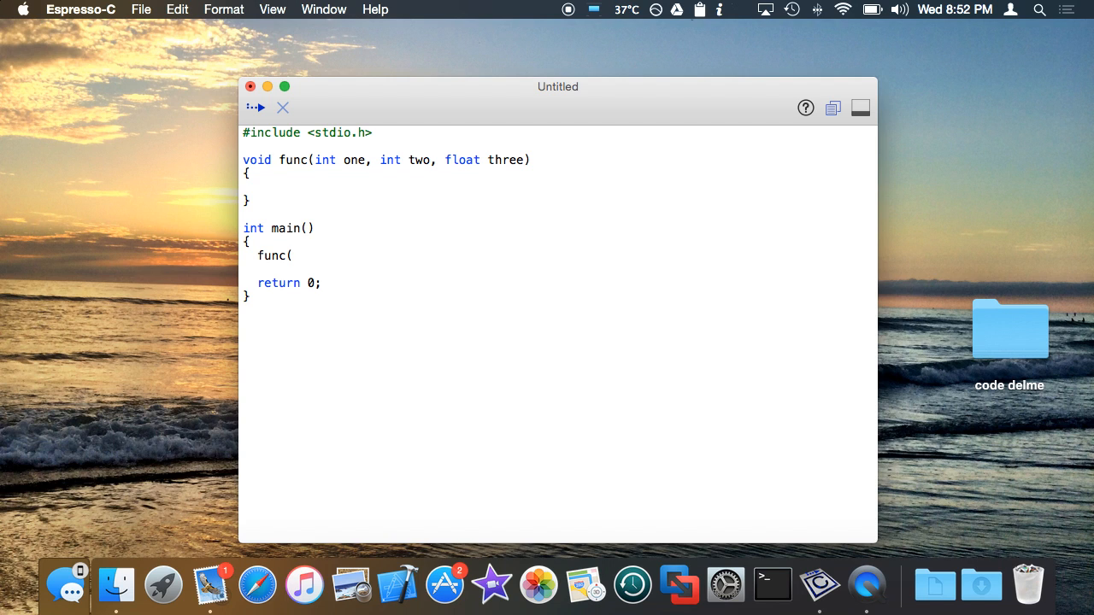
pyautogui.click(294, 256)
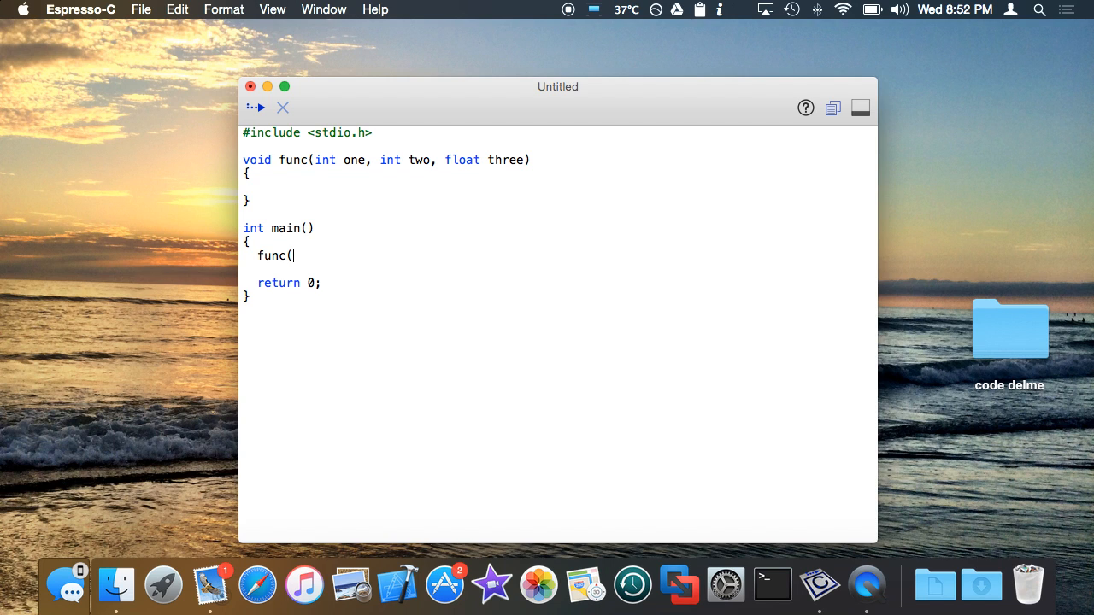
# Step: Declare int i = 1, i2 = 3 and float f = 2 in main
pyautogui.press('Return')
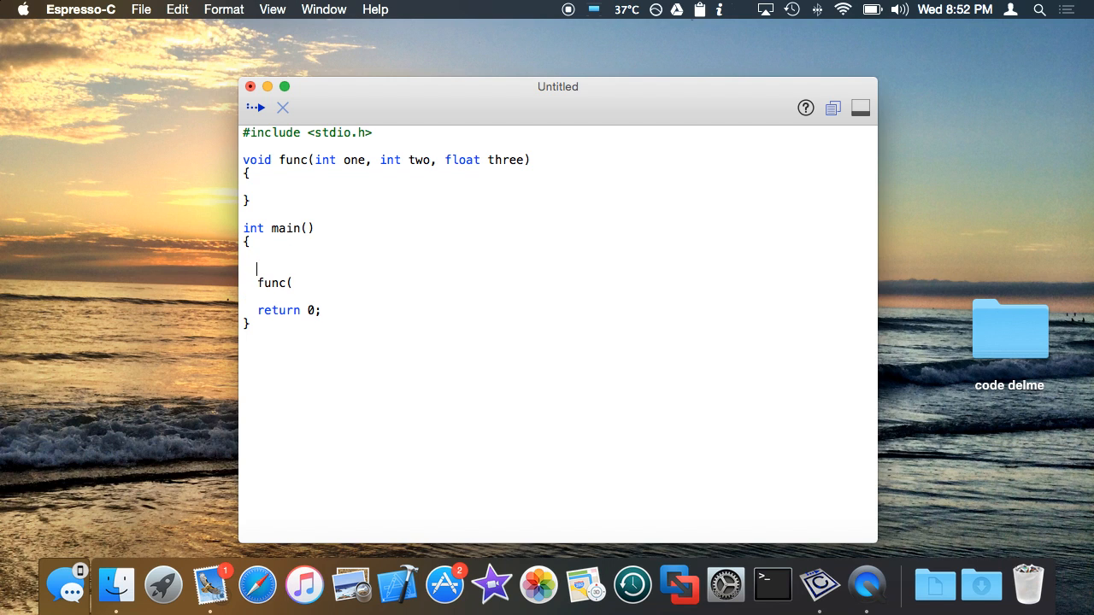
pyautogui.write('int i,')
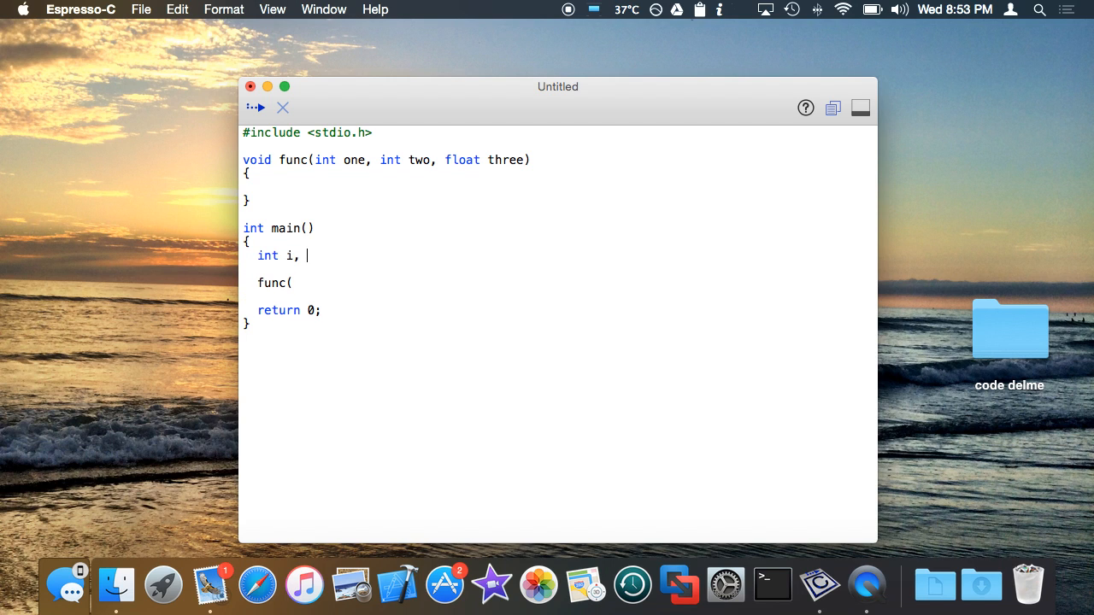
pyautogui.write('i2;')
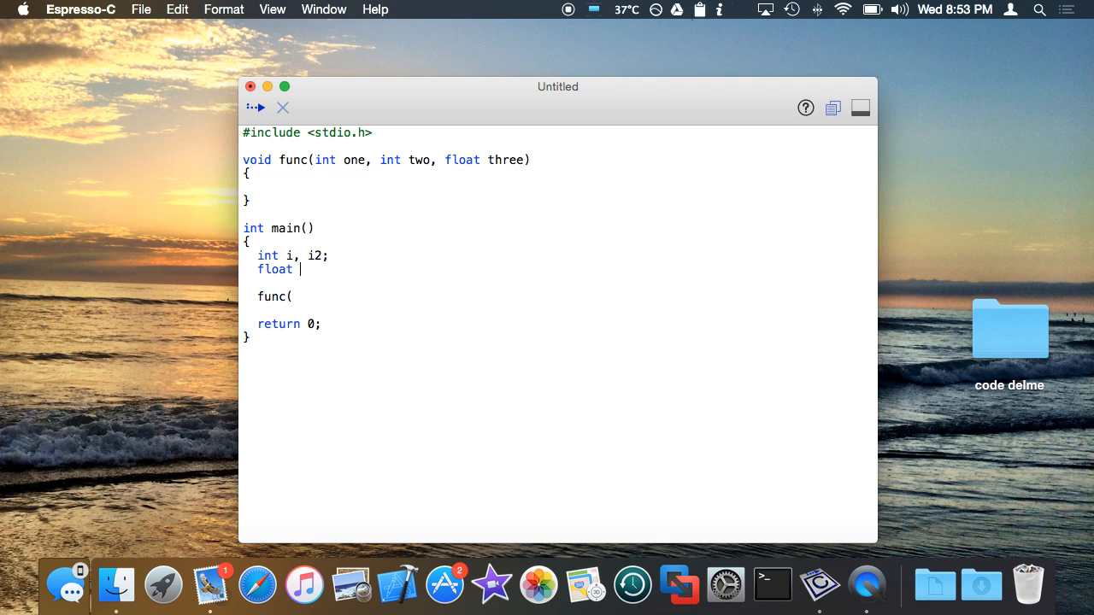
pyautogui.write('thr')
pyautogui.write(' f = 2;')
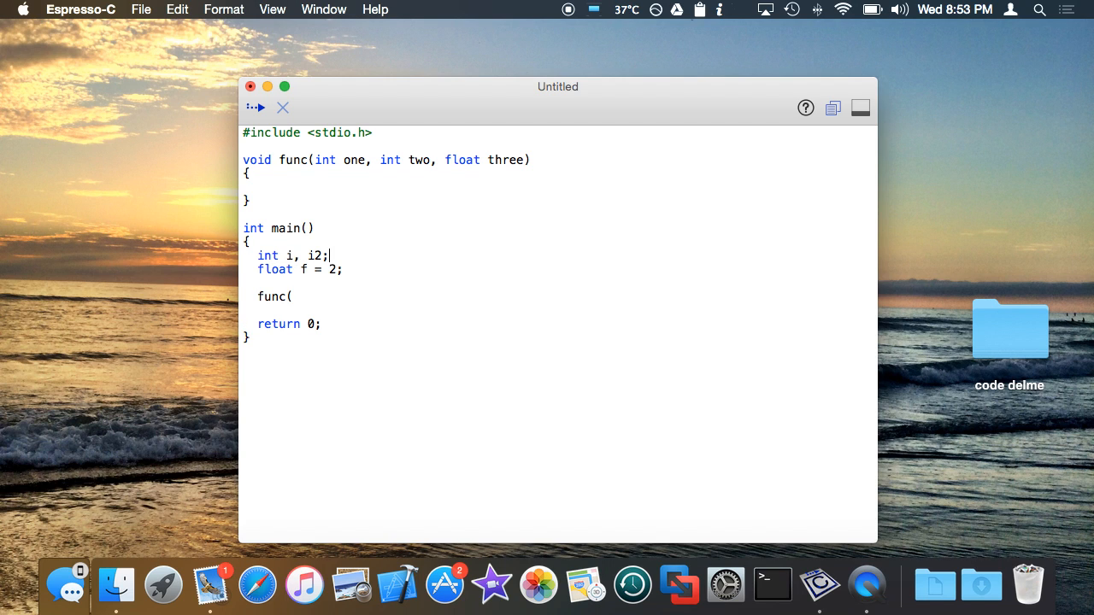
pyautogui.write('= 3')
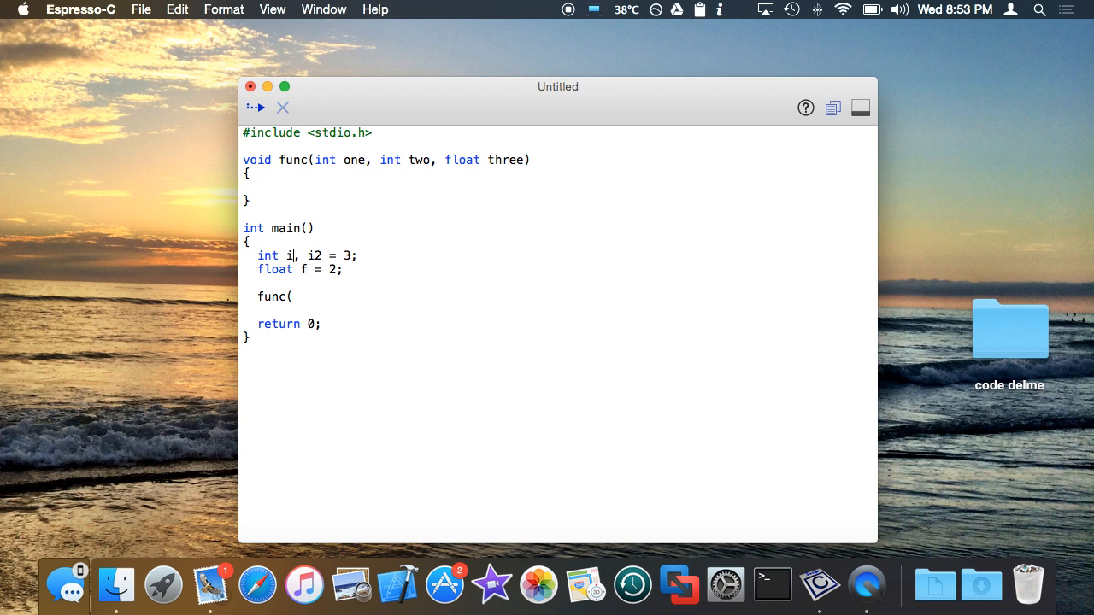
pyautogui.write('= 1')
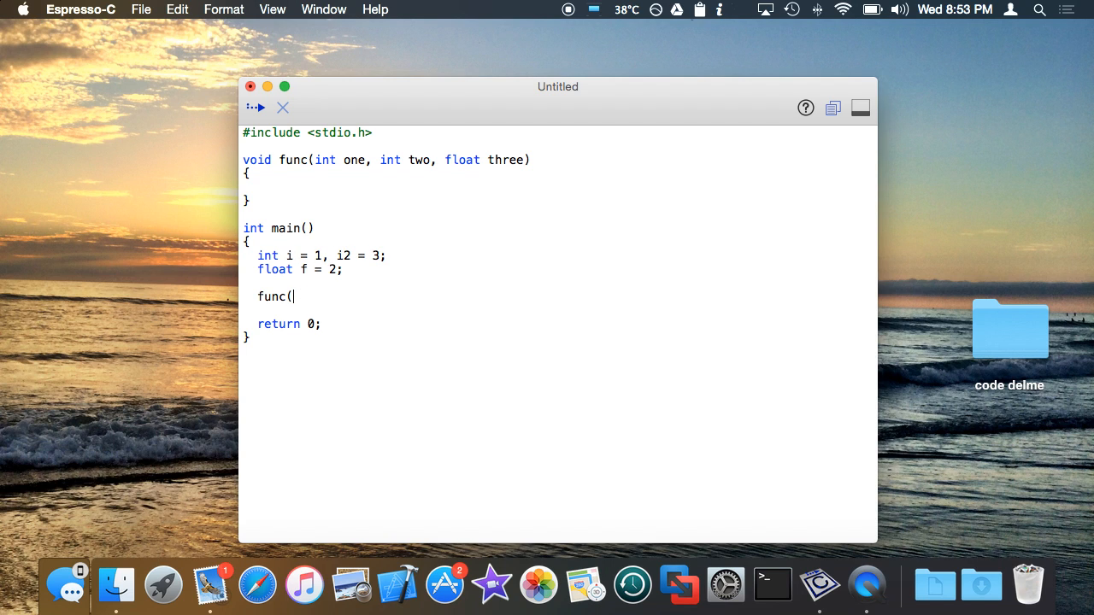
# Step: Complete the call as func(i, i2, f);
pyautogui.write('i, i2, f')
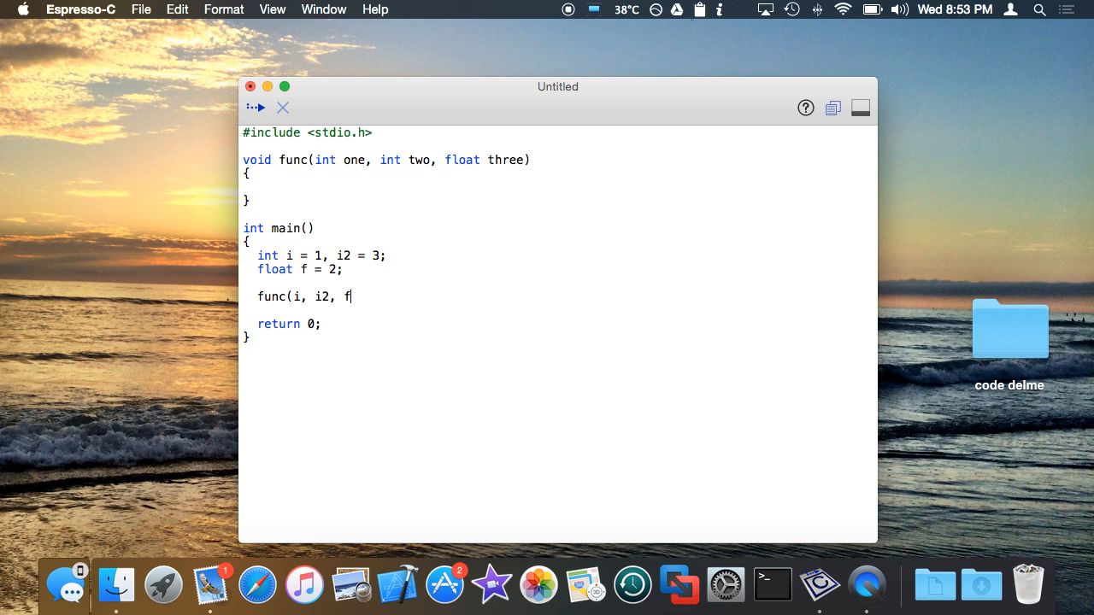
pyautogui.write(');')
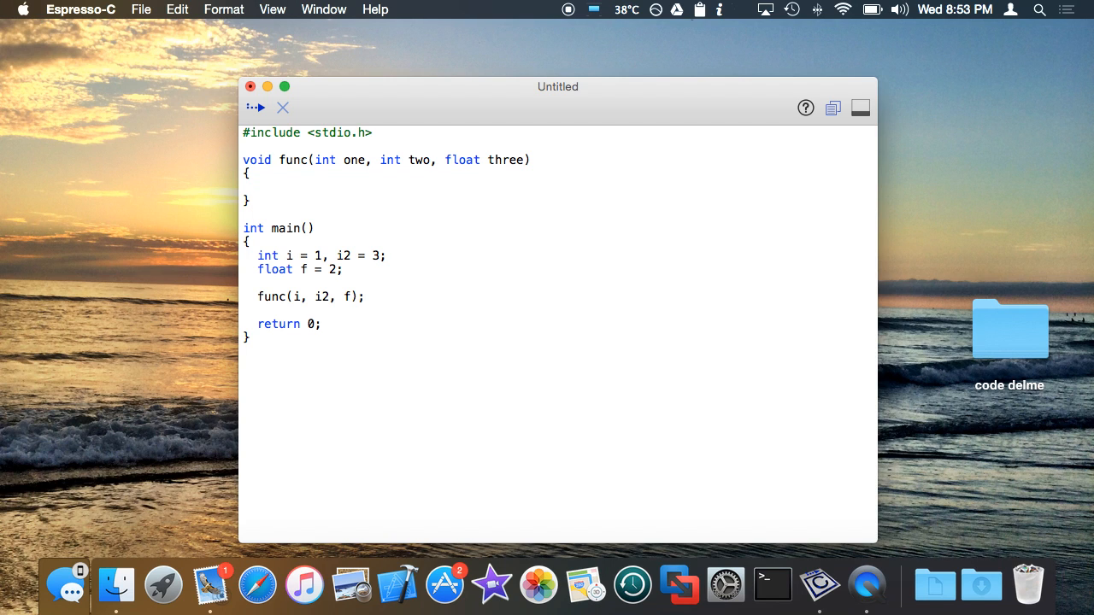
pyautogui.write('on')
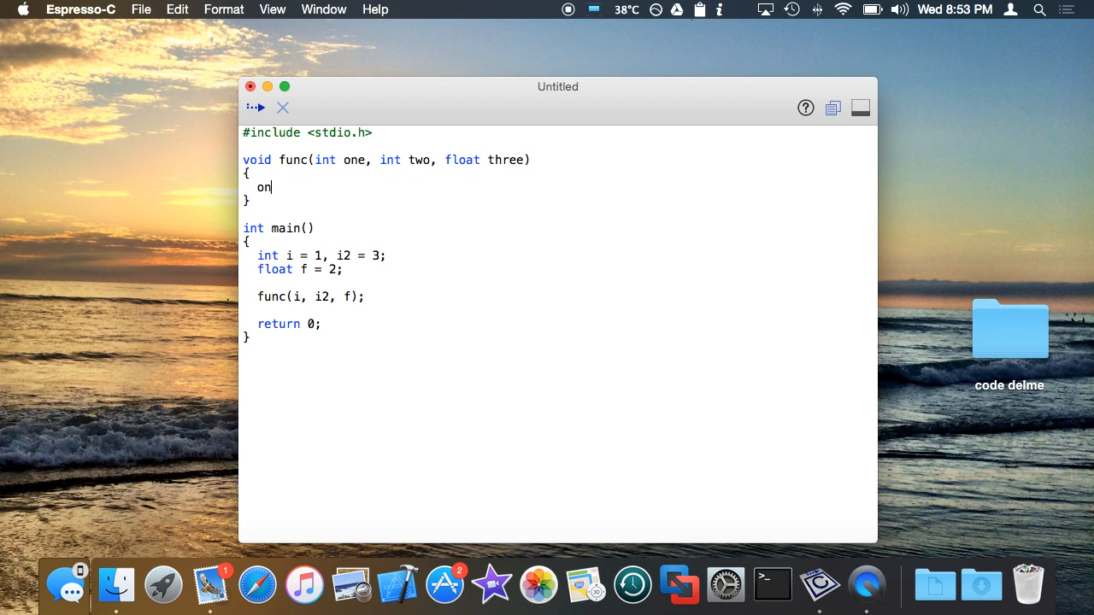
pyautogui.write('e =')
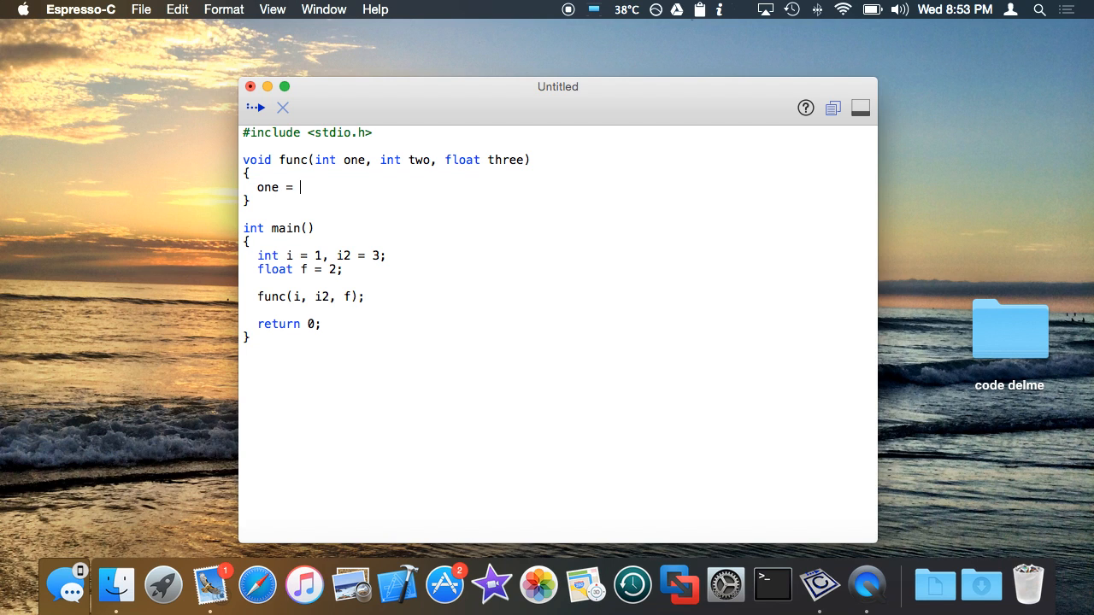
pyautogui.write('50;')
pyautogui.write('prit')
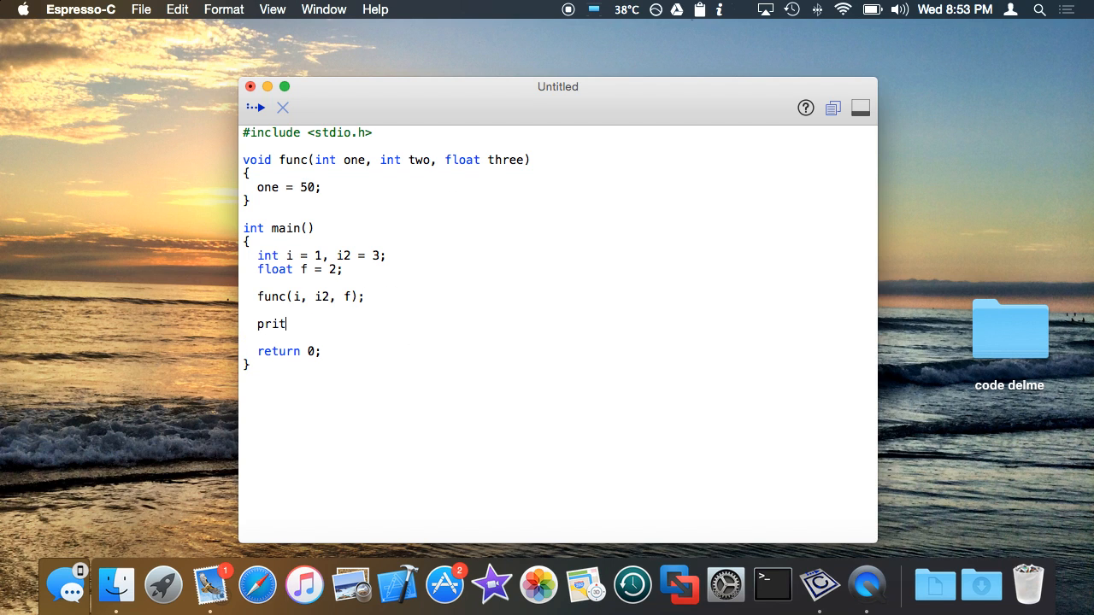
pyautogui.write('ntf("%d\\n"')
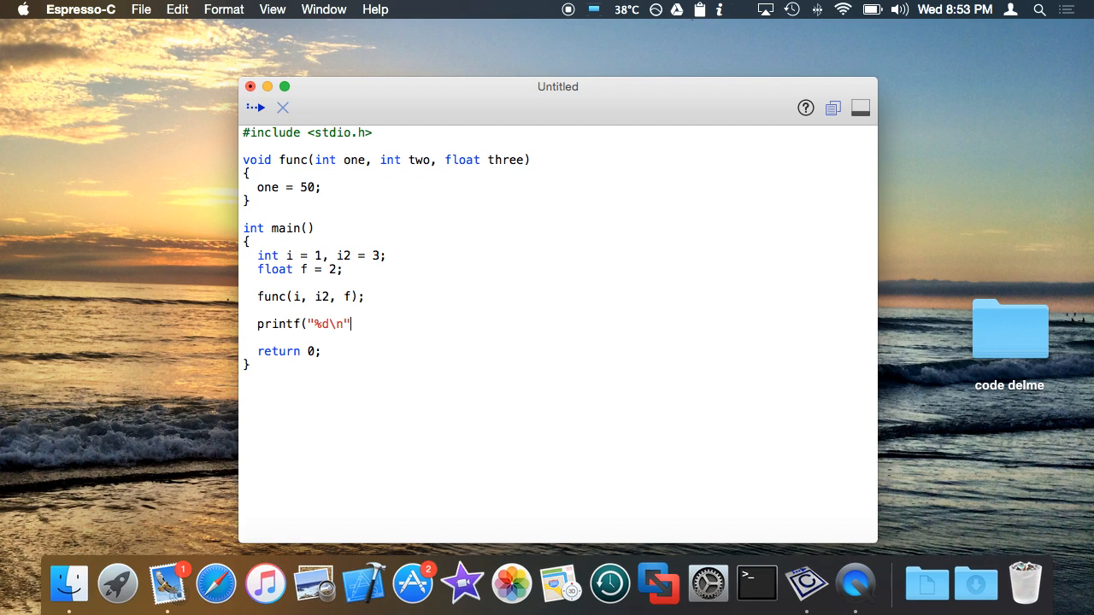
pyautogui.write(', i')
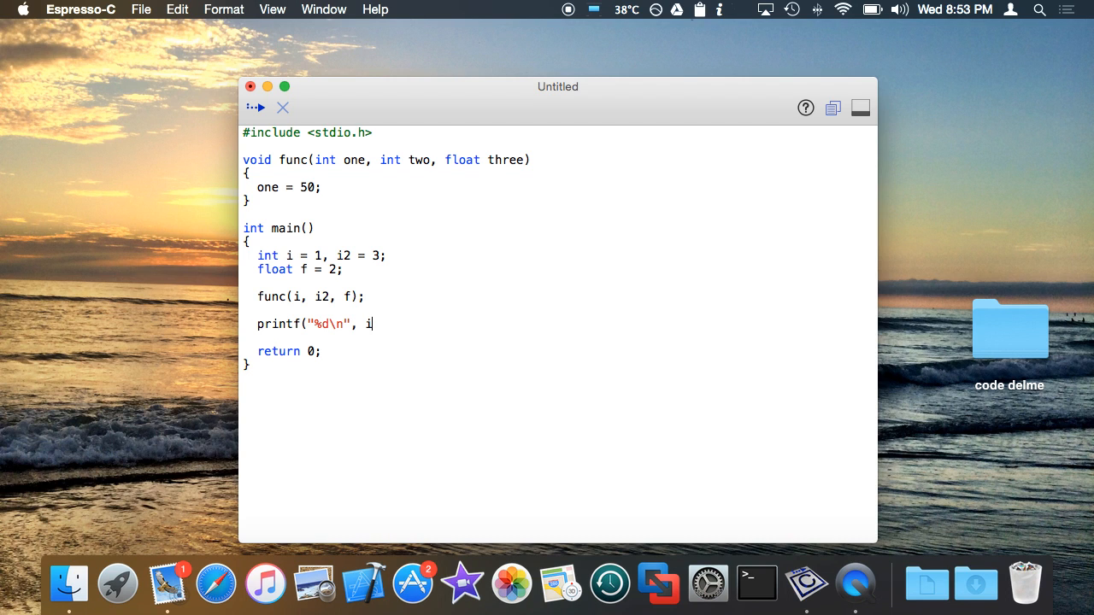
pyautogui.write(');')
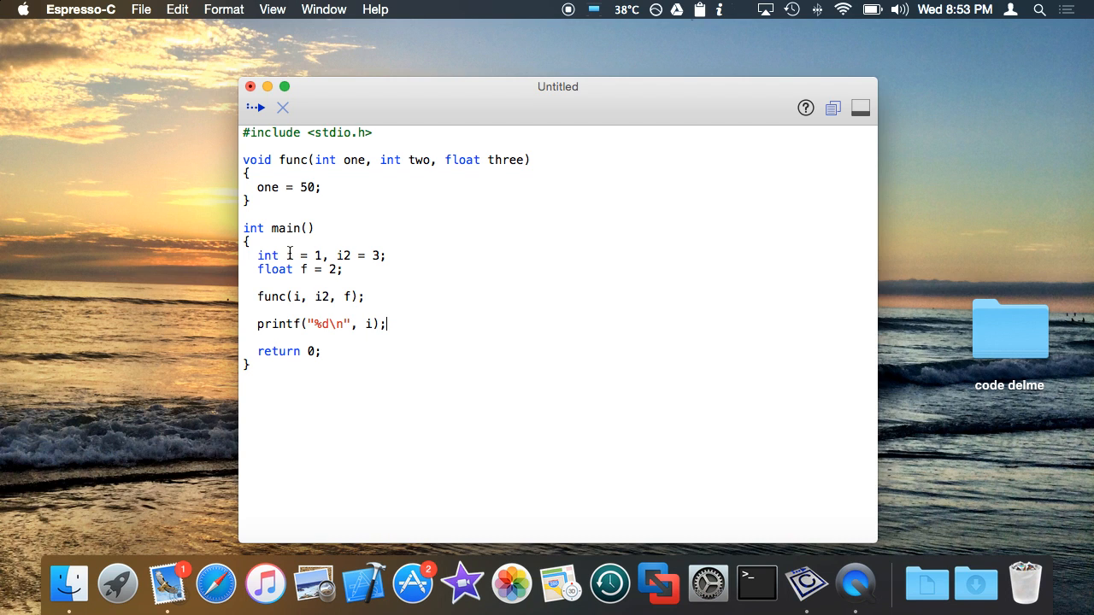
pyautogui.moveTo(298, 313)
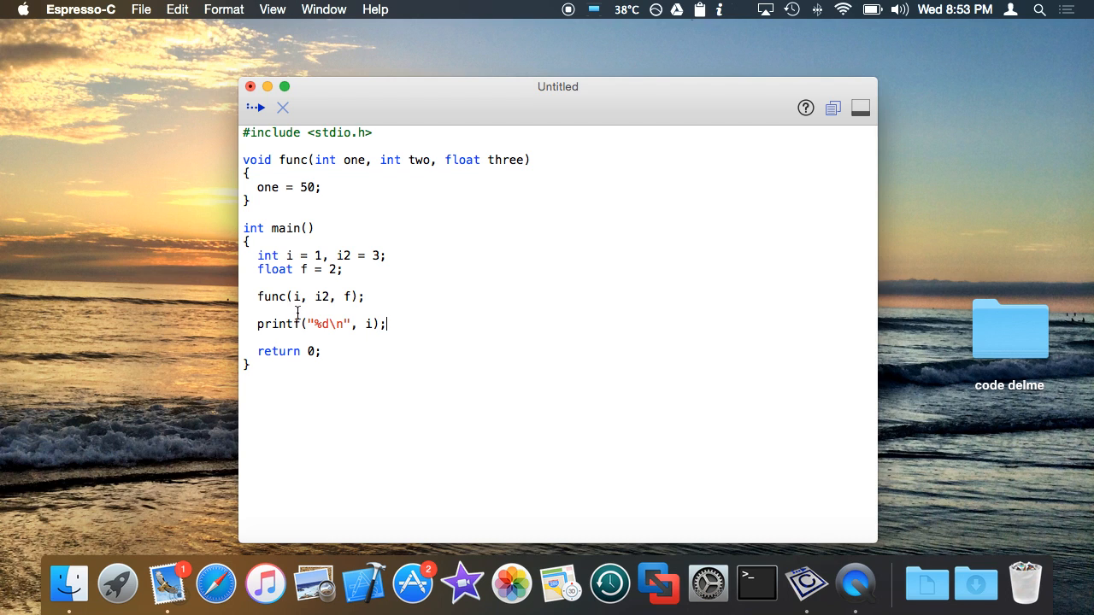
pyautogui.doubleClick(352, 161)
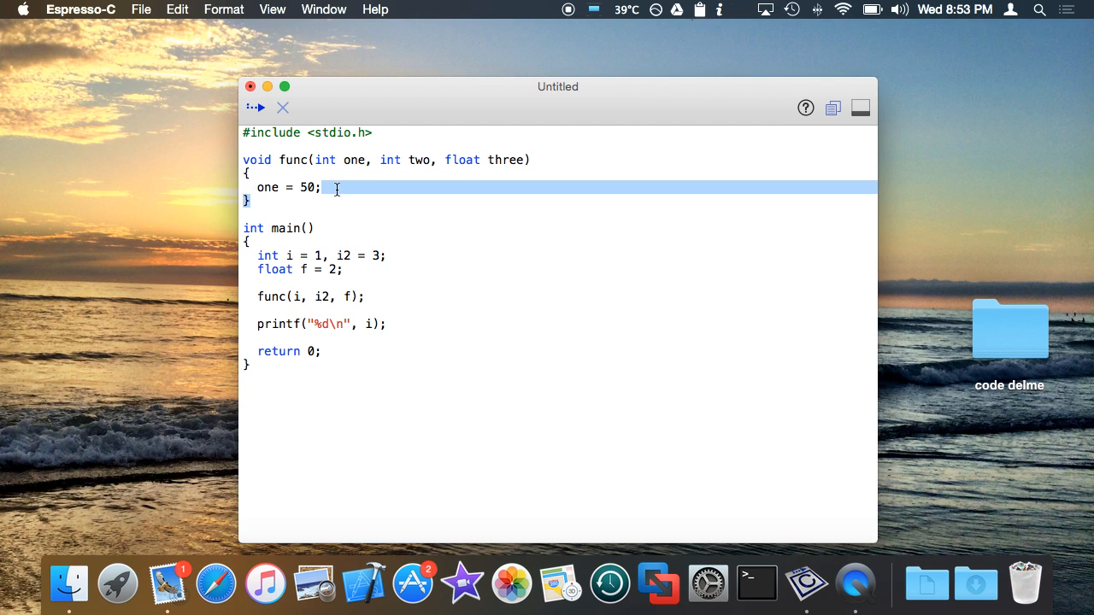
pyautogui.doubleClick(291, 186)
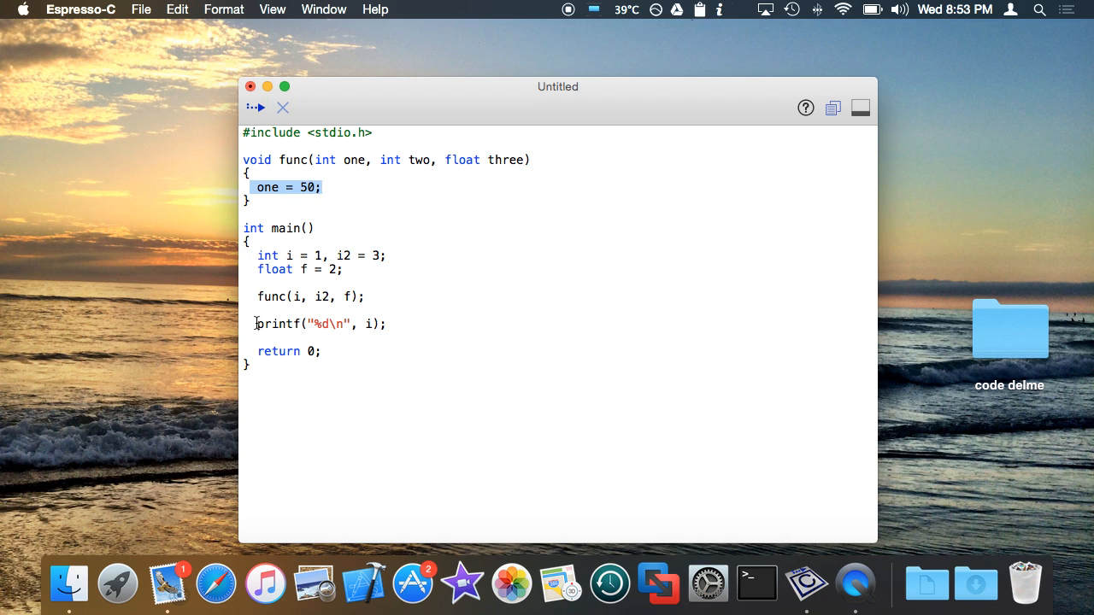
pyautogui.click(452, 203)
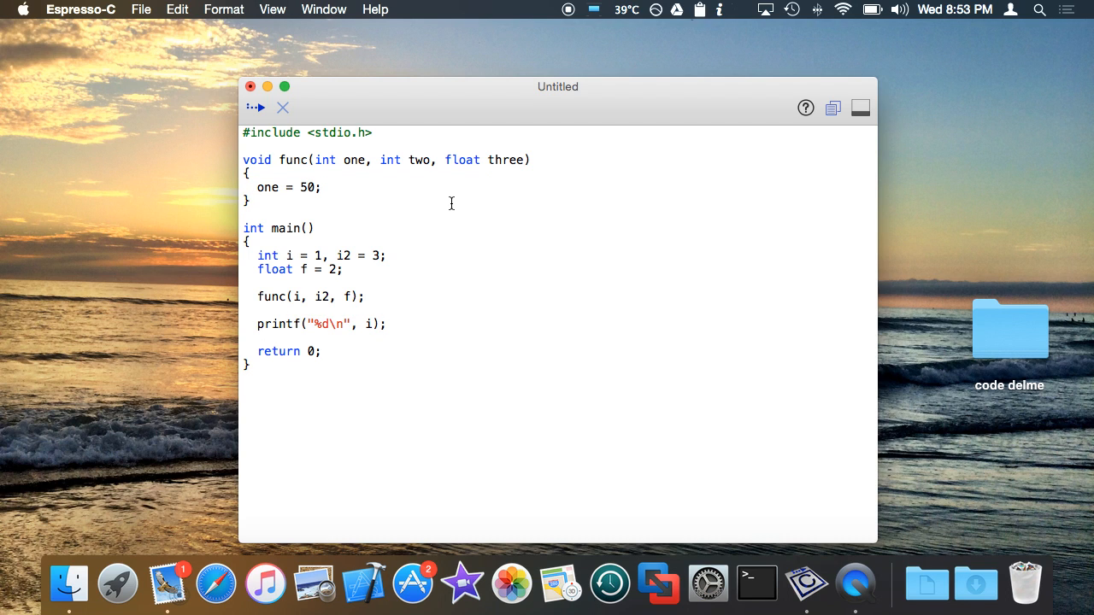
pyautogui.click(344, 256)
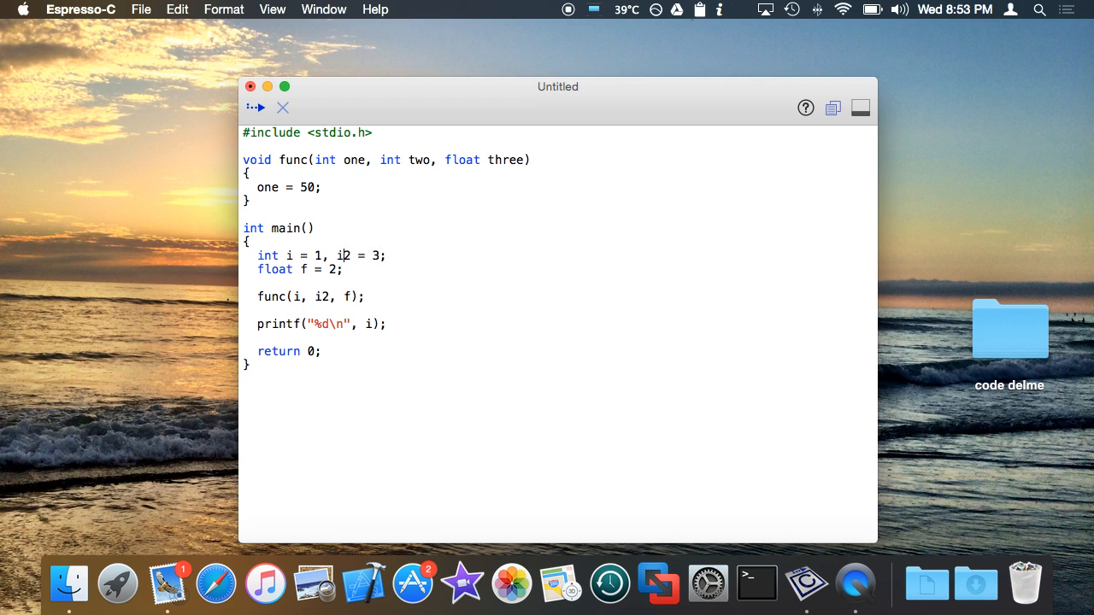
# Step: Run the program and see it print 1, unchanged by func
pyautogui.click(256, 108)
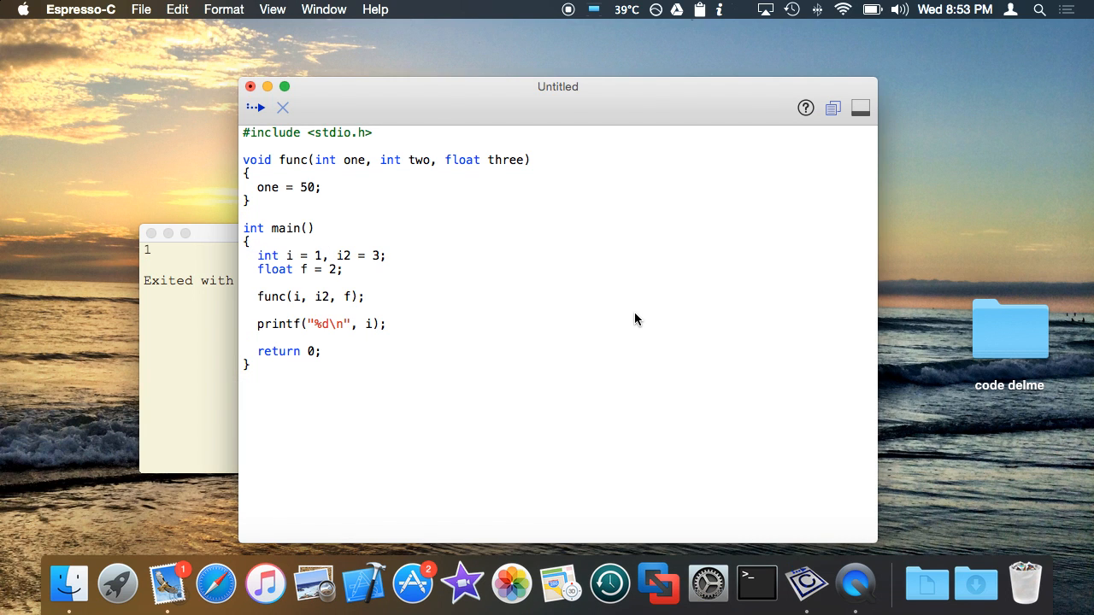
pyautogui.click(327, 256)
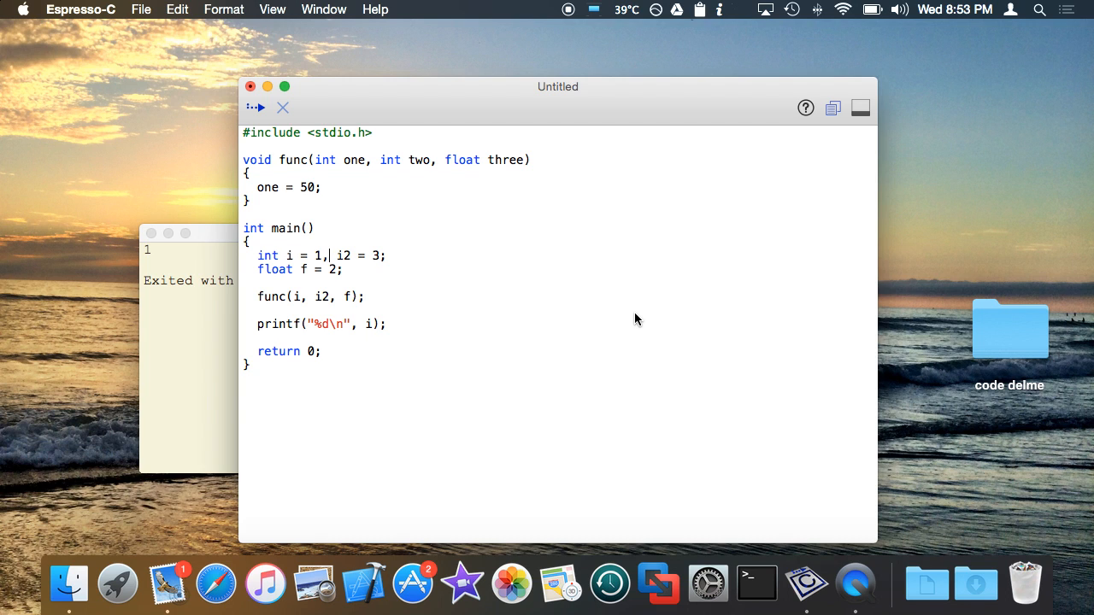
pyautogui.click(342, 163)
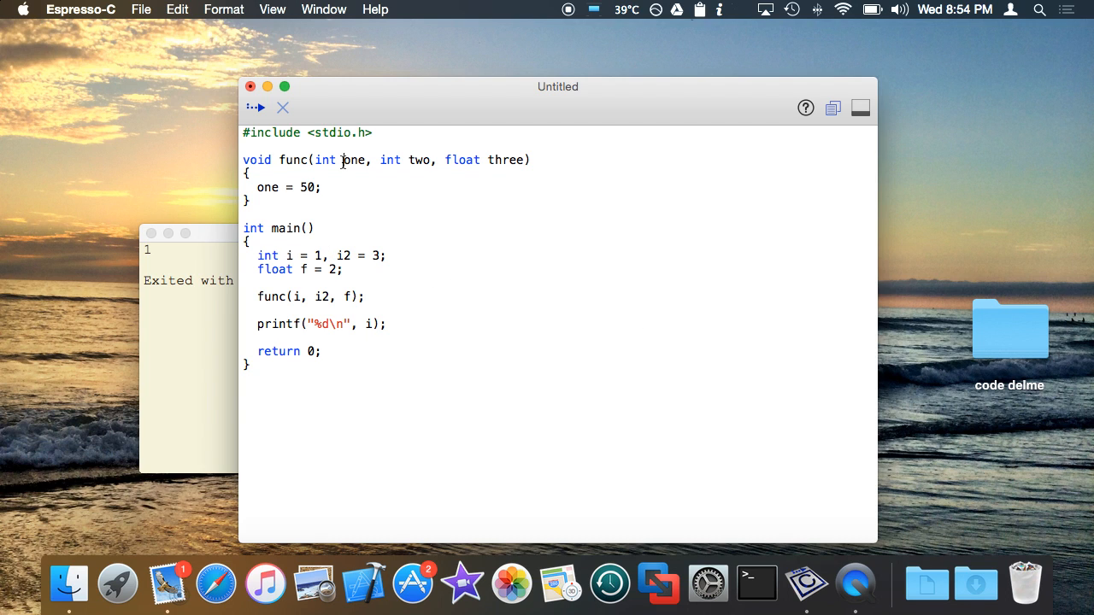
pyautogui.moveTo(424, 147)
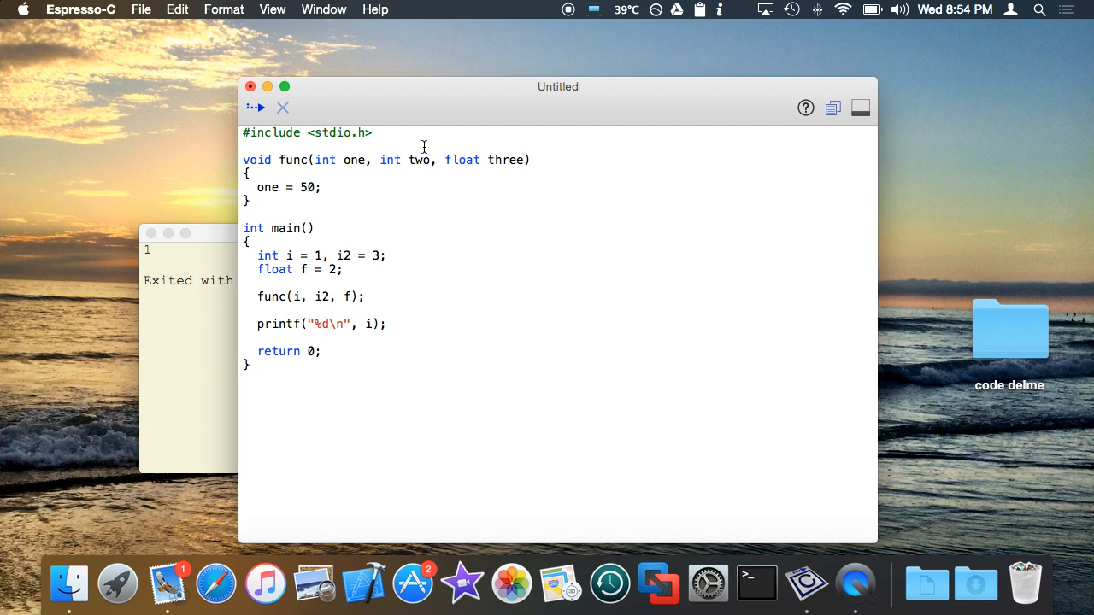
# Step: Make func take int *one, set *one = 50, and call func(&i, i2, f)
pyautogui.click(341, 161)
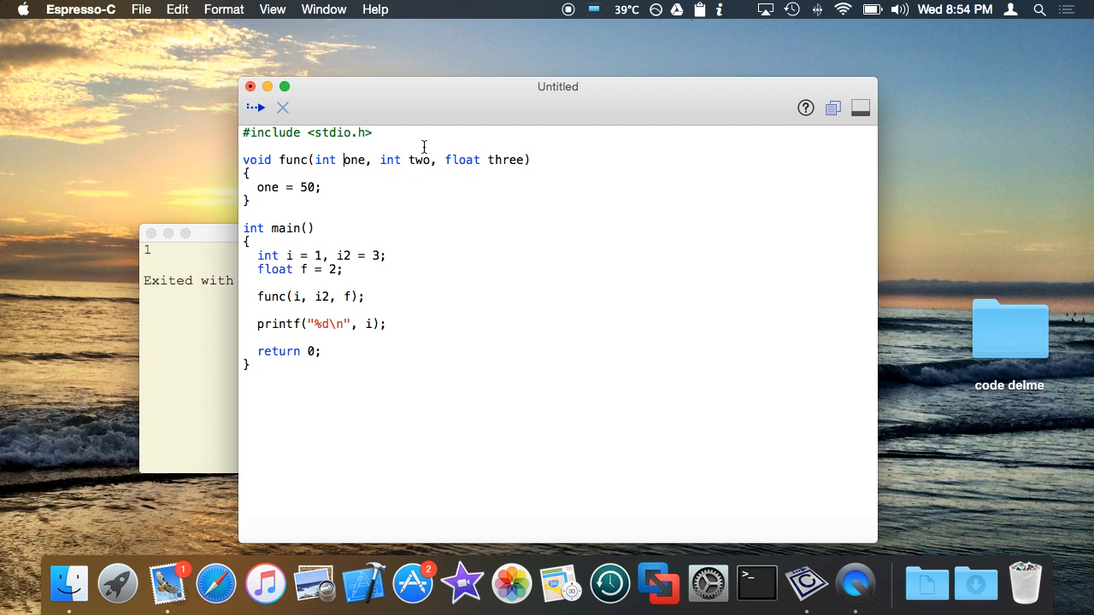
pyautogui.write('*')
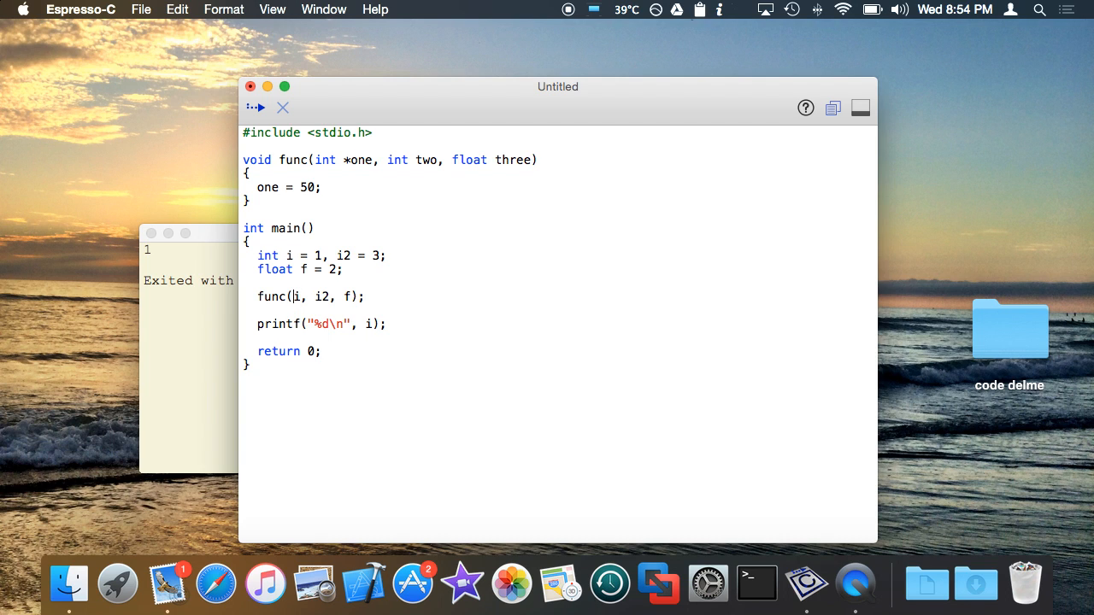
pyautogui.write('&')
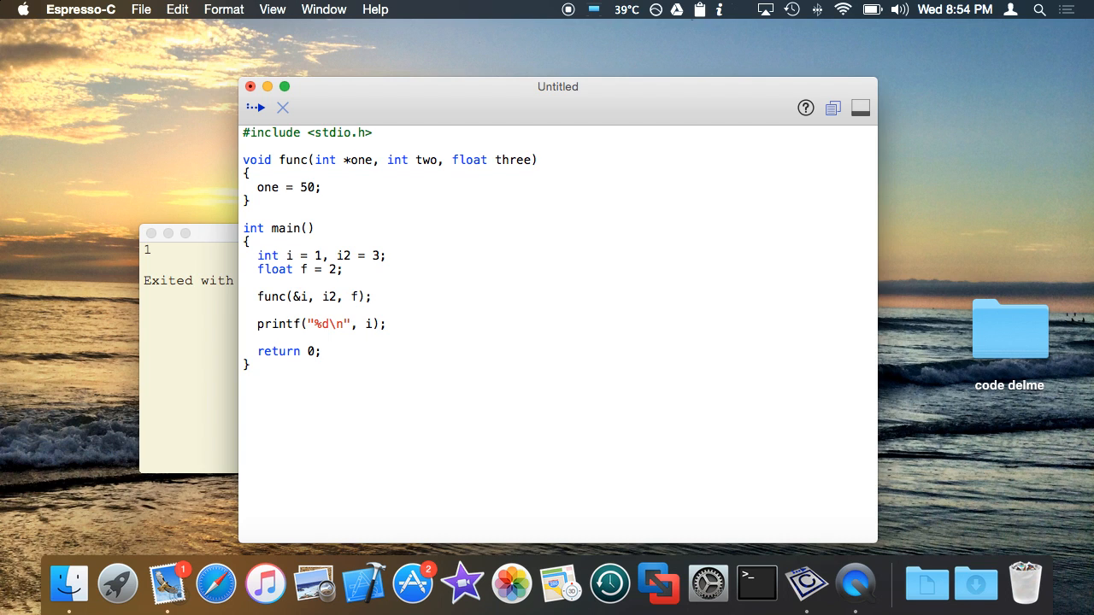
pyautogui.click(255, 186)
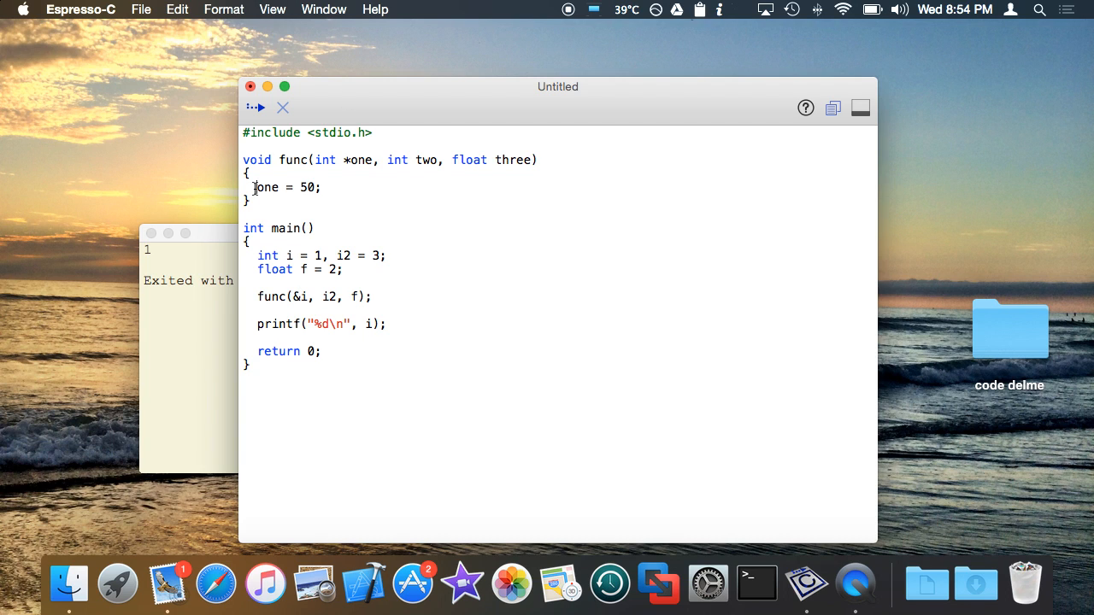
pyautogui.write('*')
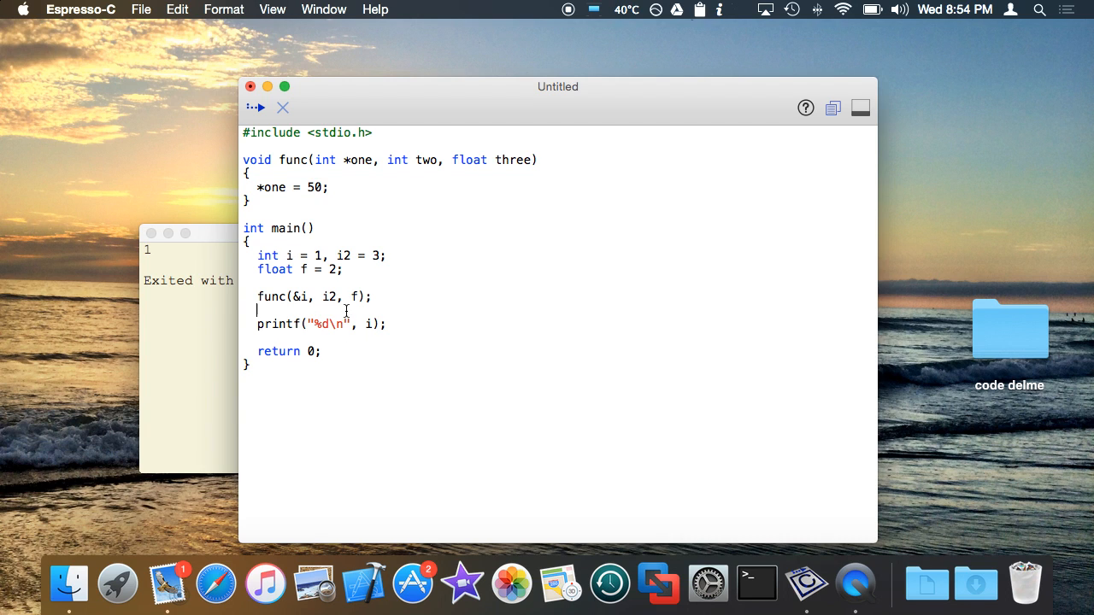
# Step: Run the pointer version and see it print 50
pyautogui.click(336, 147)
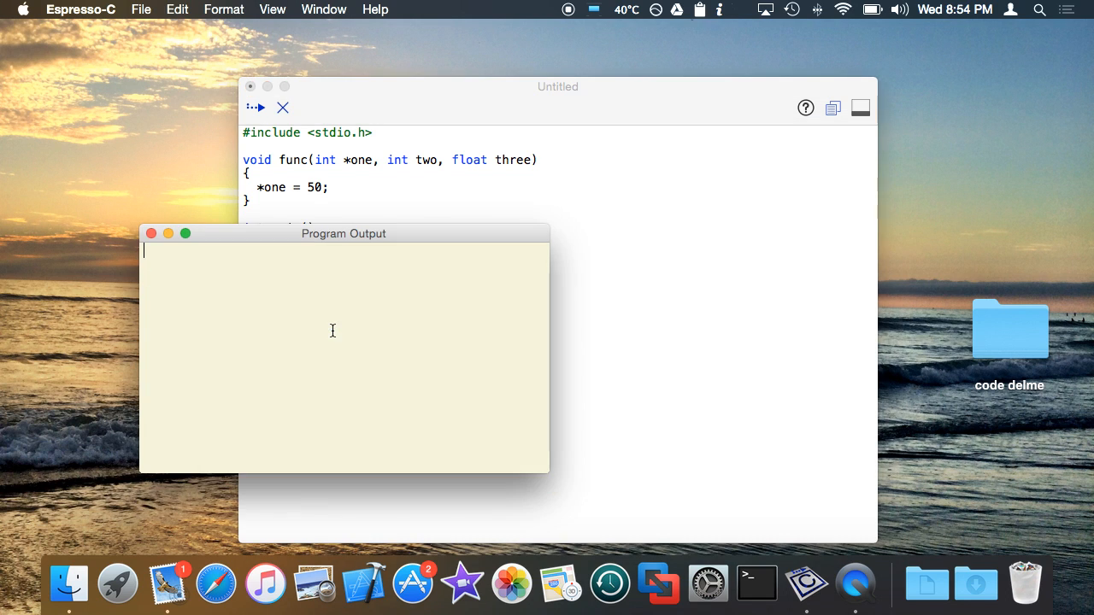
pyautogui.click(257, 106)
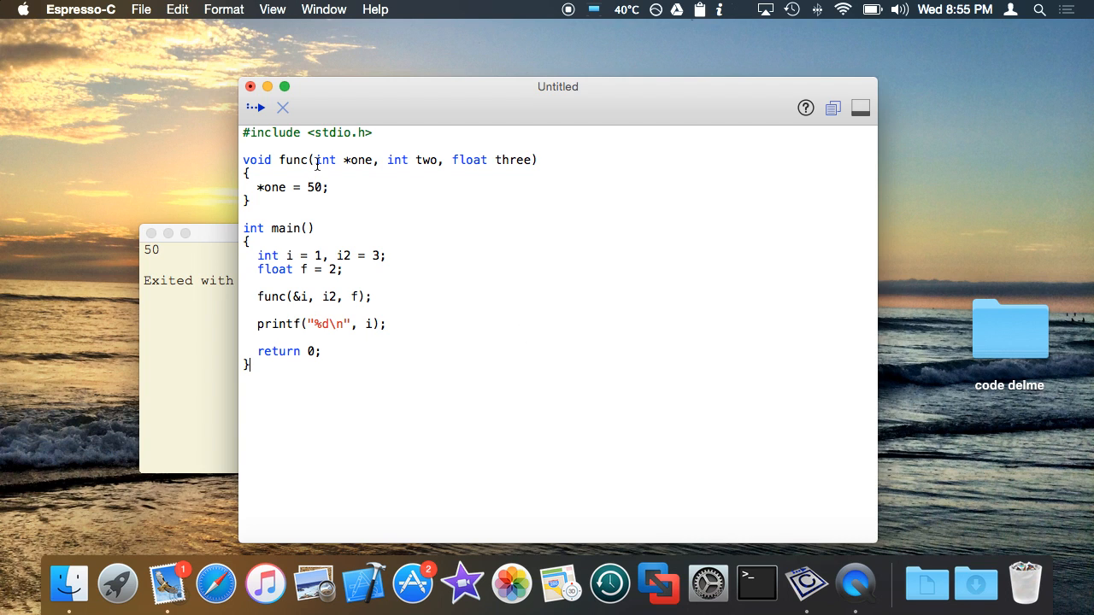
pyautogui.moveTo(452, 31)
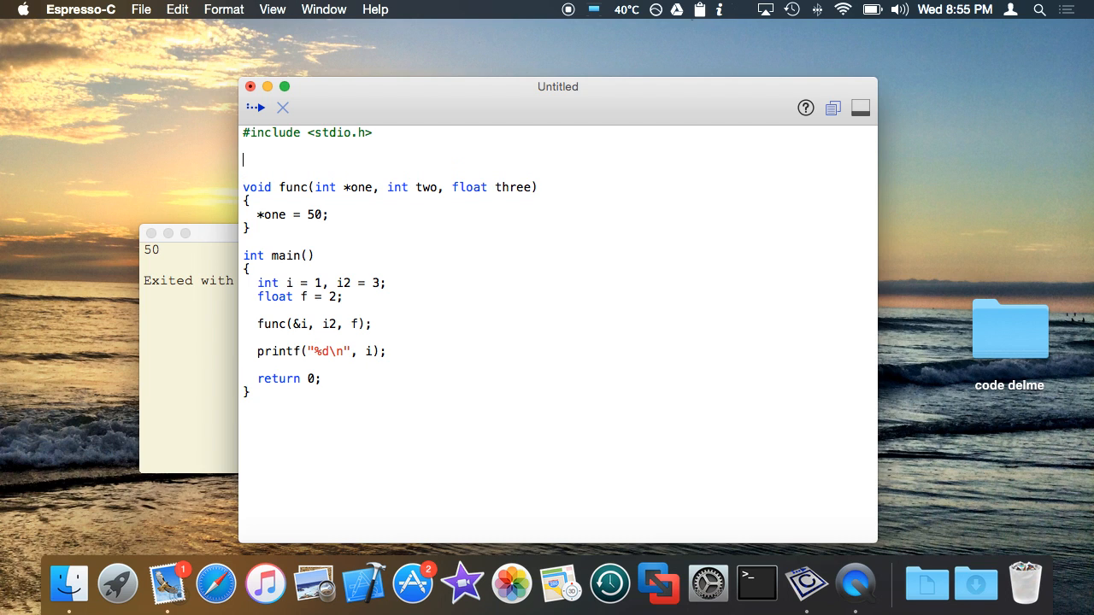
# Step: Declare struct Big { int x, y, z; int data[4096]; }; above func
pyautogui.write('struct')
pyautogui.write('{')
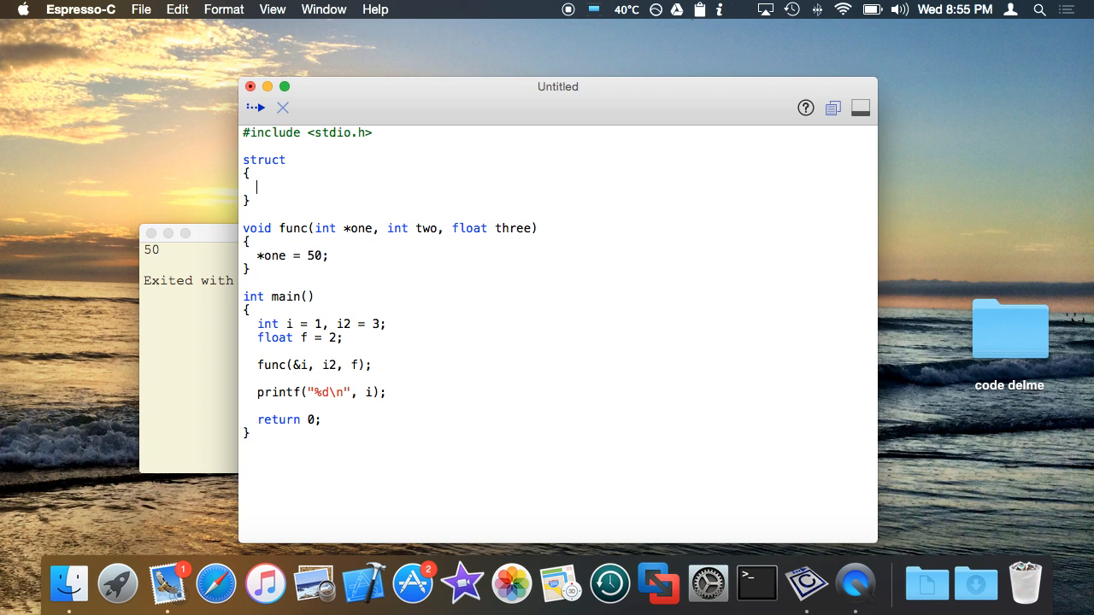
pyautogui.write('int')
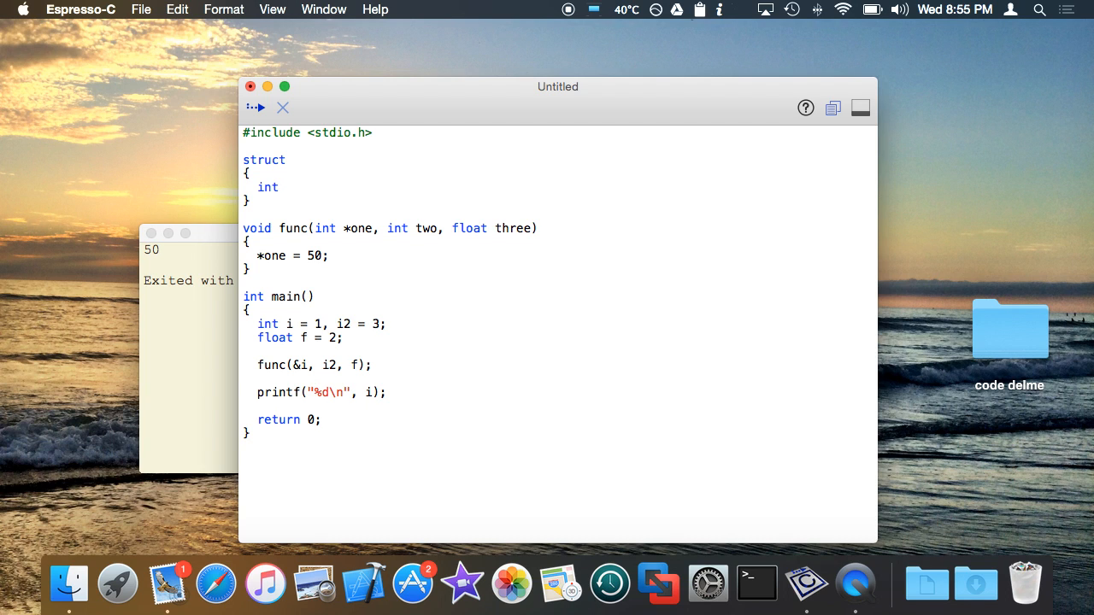
pyautogui.write('big[1024];')
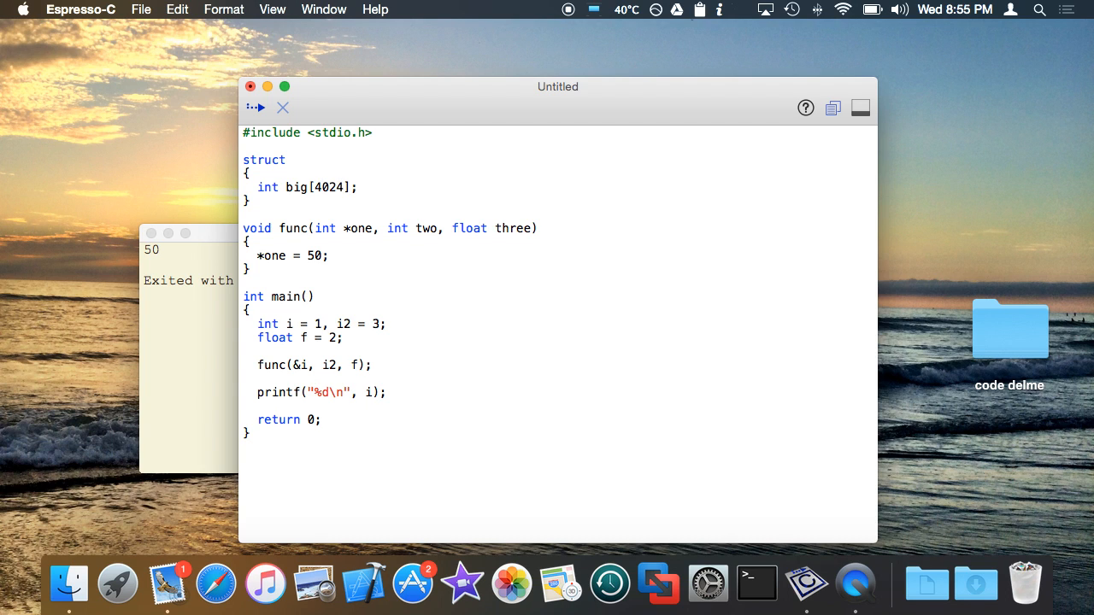
pyautogui.write('4096')
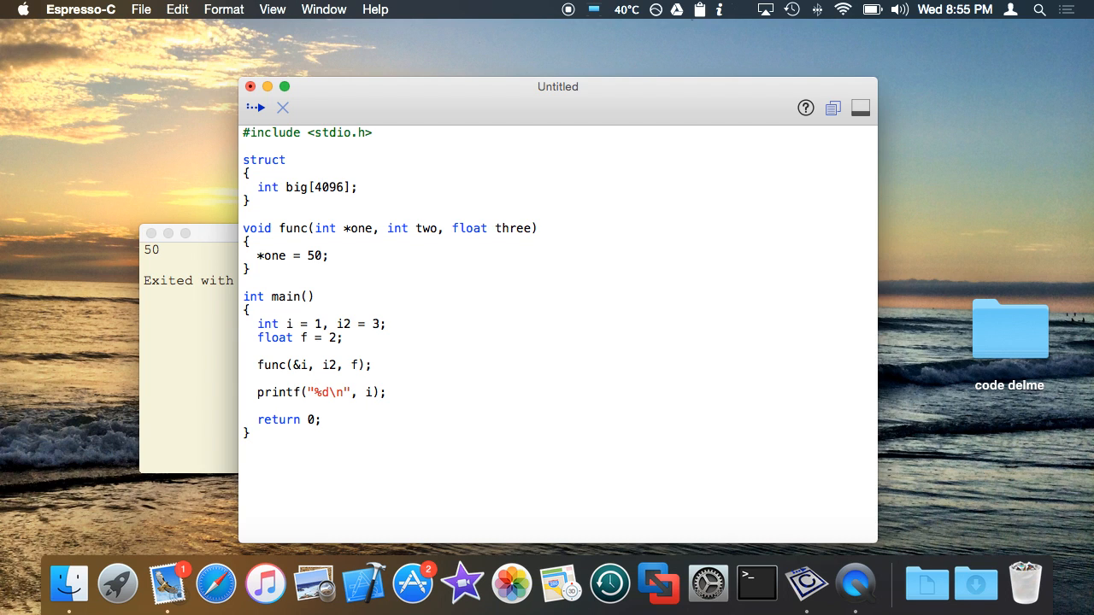
pyautogui.write(';')
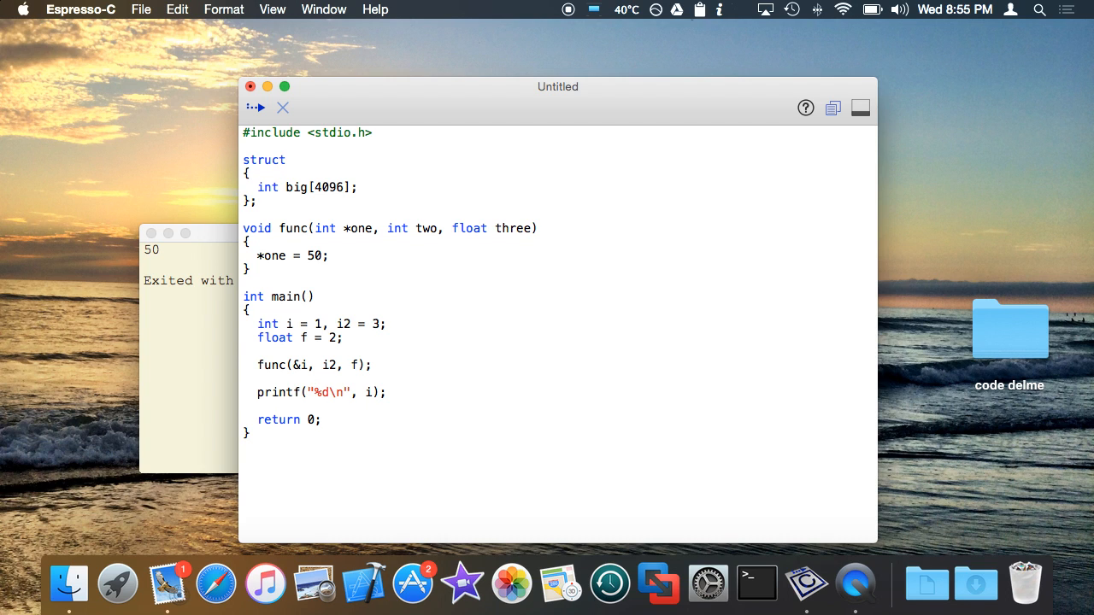
pyautogui.write('Big')
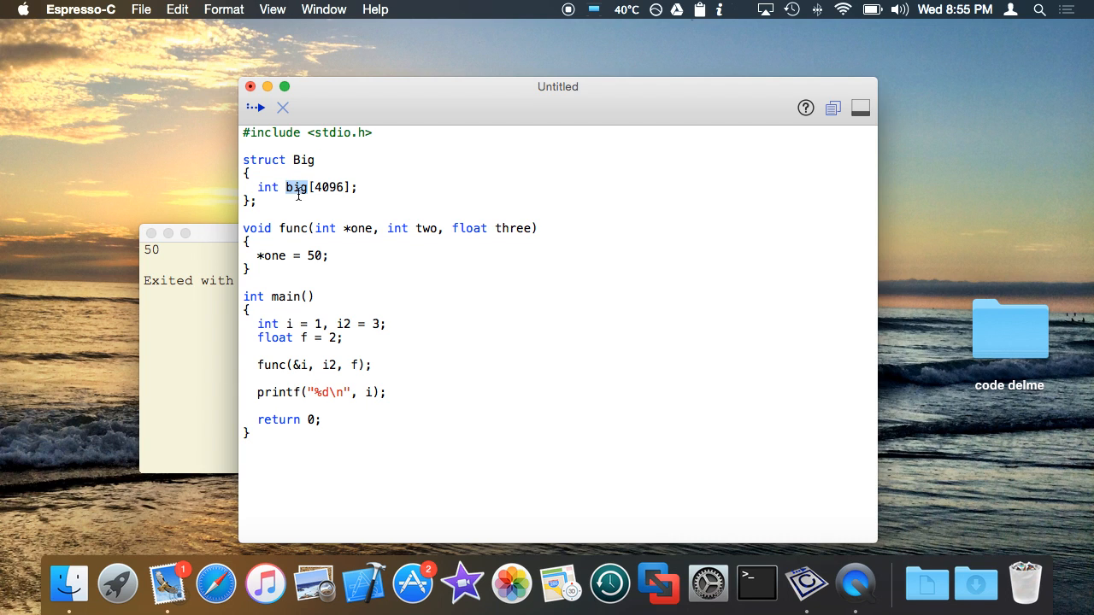
pyautogui.write('data')
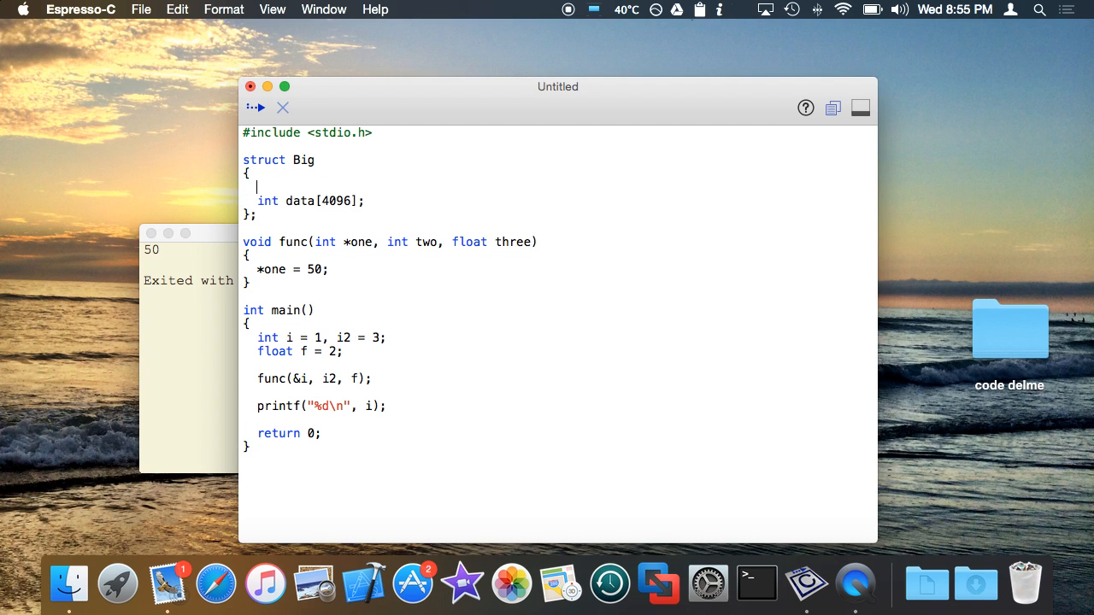
pyautogui.write('int x, y, z;')
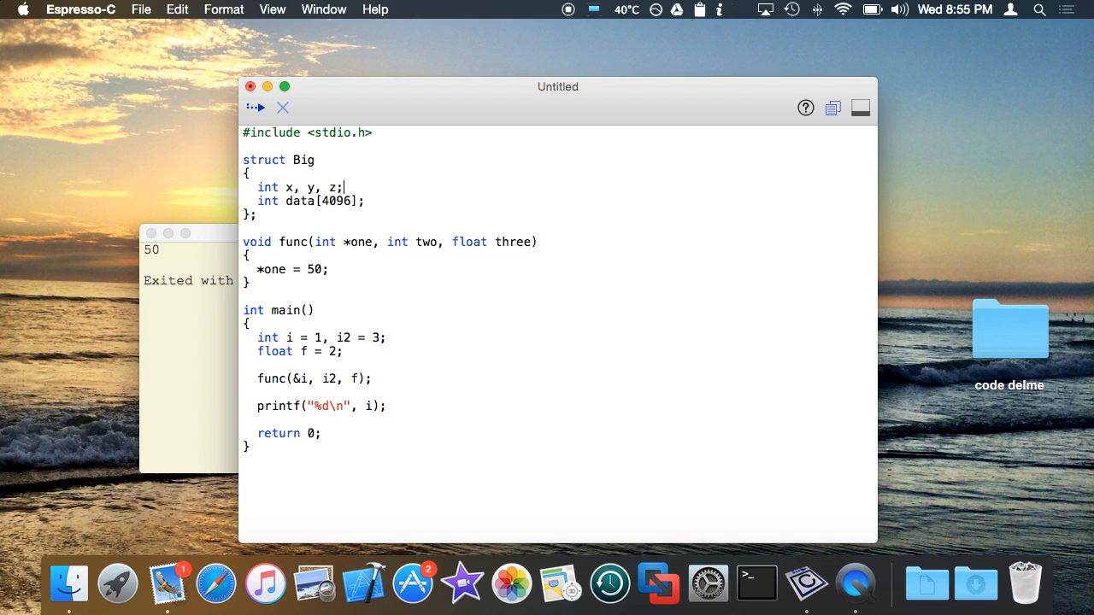
pyautogui.moveTo(340, 294)
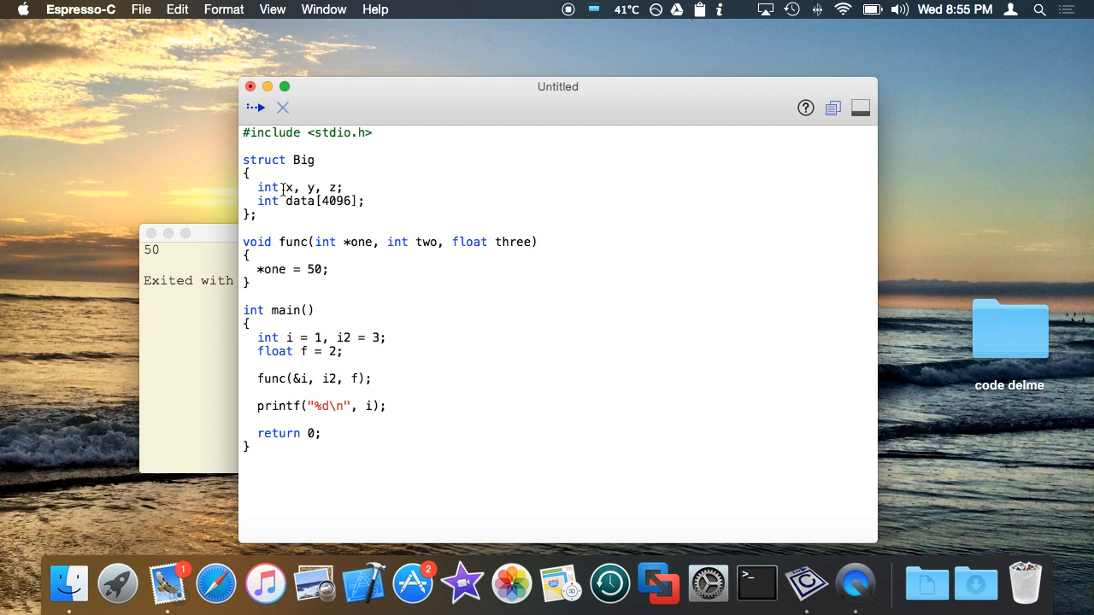
pyautogui.moveTo(282, 186); pyautogui.dragTo(393, 202)
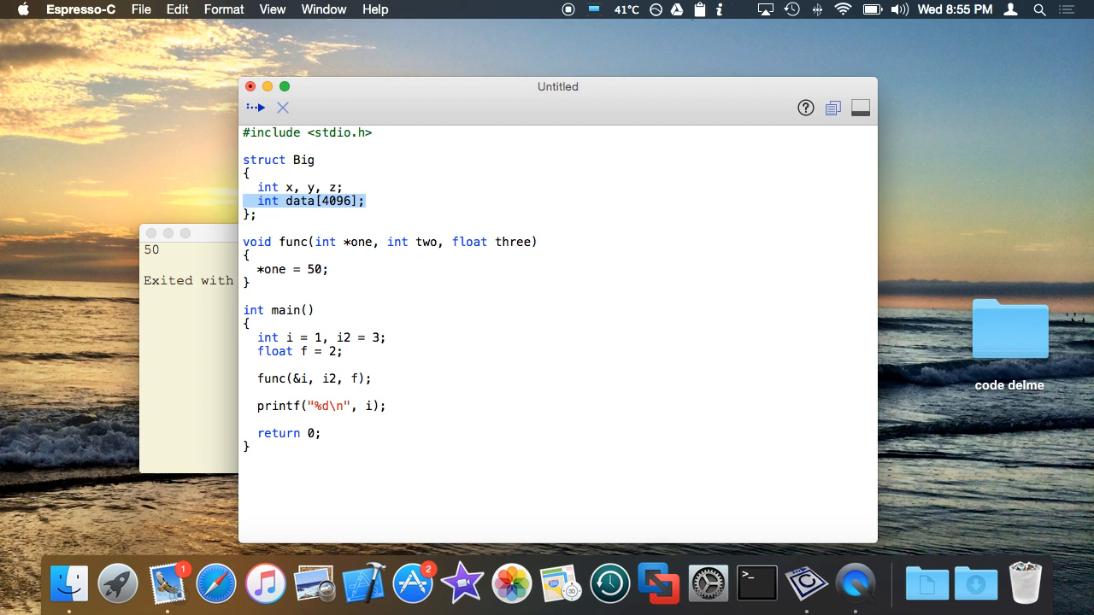
pyautogui.click(297, 201)
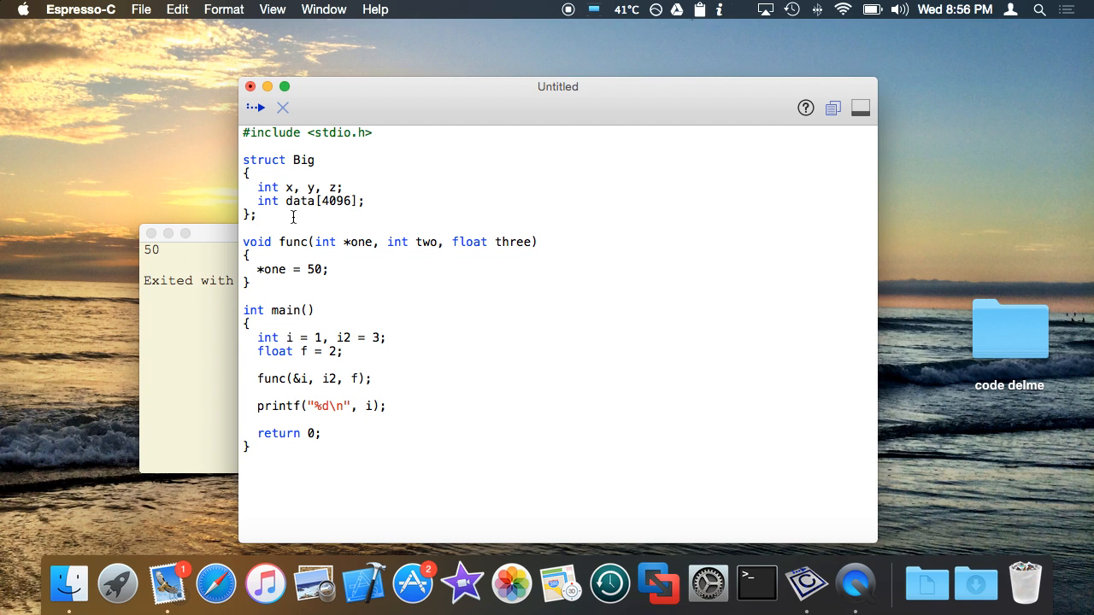
# Step: Change func's first parameter to Big and declare Big b in main, replacing the old int/float variables
pyautogui.click(256, 215)
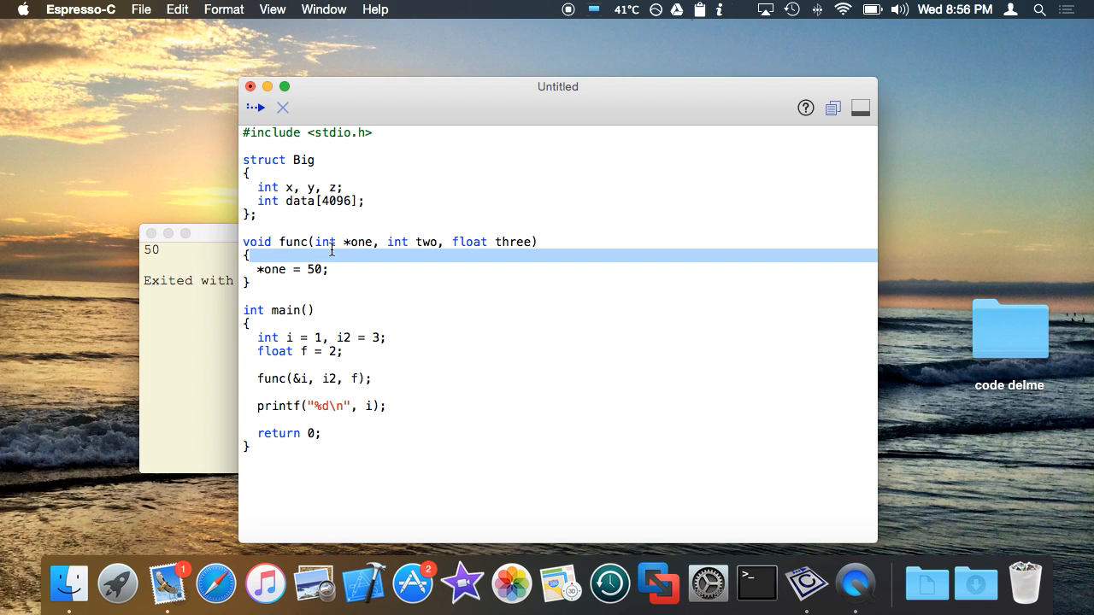
pyautogui.doubleClick(325, 242)
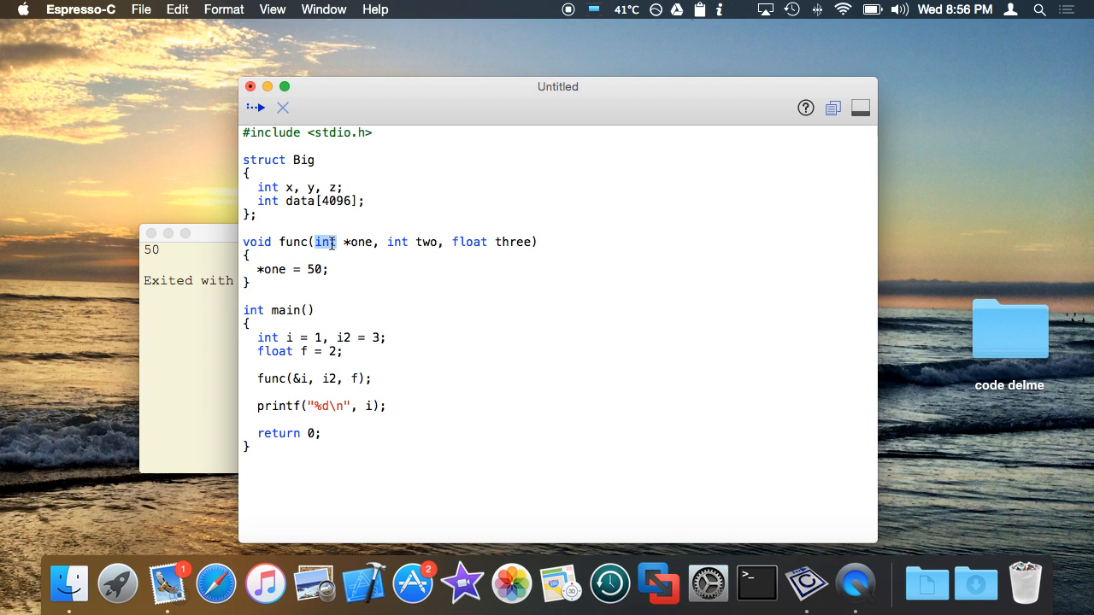
pyautogui.write('Big')
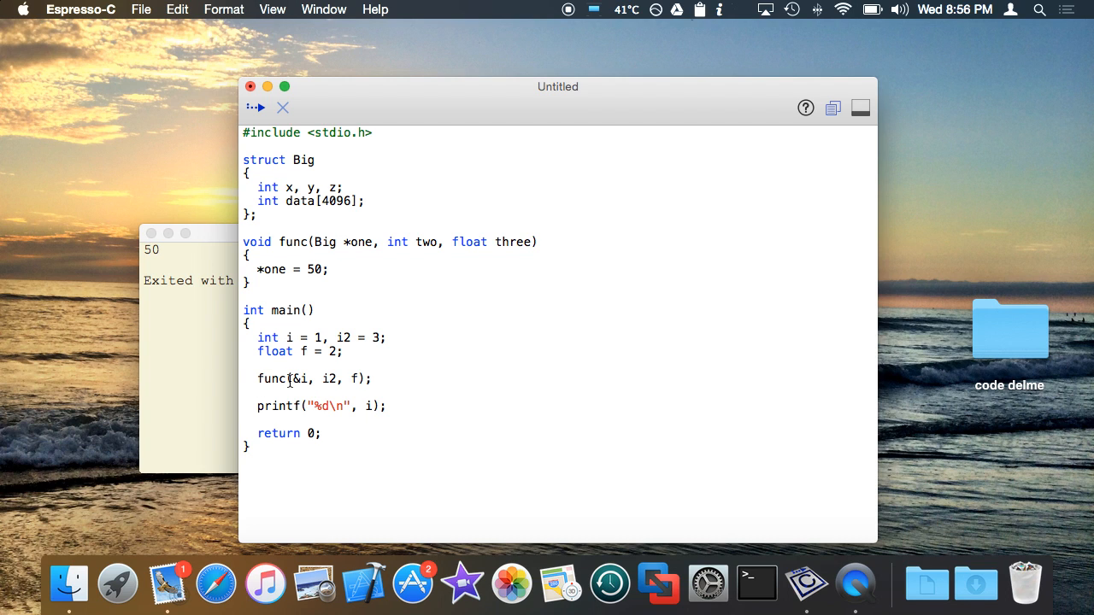
pyautogui.write('Bi')
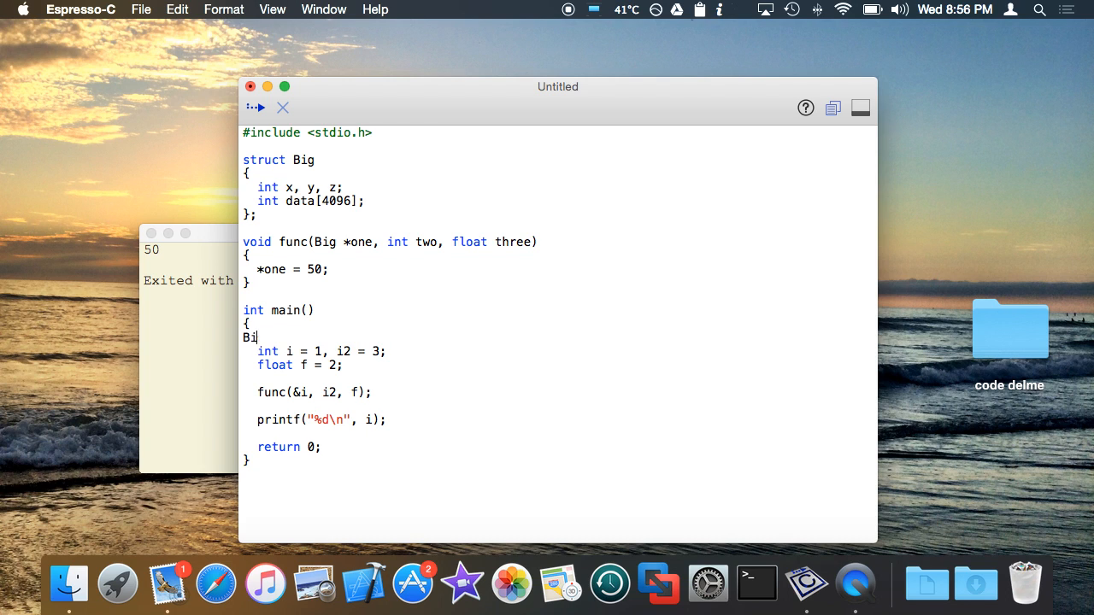
pyautogui.write('g b;')
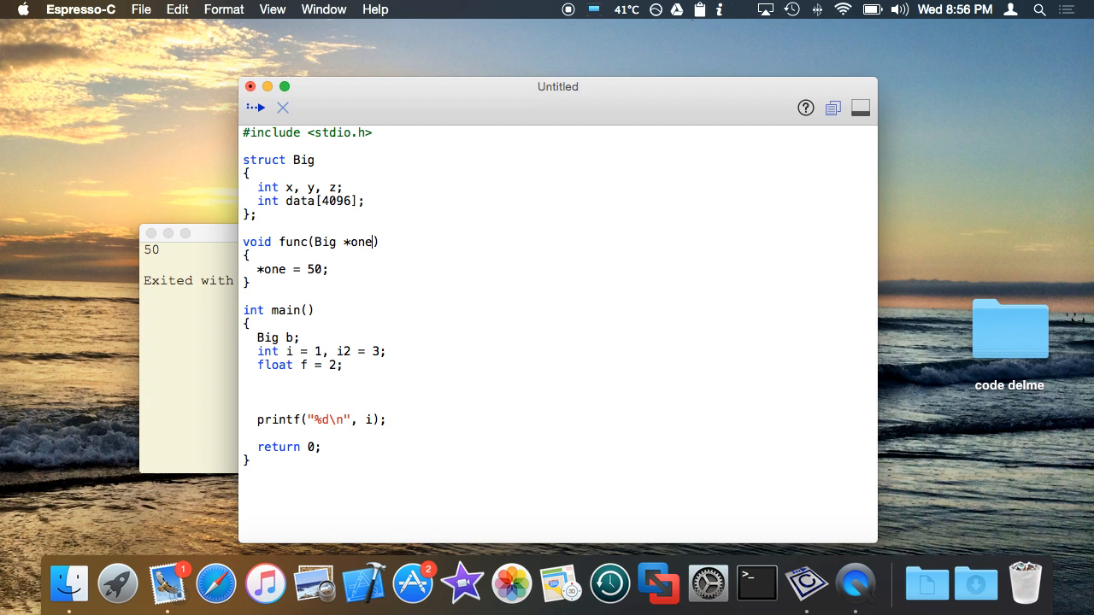
pyautogui.moveTo(259, 353); pyautogui.dragTo(342, 366)
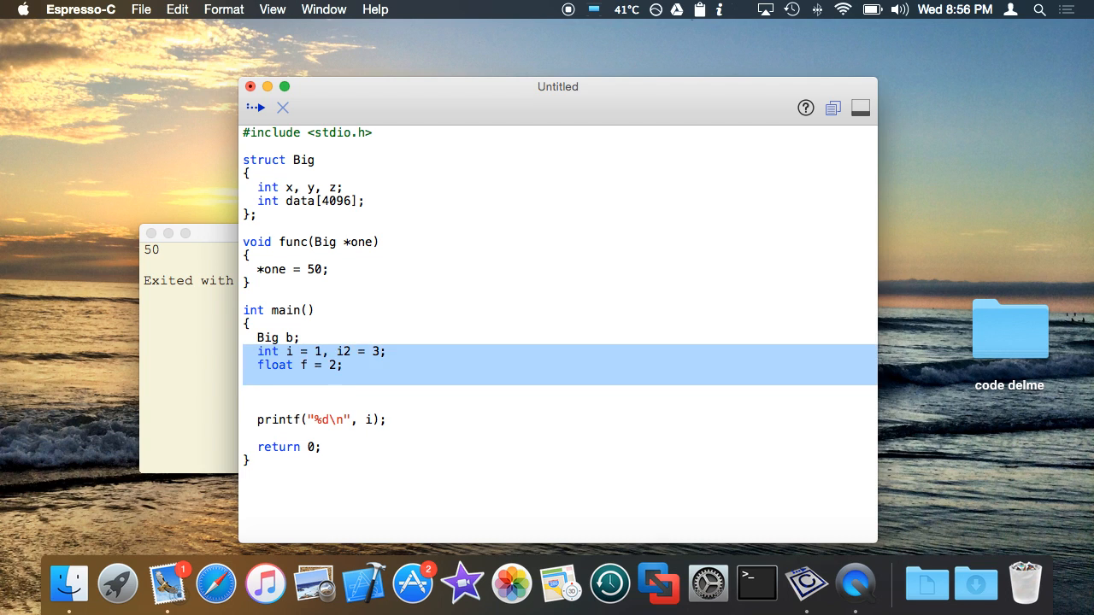
# Step: Call func(&b), set big->x = 100 in func, print b.x, and compile
pyautogui.write('func')
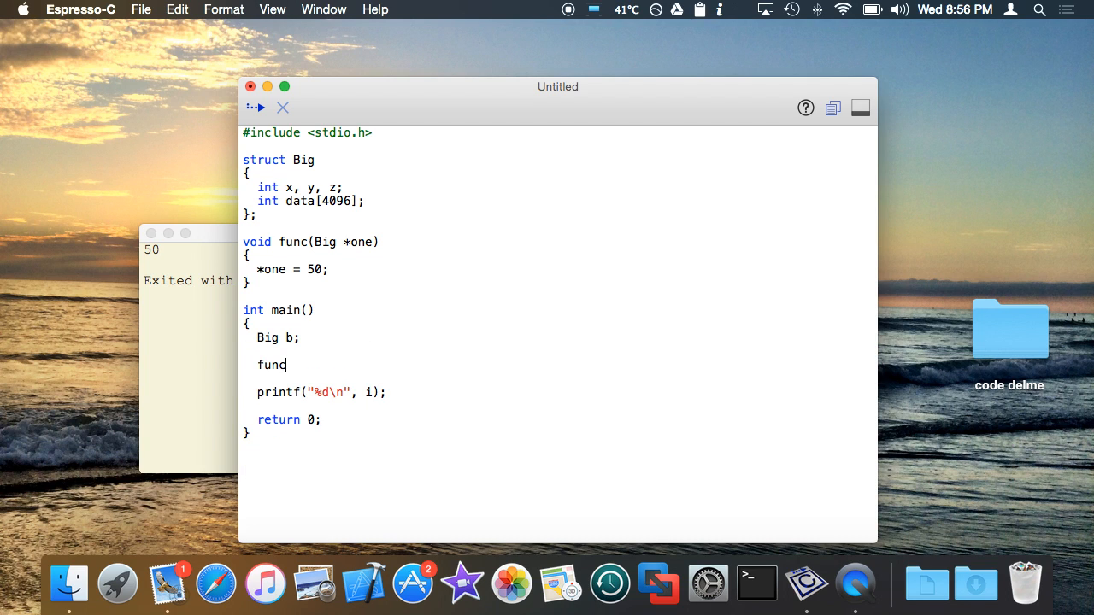
pyautogui.write('(')
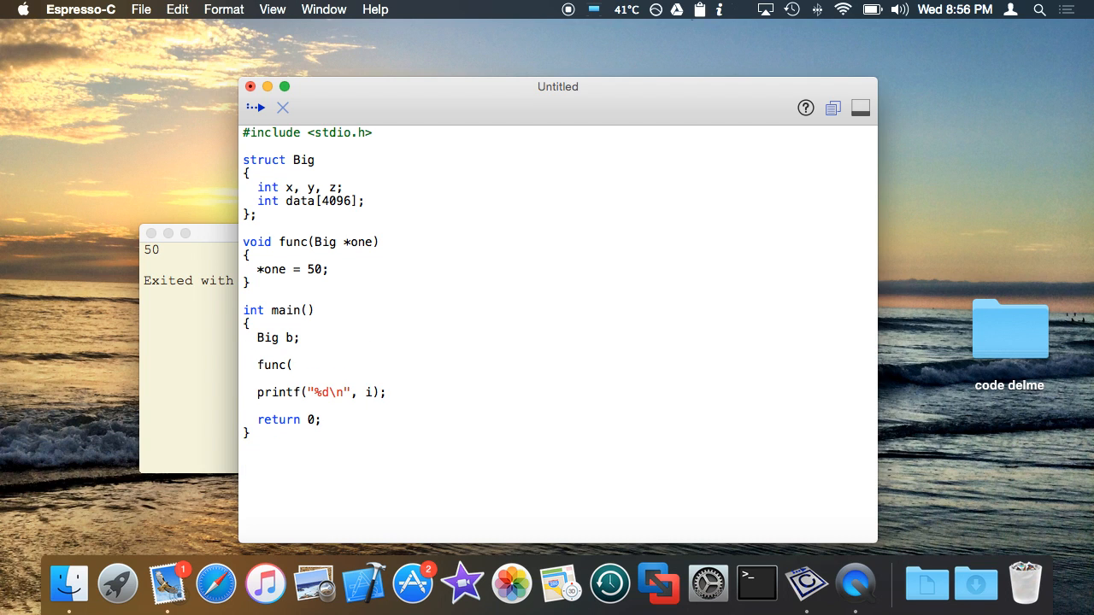
pyautogui.write('&b);')
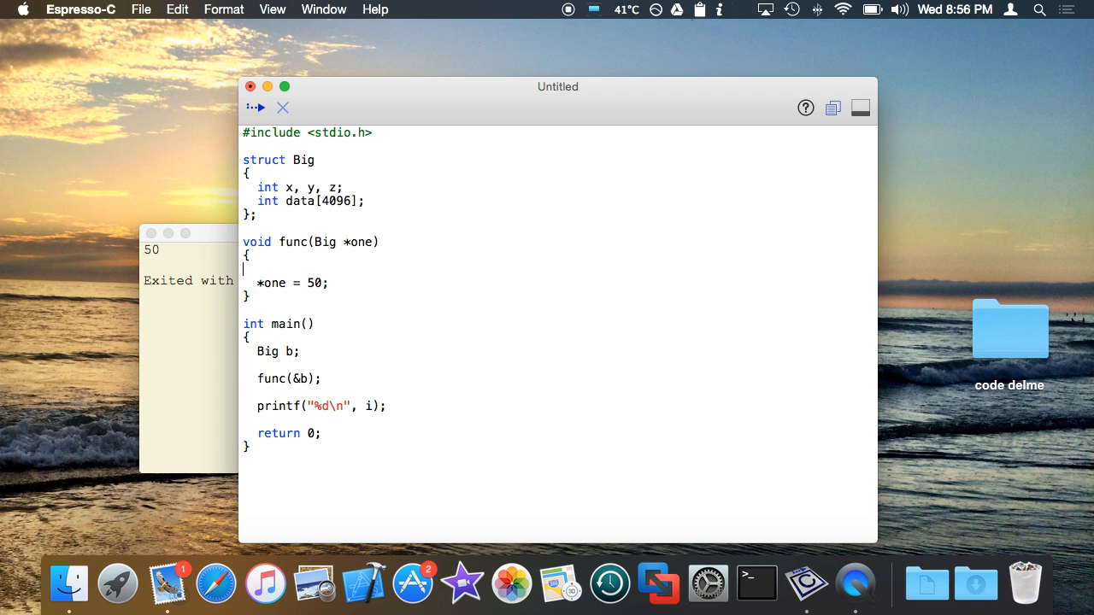
pyautogui.write('big->')
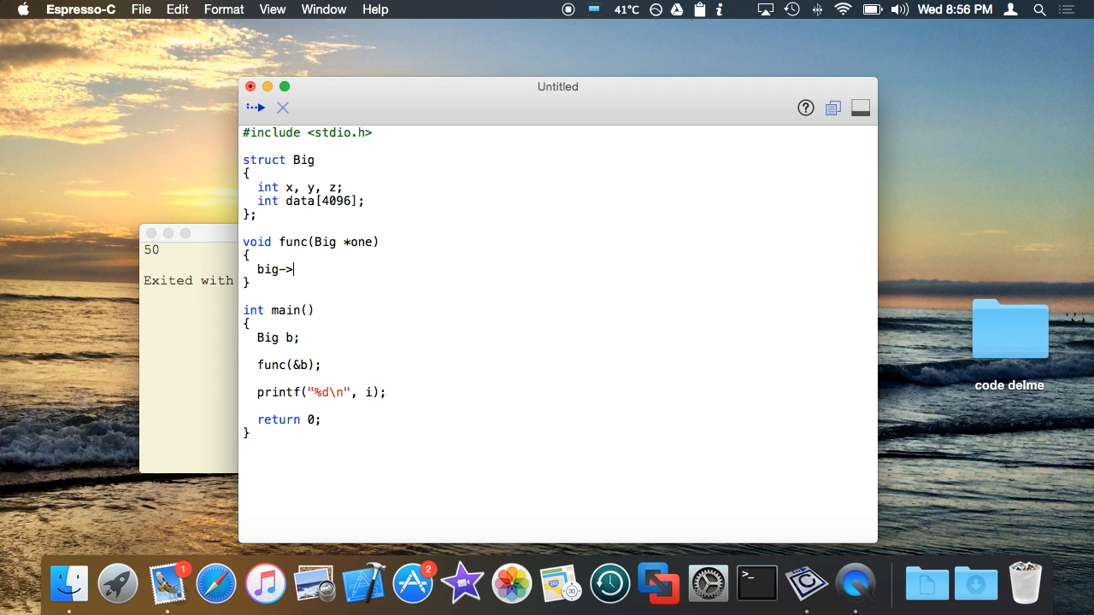
pyautogui.write('x = 0;')
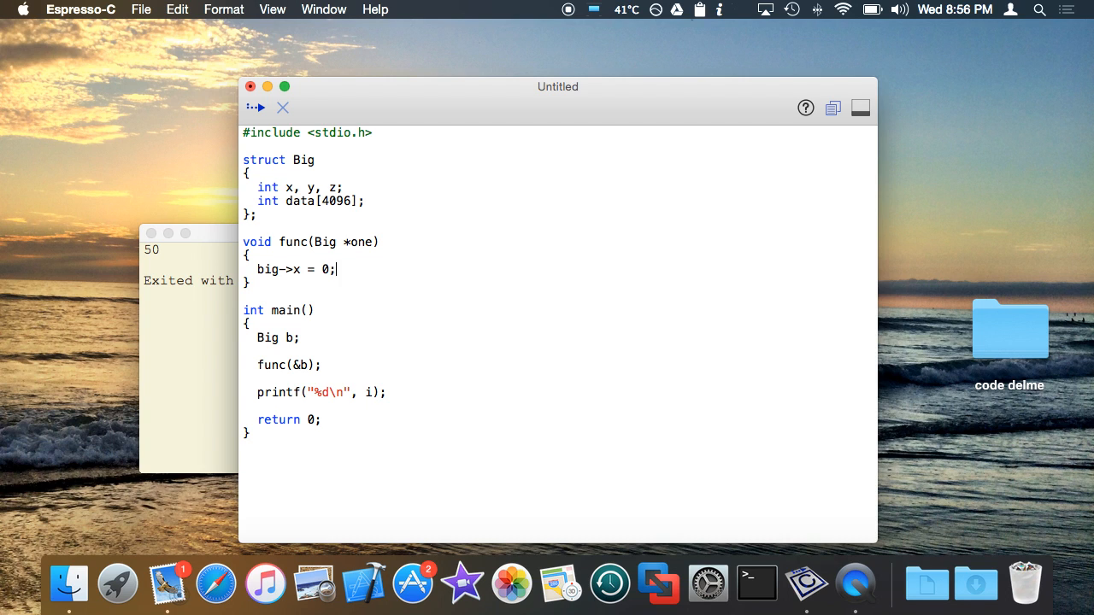
pyautogui.write('5')
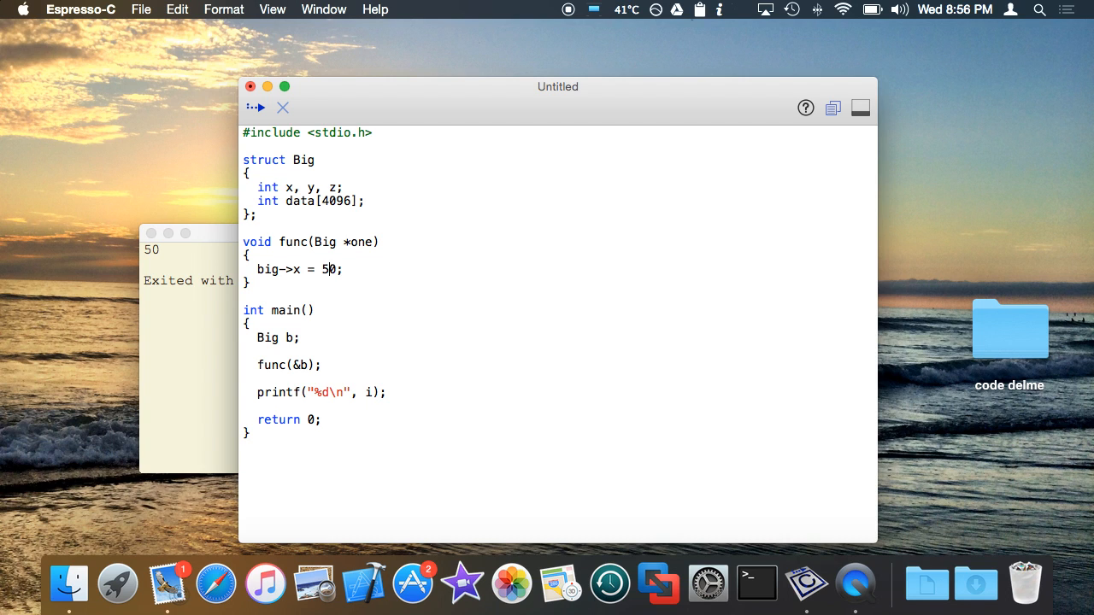
pyautogui.write('10')
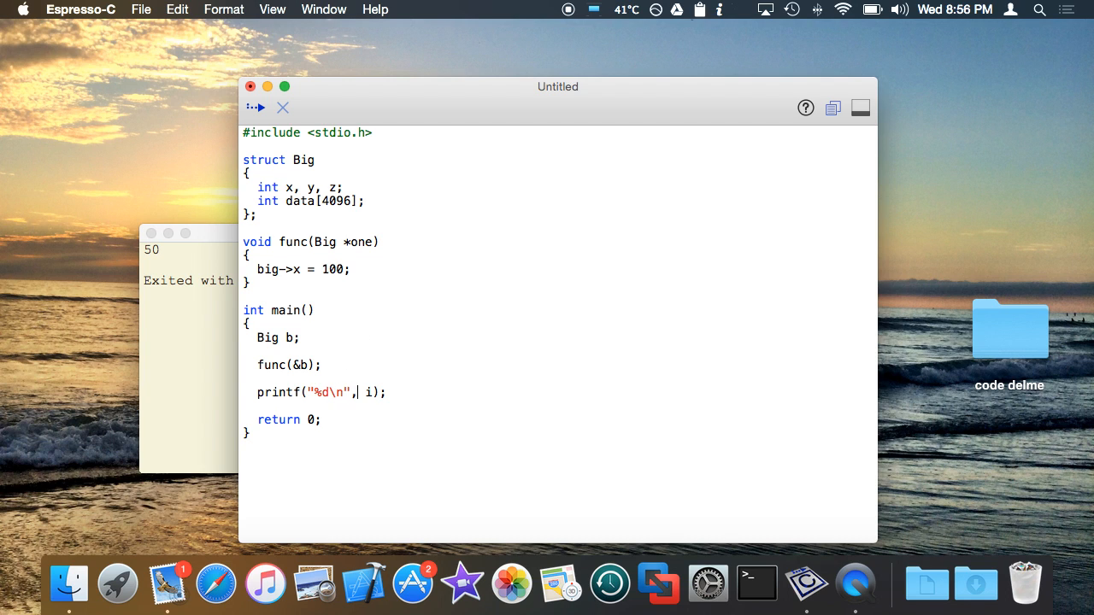
pyautogui.write('b.x')
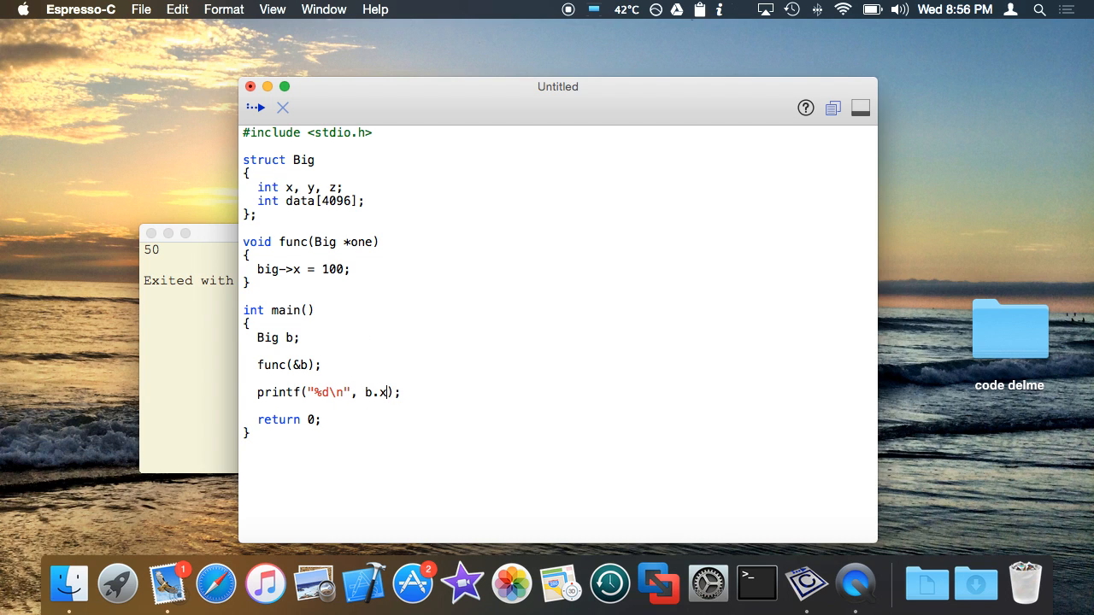
pyautogui.click(255, 106)
pyautogui.write('big')
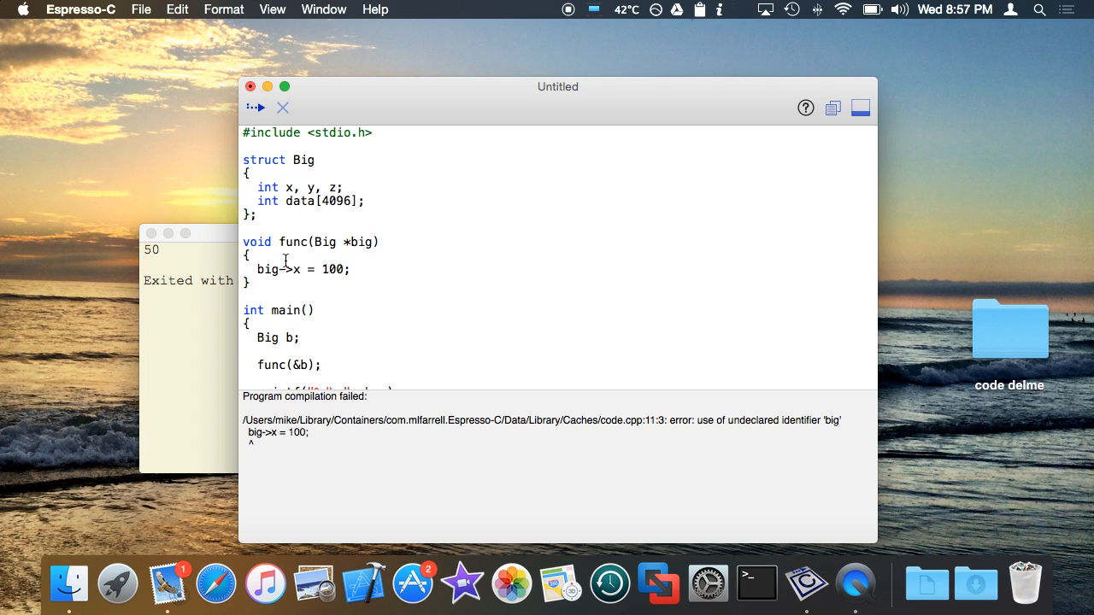
# Step: Run the corrected program printing 100, then change func's parameter to a plain Big big
pyautogui.click(258, 106)
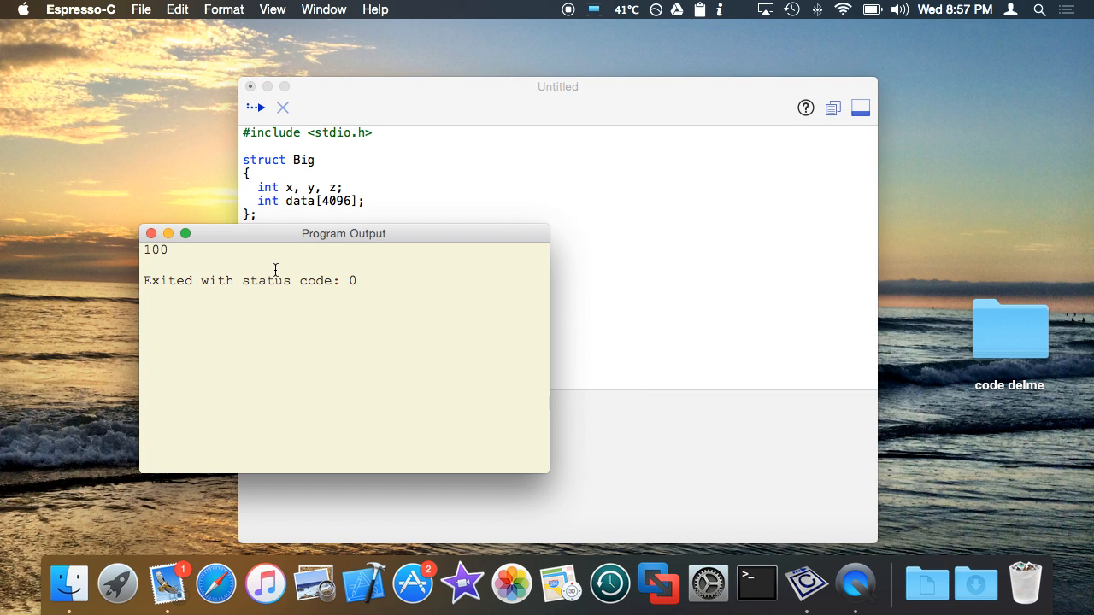
pyautogui.click(738, 271)
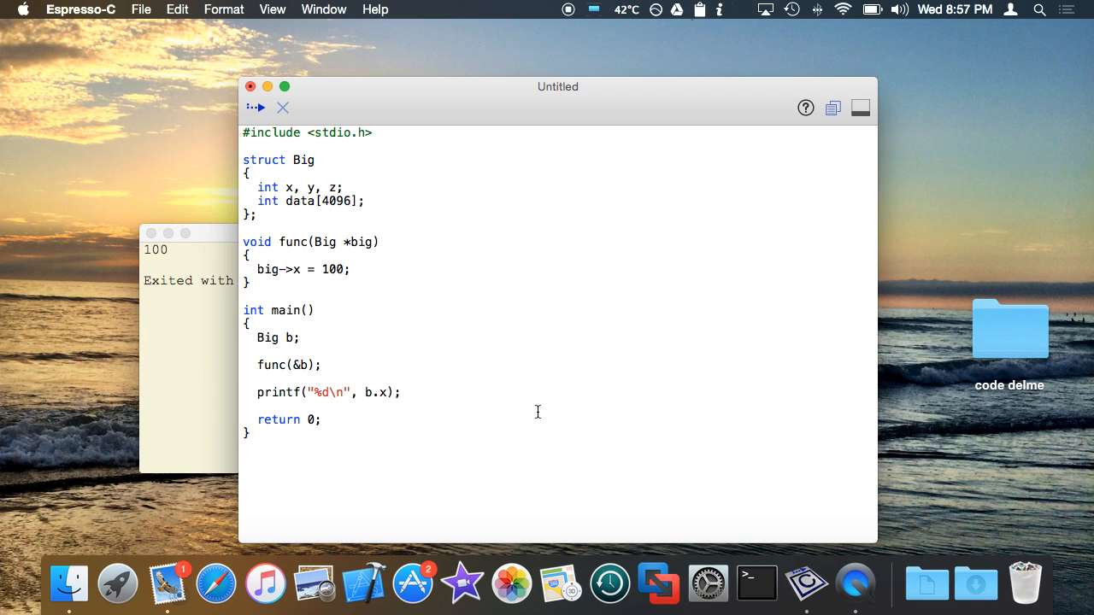
pyautogui.click(243, 405)
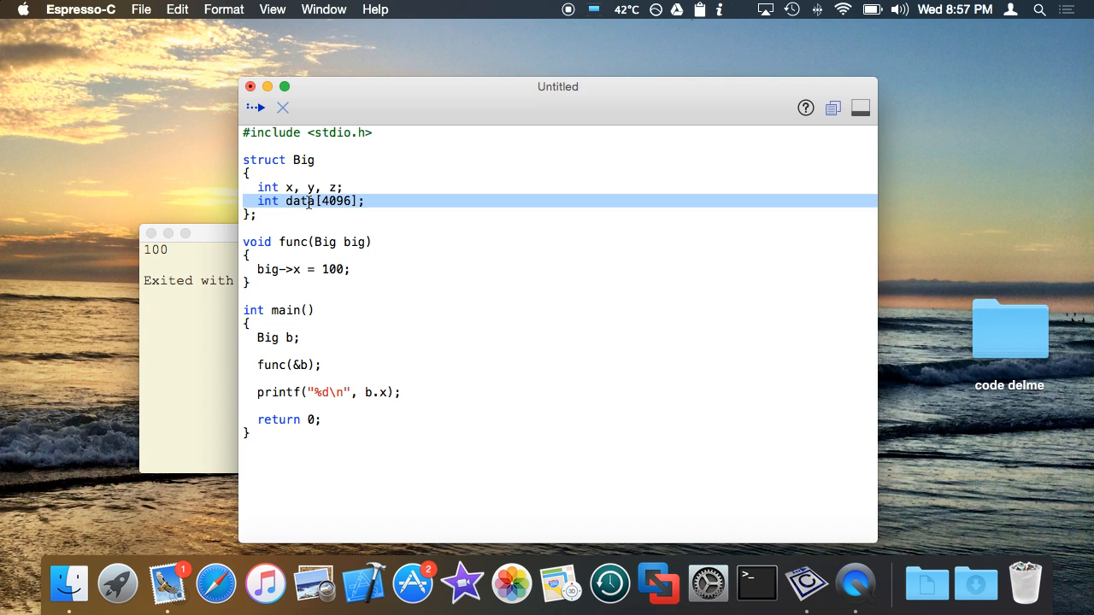
pyautogui.moveTo(386, 179)
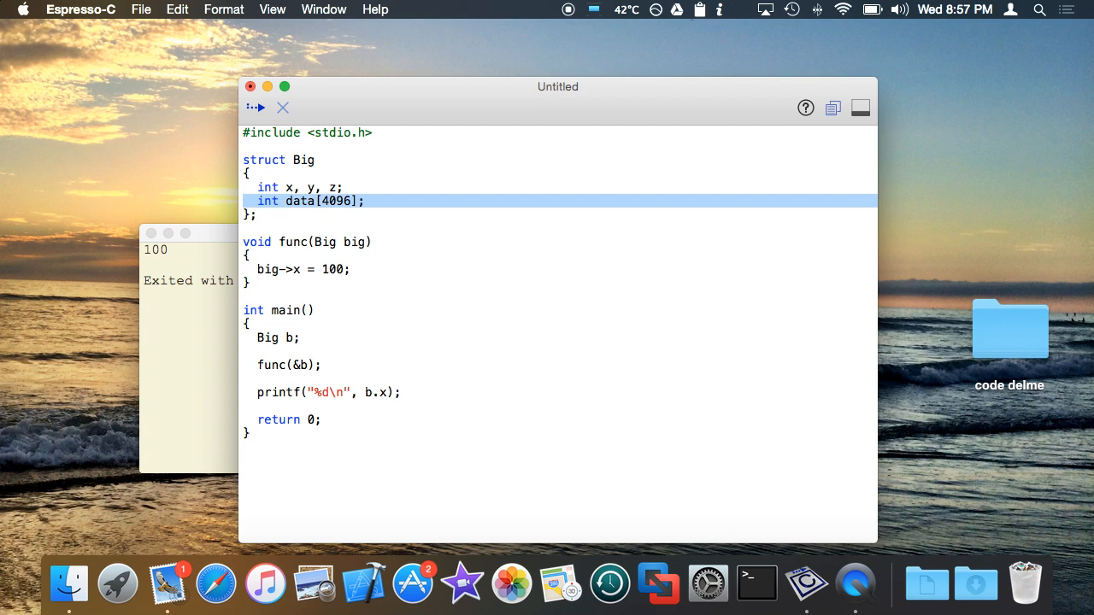
pyautogui.moveTo(260, 301)
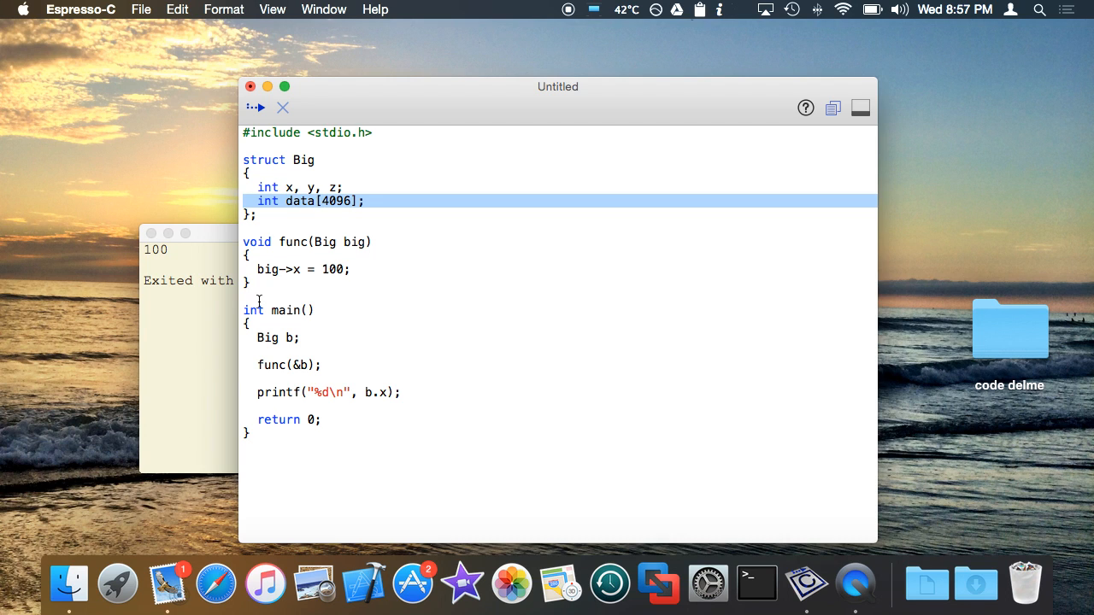
pyautogui.click(424, 214)
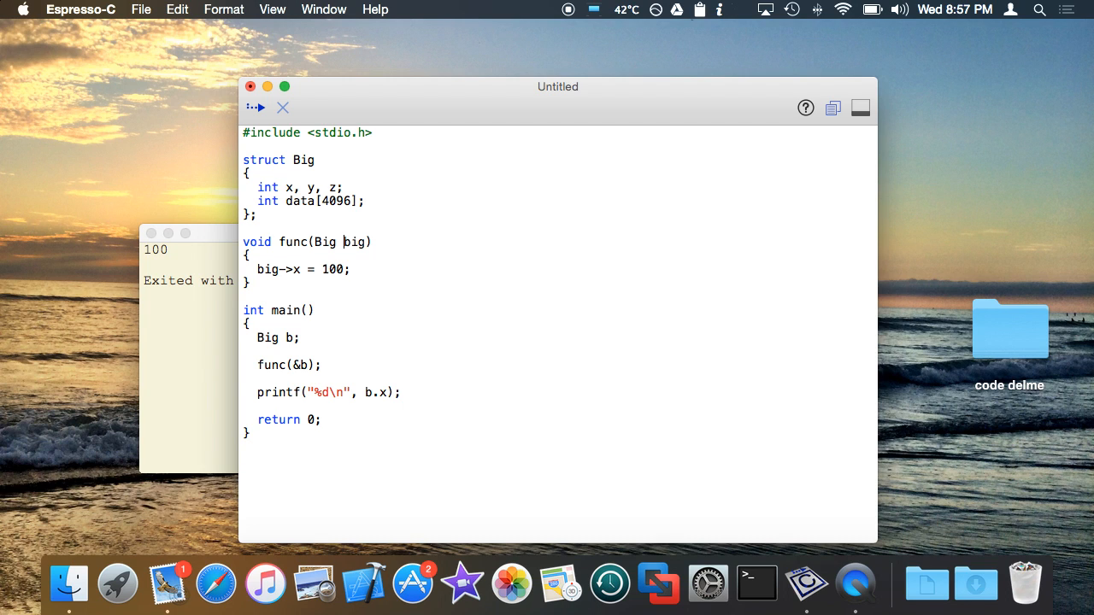
# Step: Make func take const Big *big with an empty body
pyautogui.write('*')
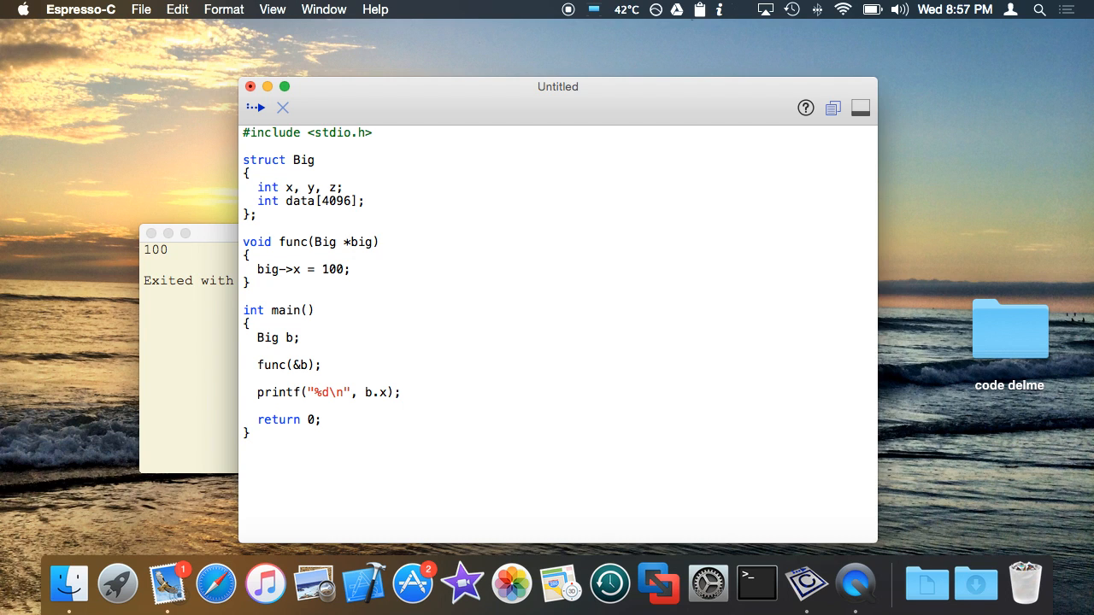
pyautogui.click(250, 256)
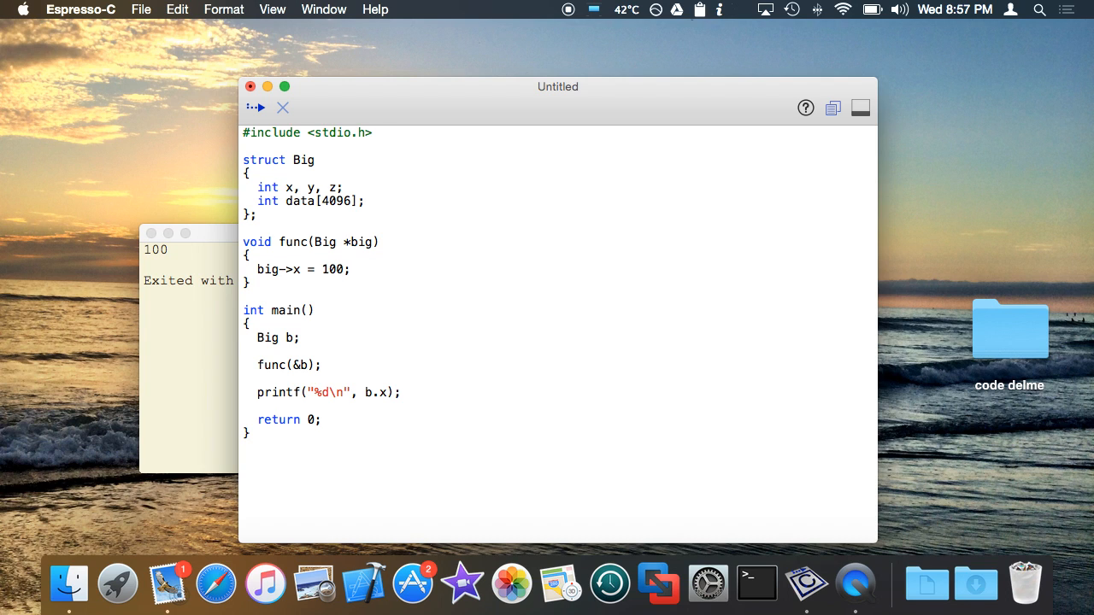
pyautogui.click(342, 243)
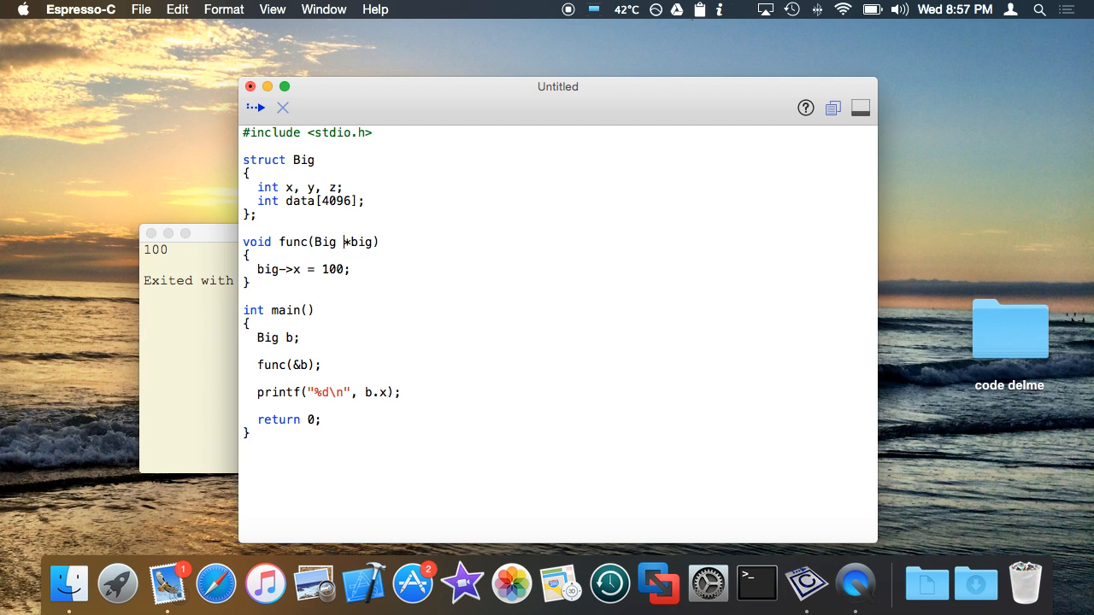
pyautogui.write('const')
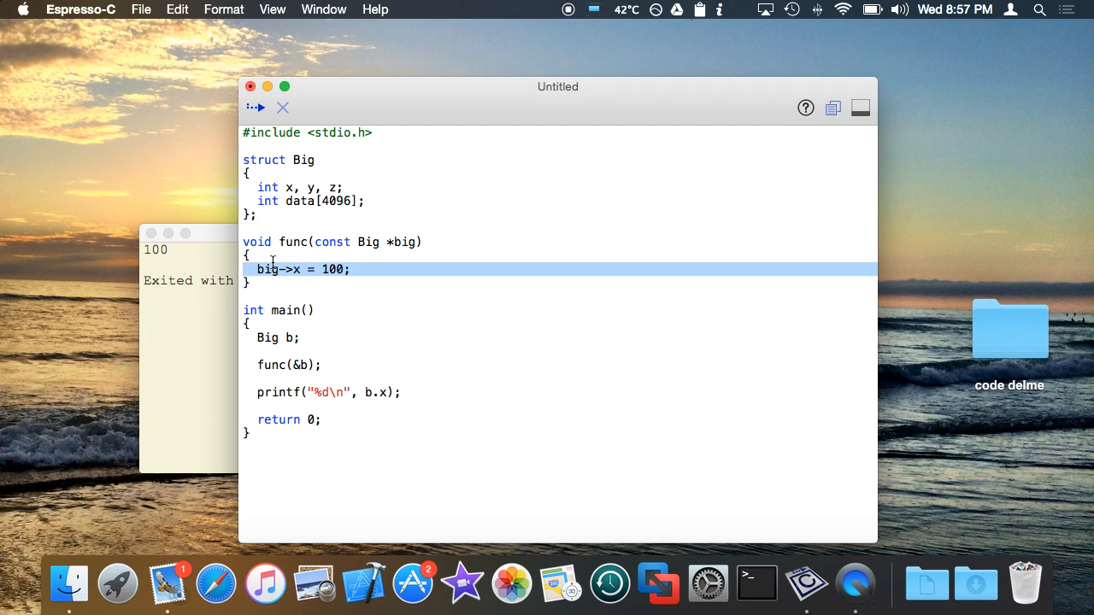
# Step: Set b.x = 0 in main and run so the program prints 0
pyautogui.click(254, 106)
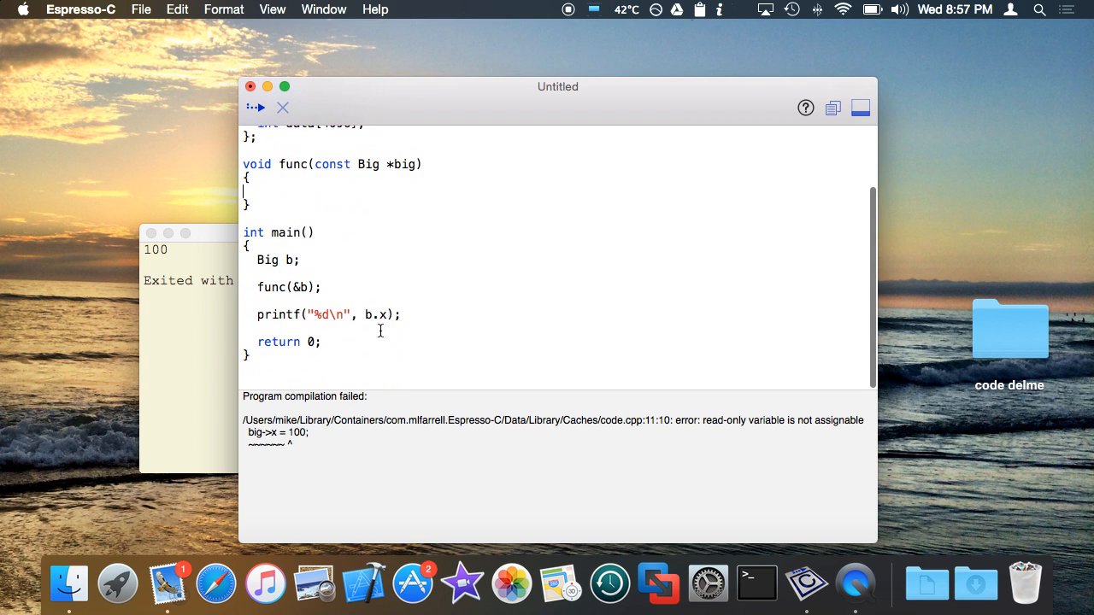
pyautogui.click(256, 106)
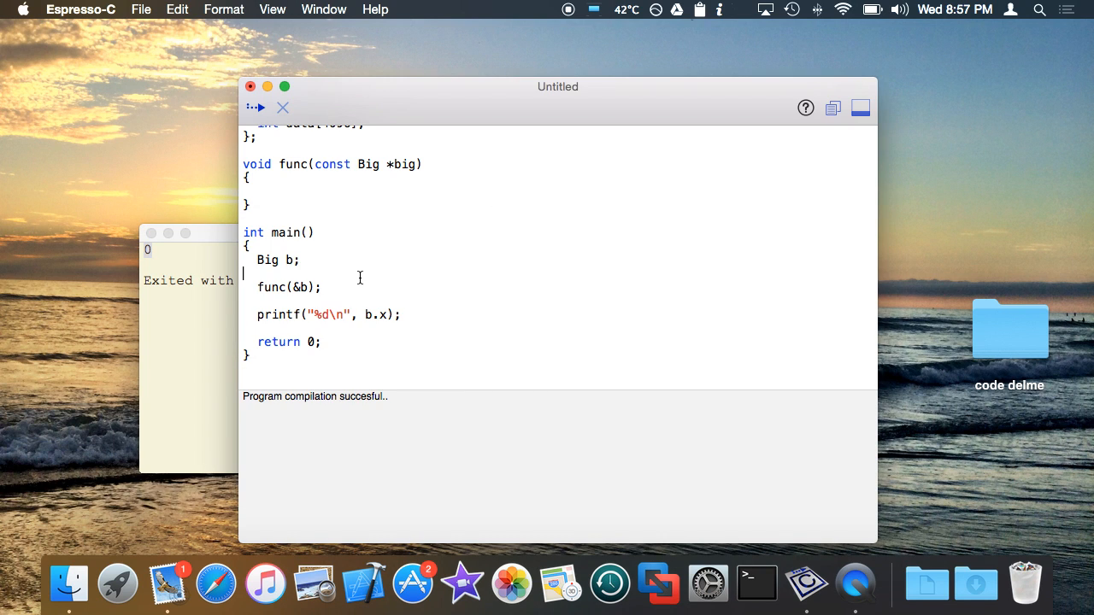
pyautogui.write('b.x =')
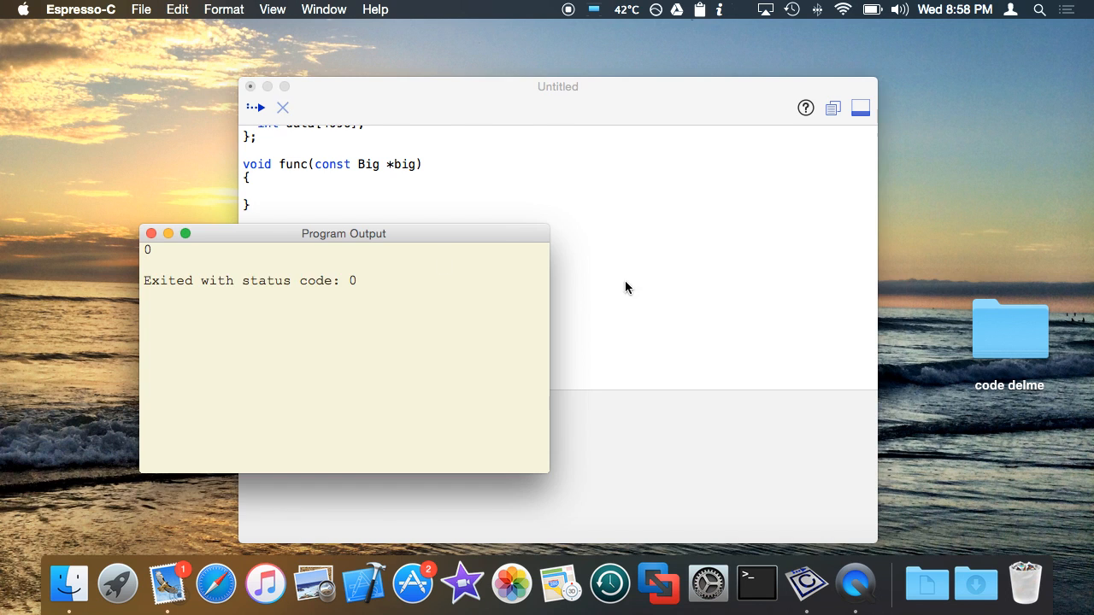
pyautogui.click(860, 108)
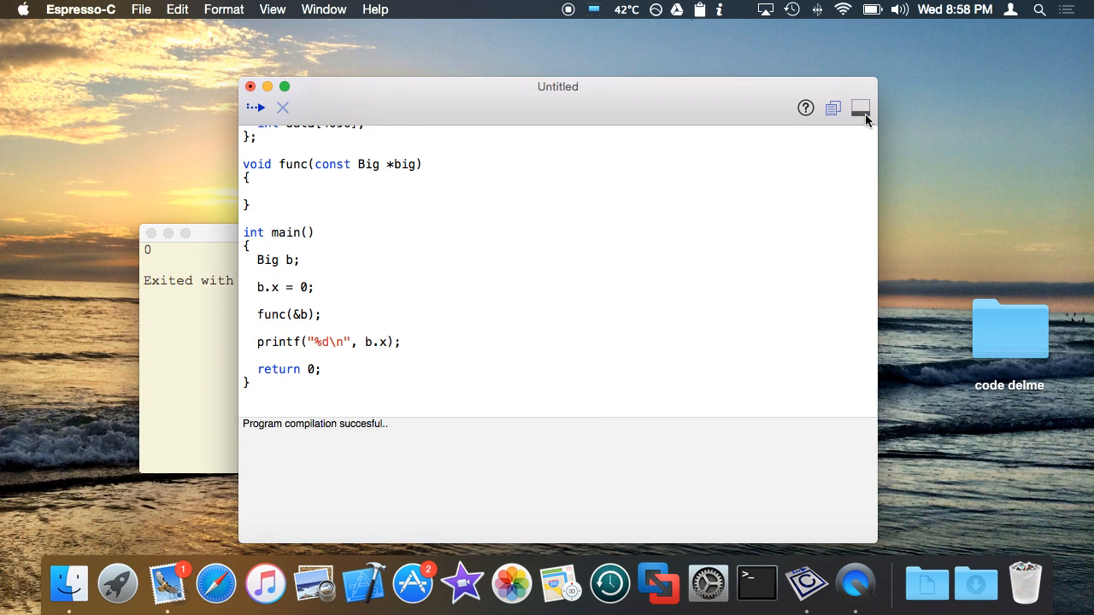
pyautogui.scroll(3)
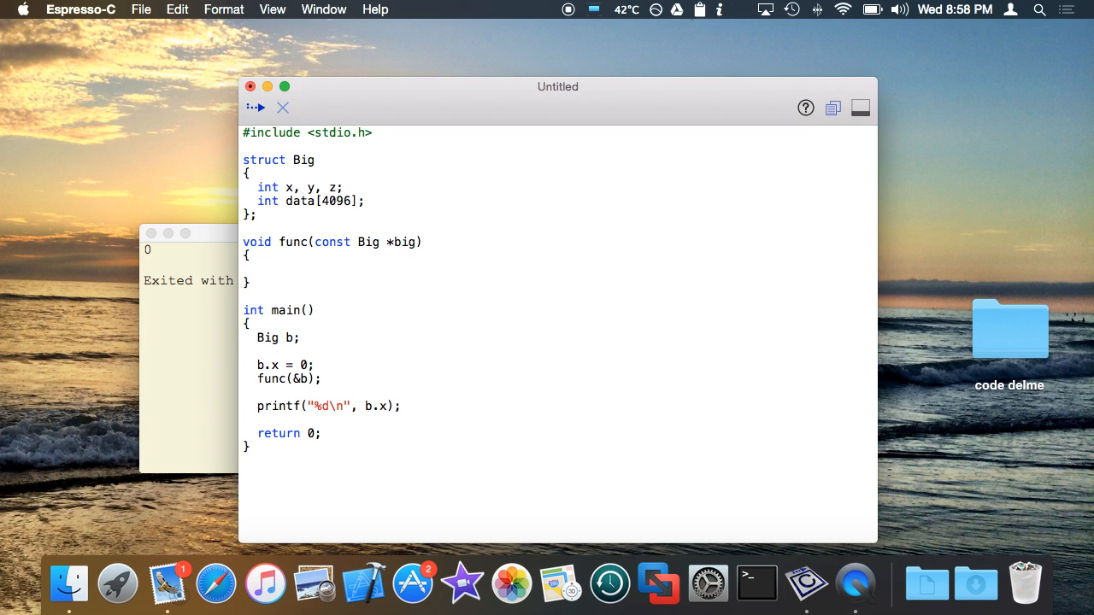
pyautogui.click(315, 366)
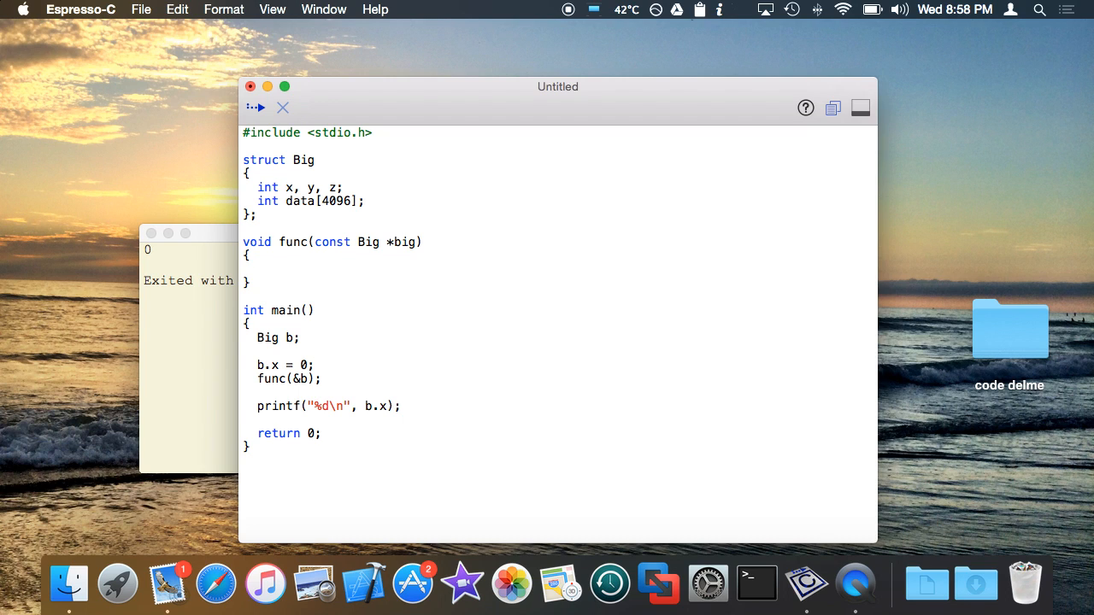
pyautogui.click(314, 366)
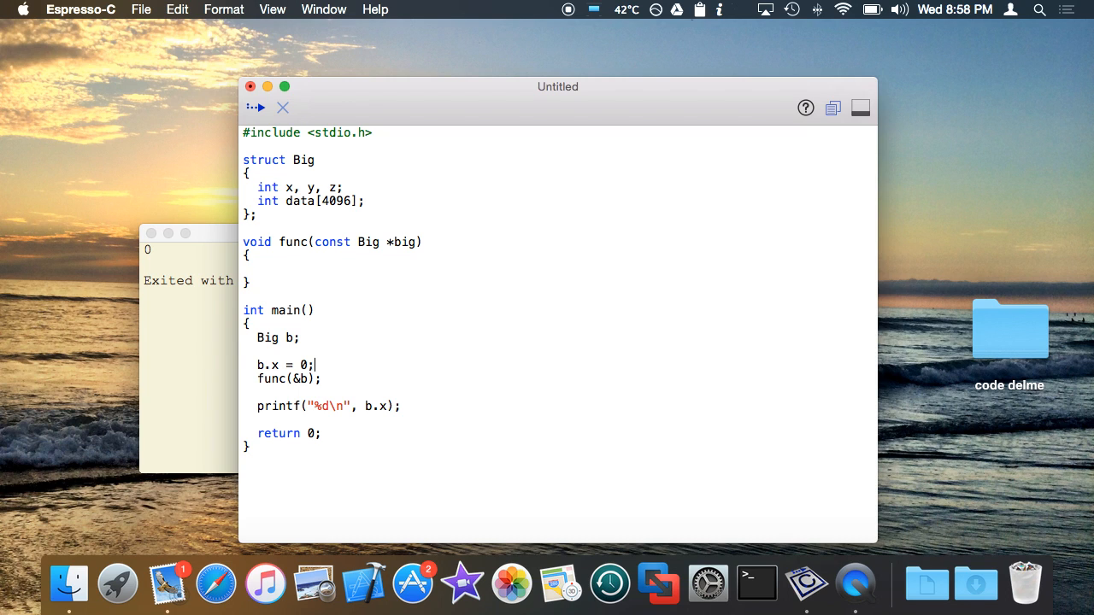
pyautogui.click(340, 271)
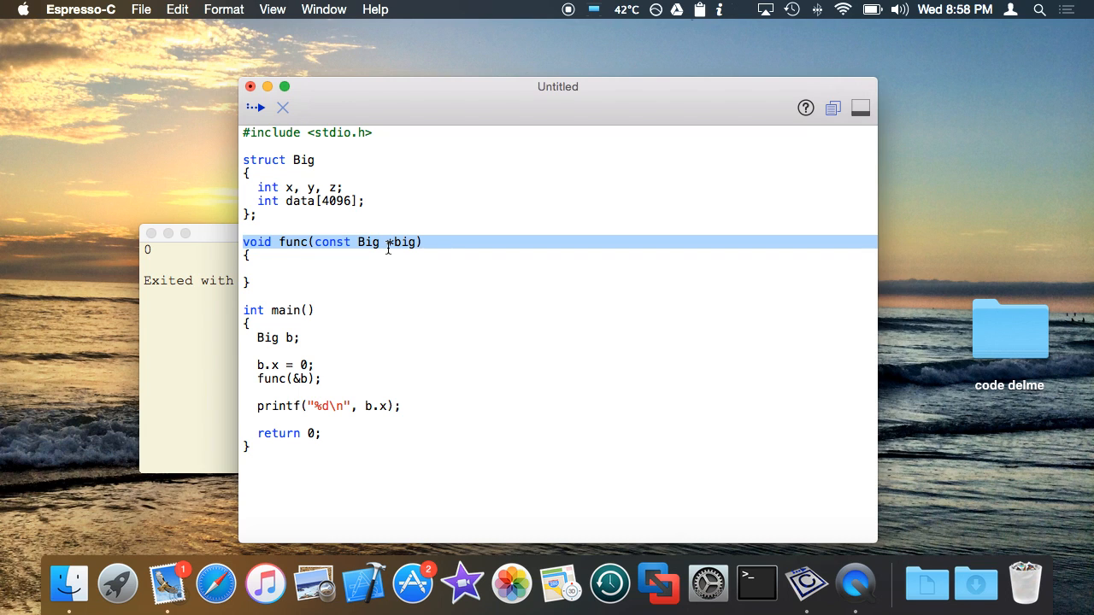
pyautogui.write(',')
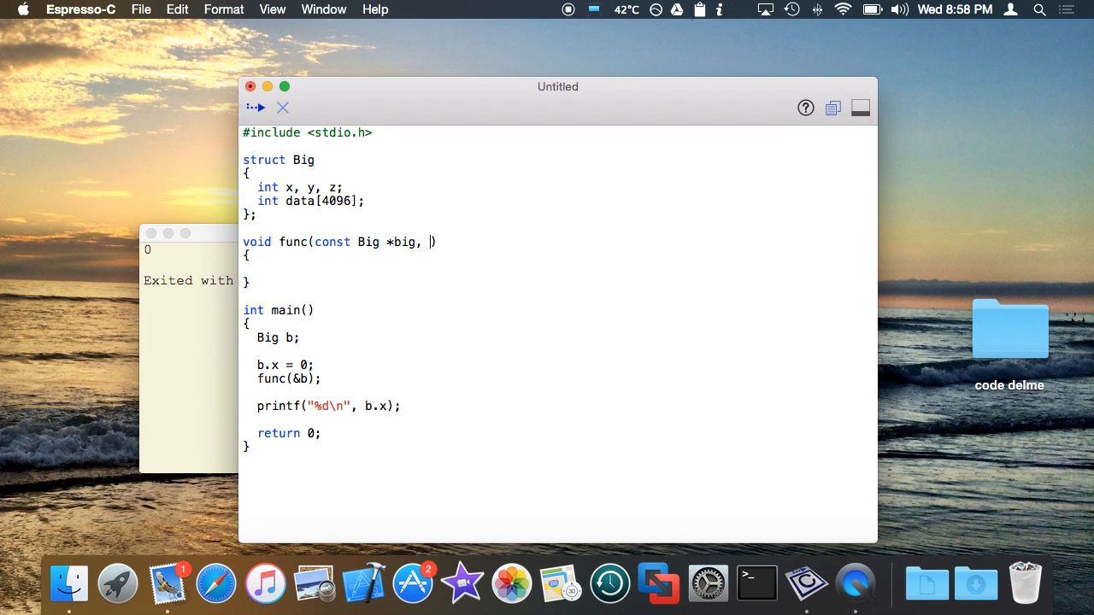
pyautogui.write('in')
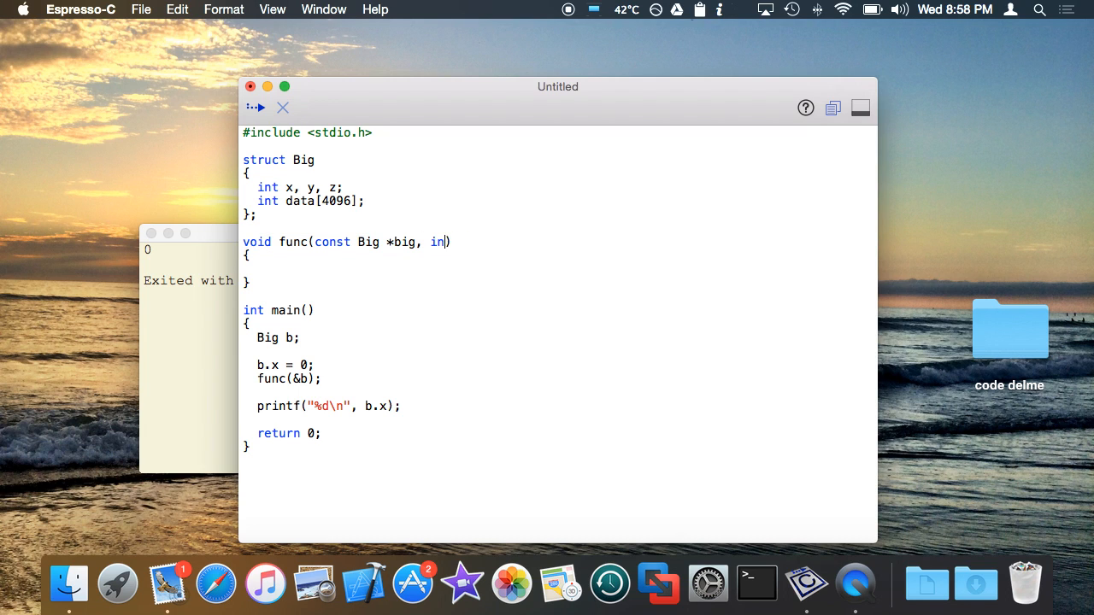
pyautogui.press('backspace')
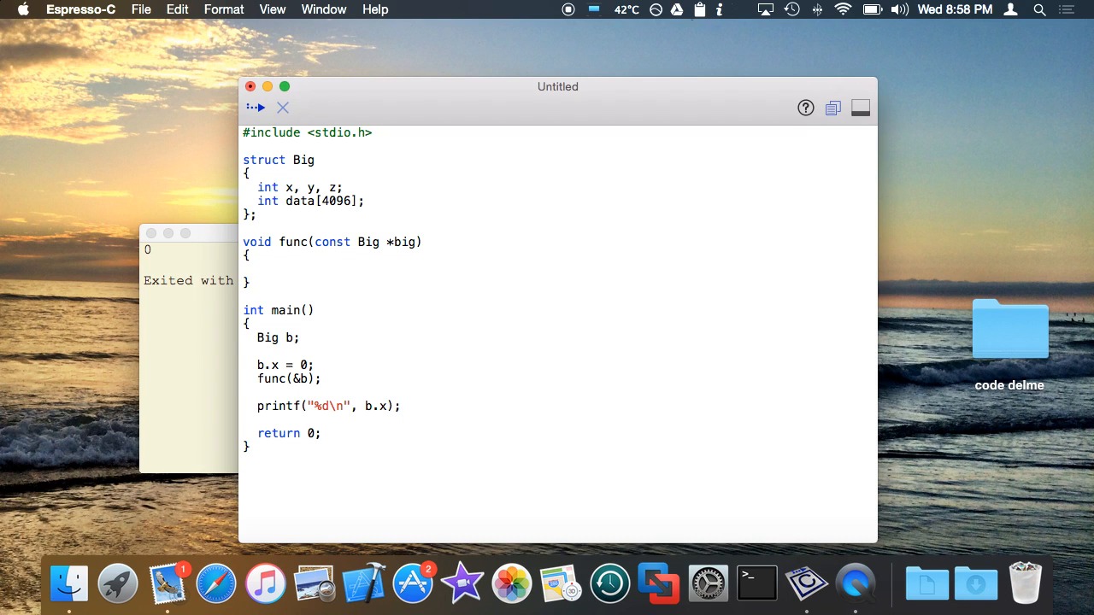
pyautogui.click(417, 242)
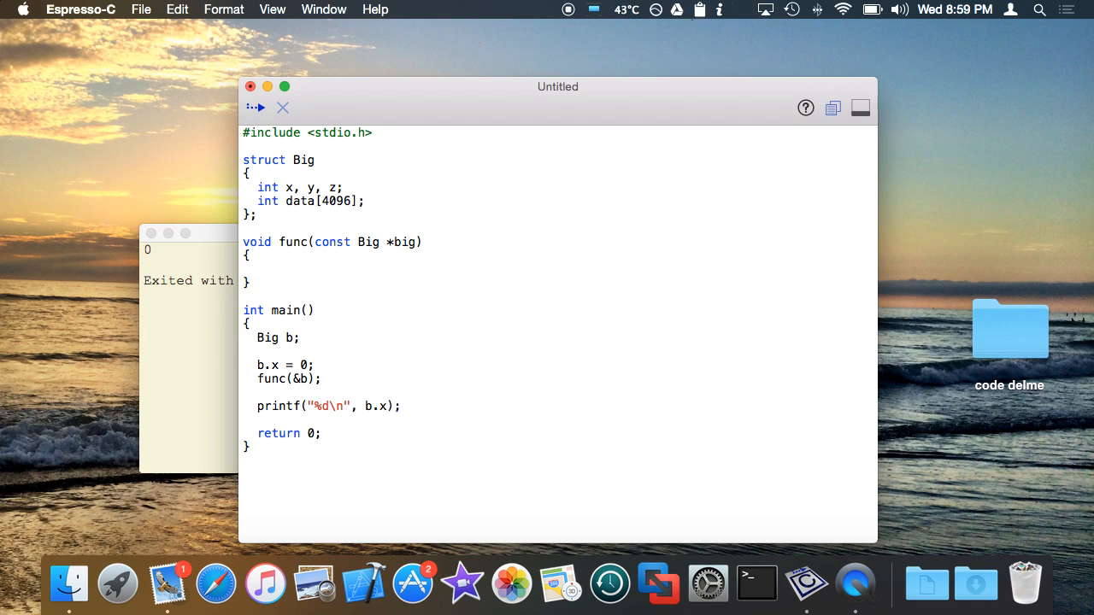
# Step: Change func's parameter from a pointer to const Big &big, leaving the body empty
pyautogui.click(401, 243)
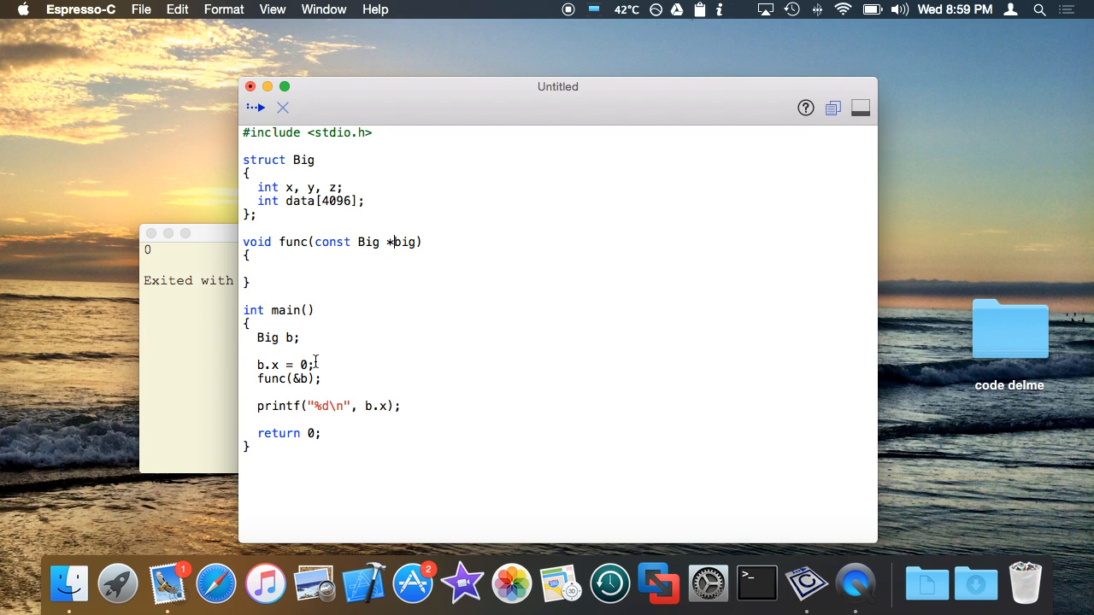
pyautogui.moveTo(322, 257)
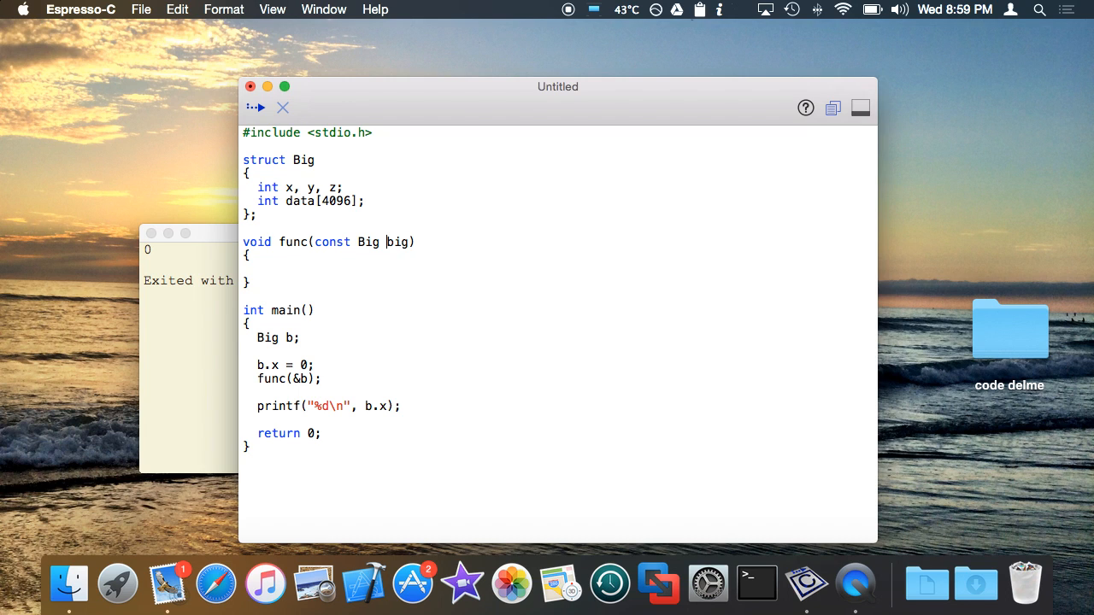
pyautogui.write('&')
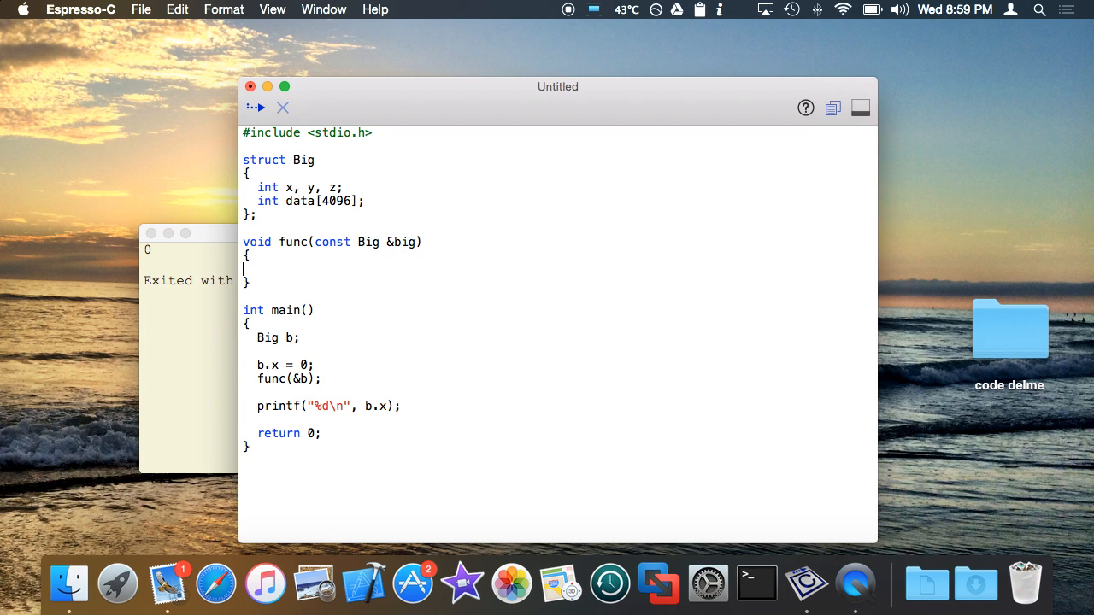
pyautogui.moveTo(356, 274)
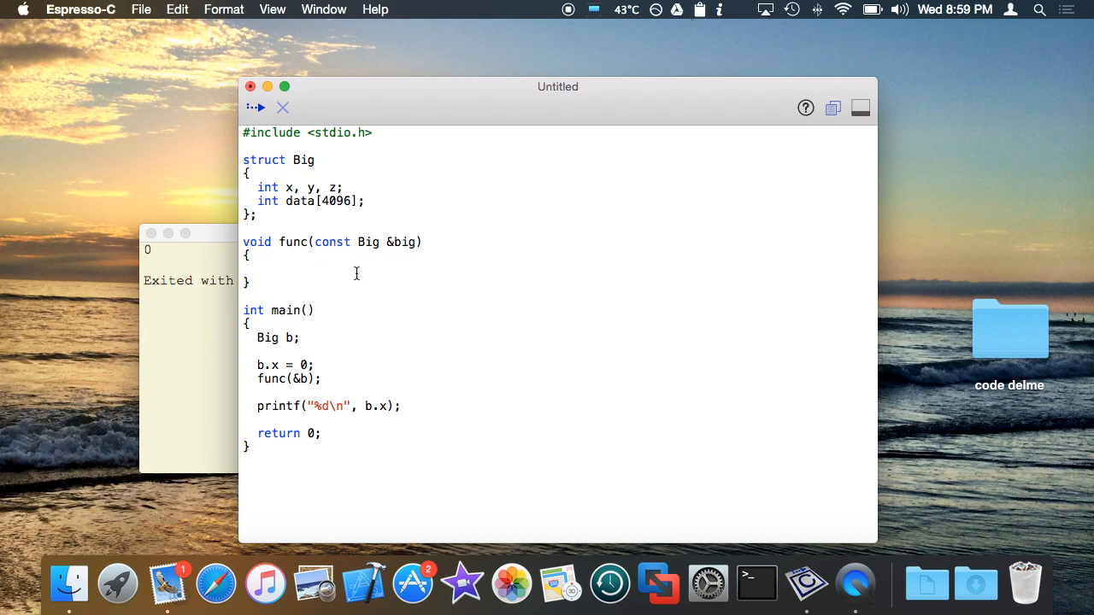
pyautogui.doubleClick(390, 243)
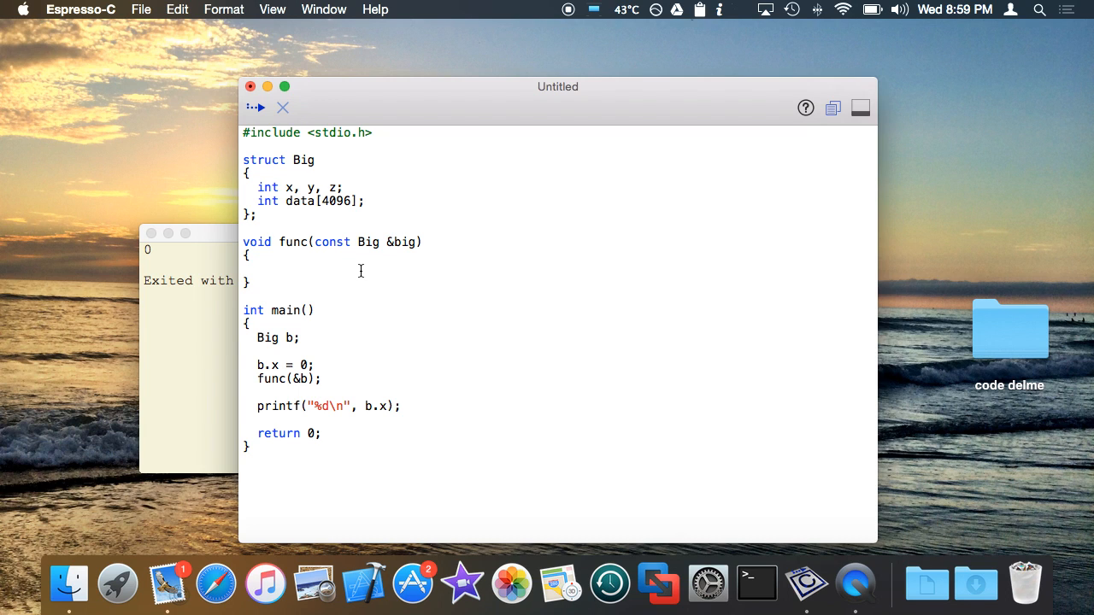
pyautogui.moveTo(312, 339)
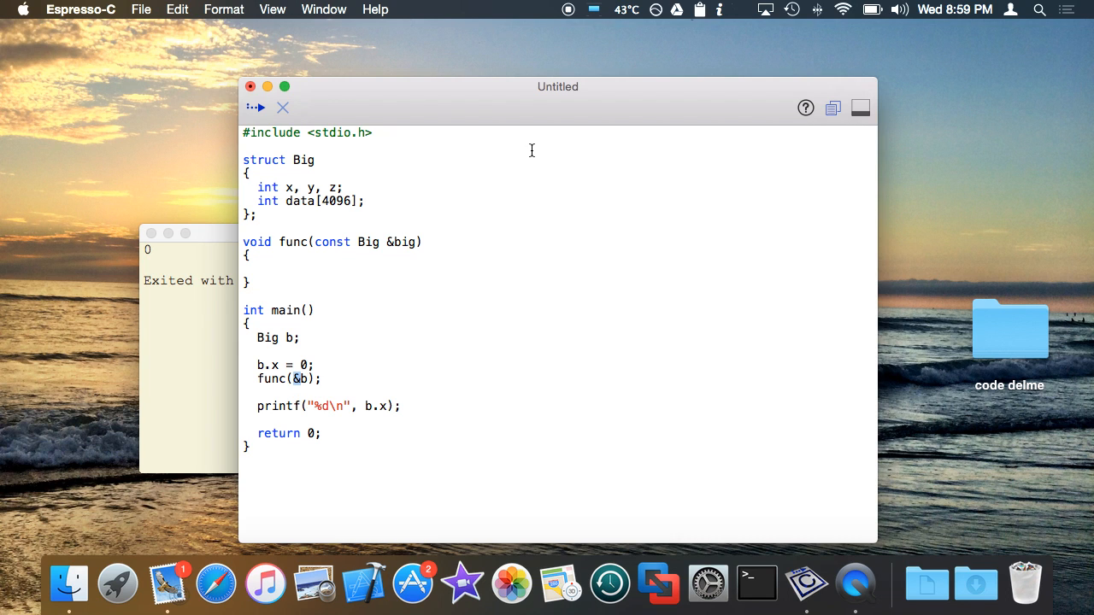
# Step: Run, hit the no-matching-function error, and change the call from func(&b) to func(b)
pyautogui.click(263, 108)
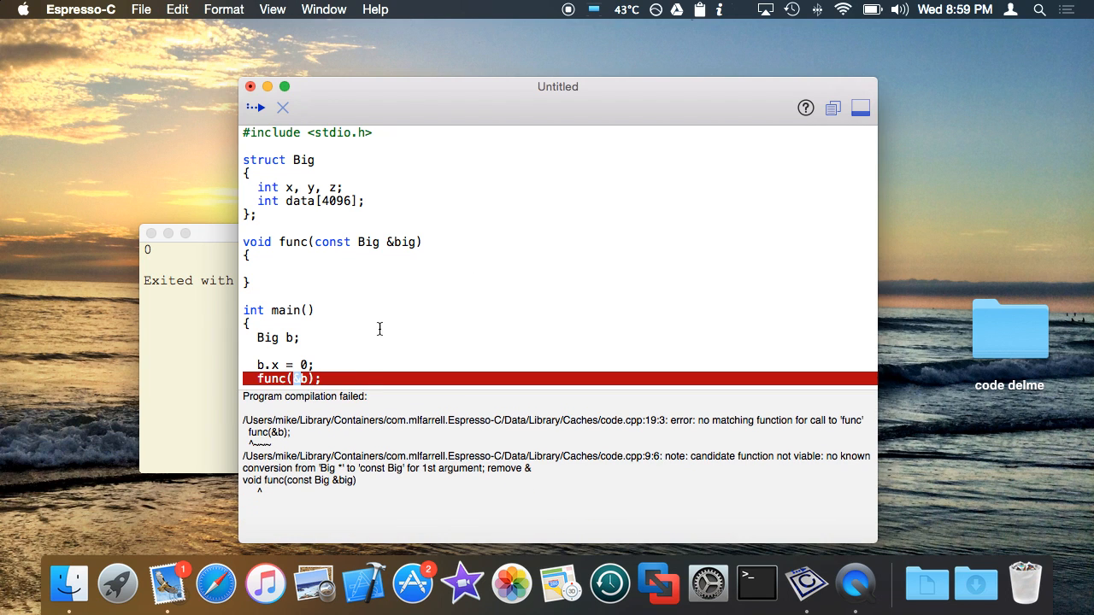
pyautogui.scroll(-3)
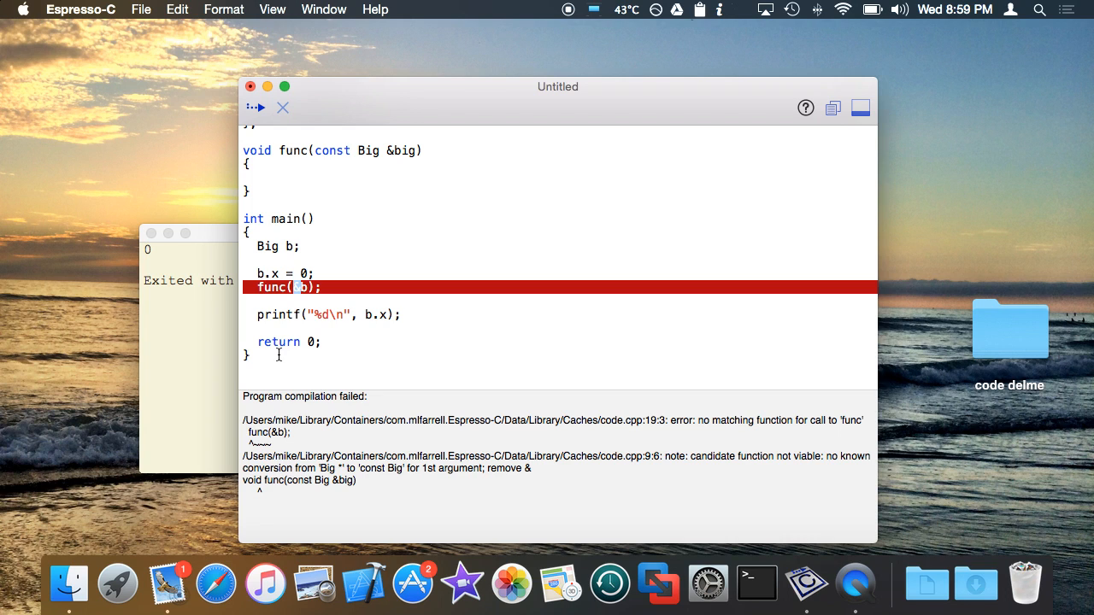
pyautogui.write('&')
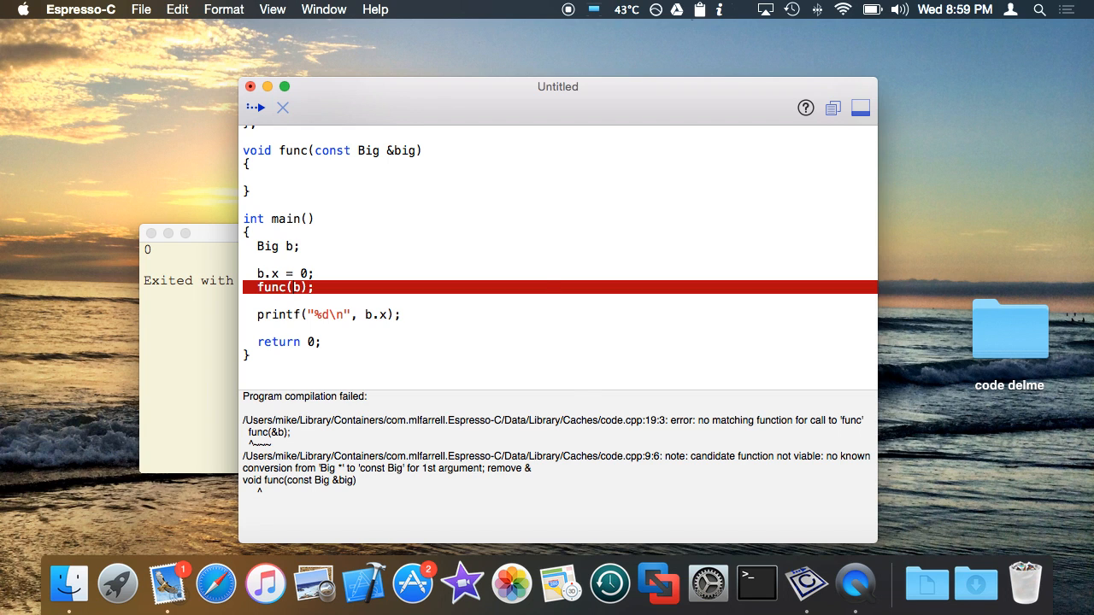
pyautogui.click(260, 106)
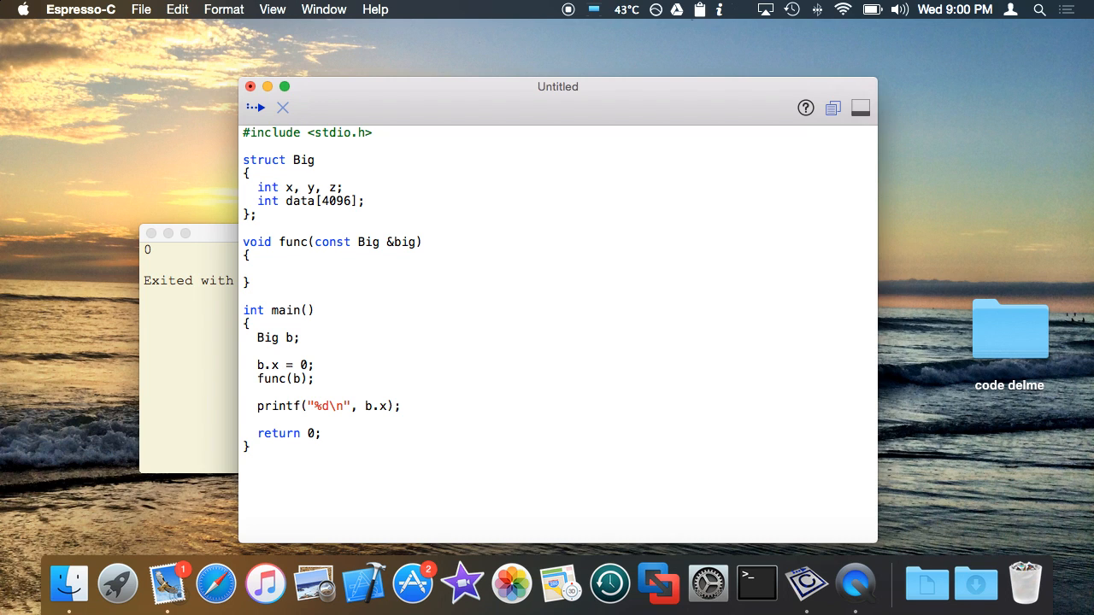
# Step: Assign big.x = 100 in func, drop const after the read-only error, and run to print 100
pyautogui.write('big.')
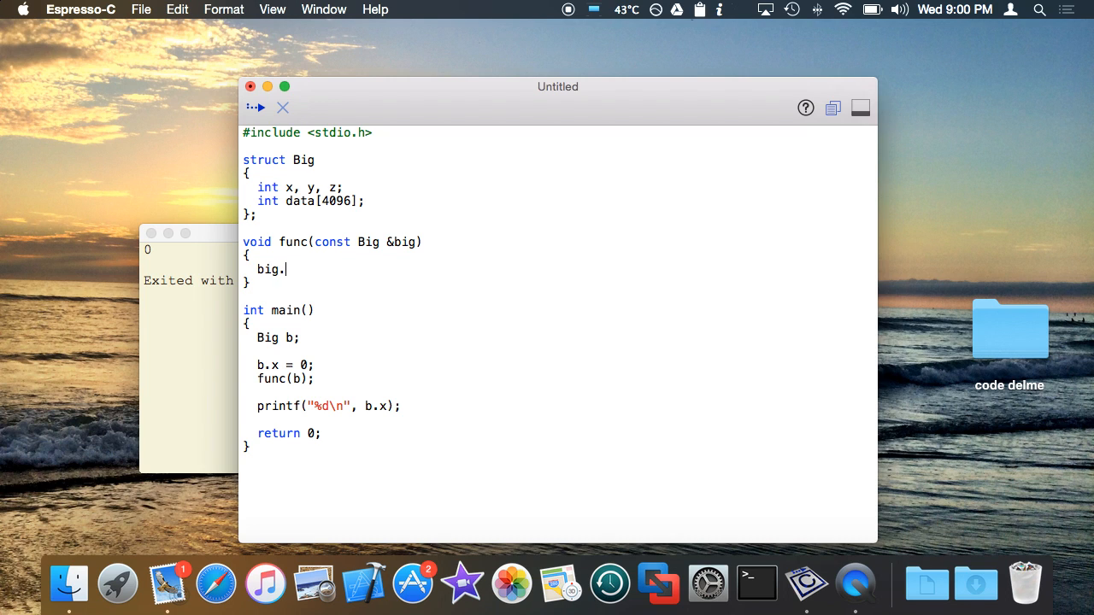
pyautogui.write('x = 100;')
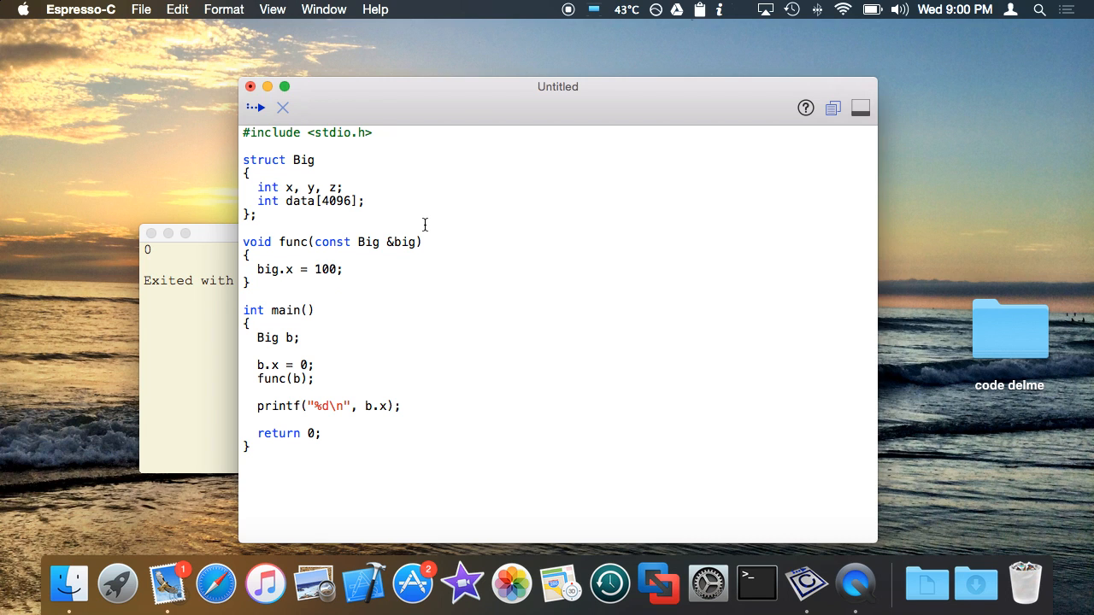
pyautogui.click(256, 106)
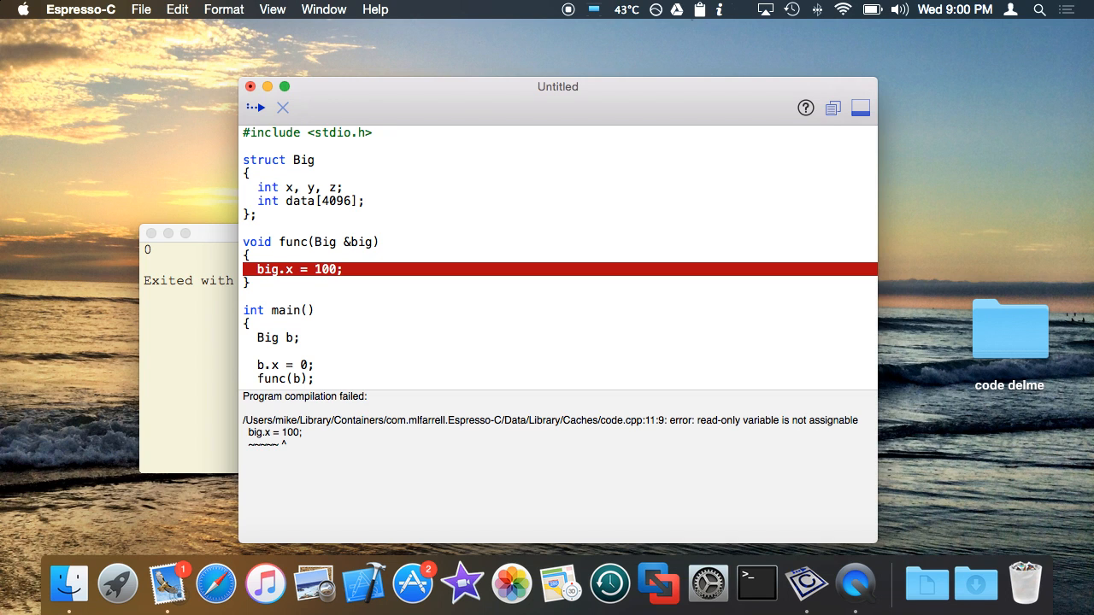
pyautogui.click(257, 106)
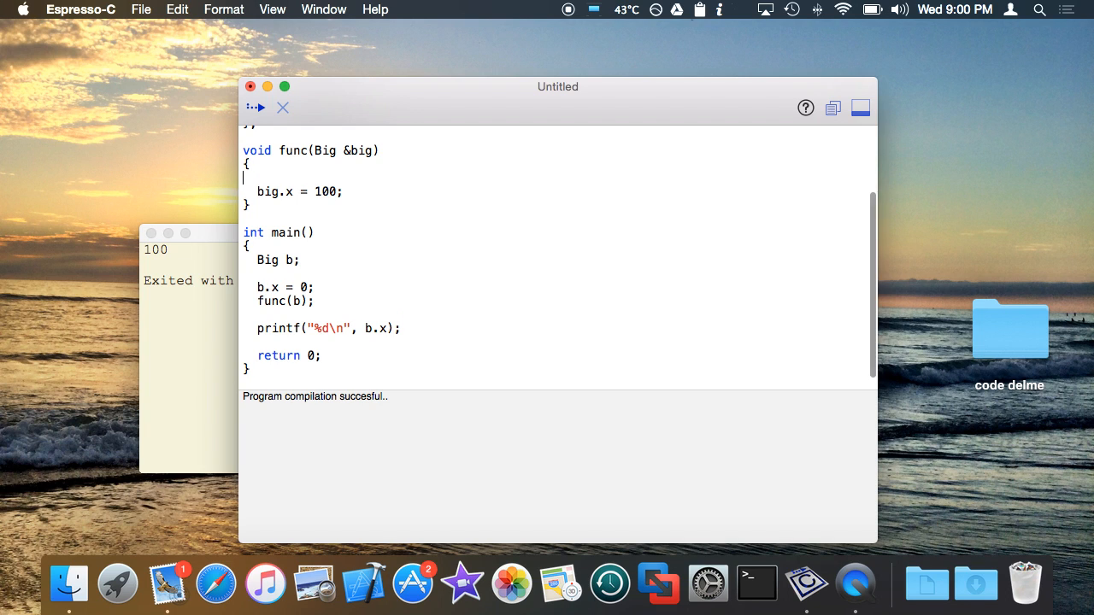
pyautogui.write('big =')
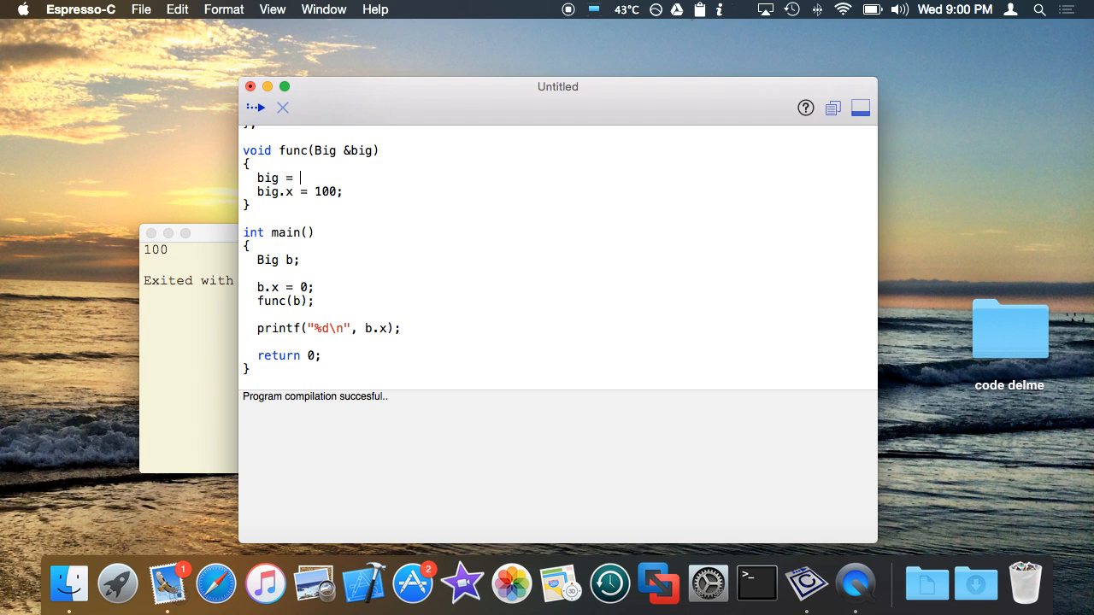
# Step: Reset big = { } before big.x = 100, rerun to print 100, and comment out main's printf of b.x
pyautogui.press('backspace')
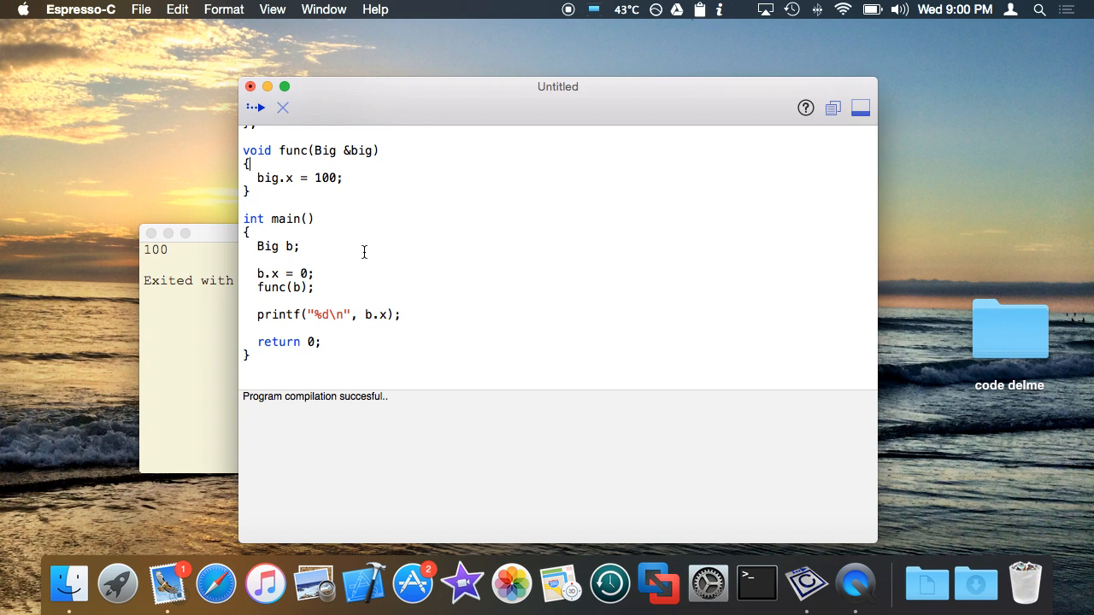
pyautogui.press('return')
pyautogui.write('big =')
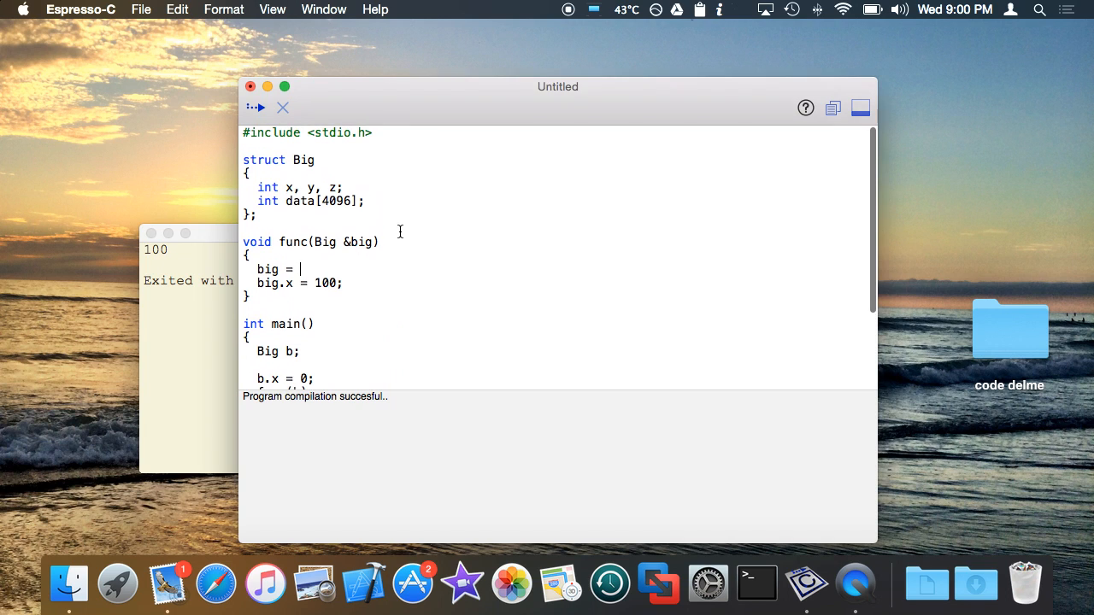
pyautogui.write('0')
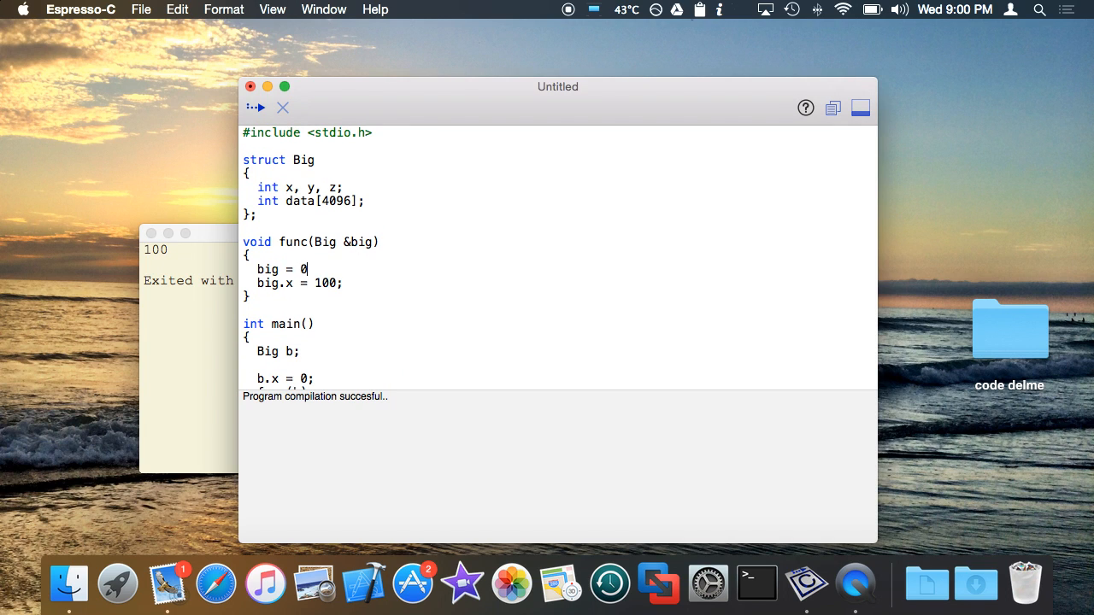
pyautogui.press('backspace')
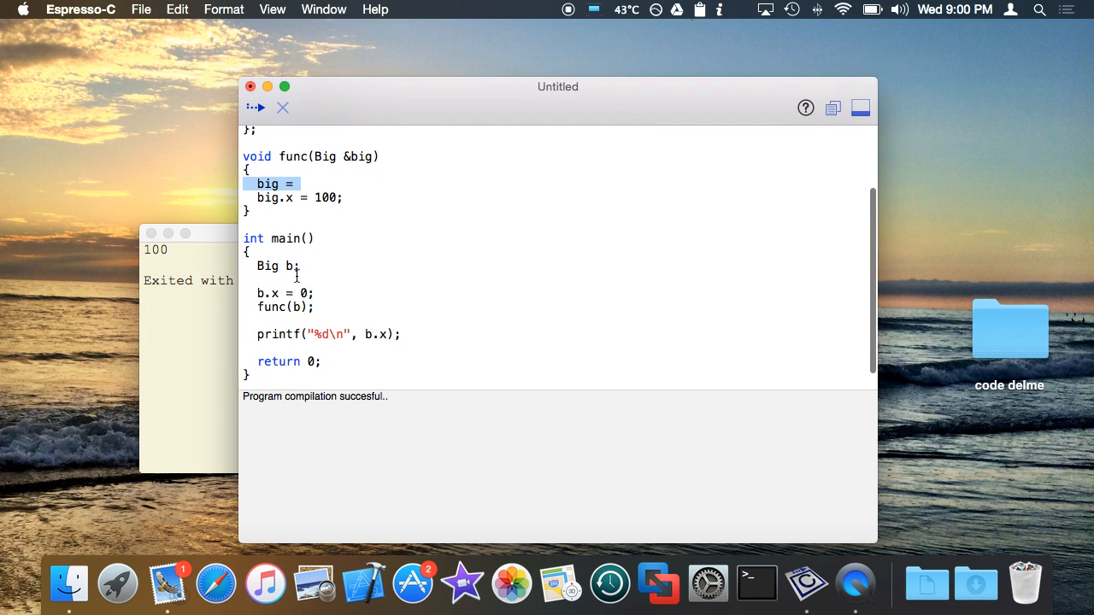
pyautogui.click(304, 185)
pyautogui.write(' { };')
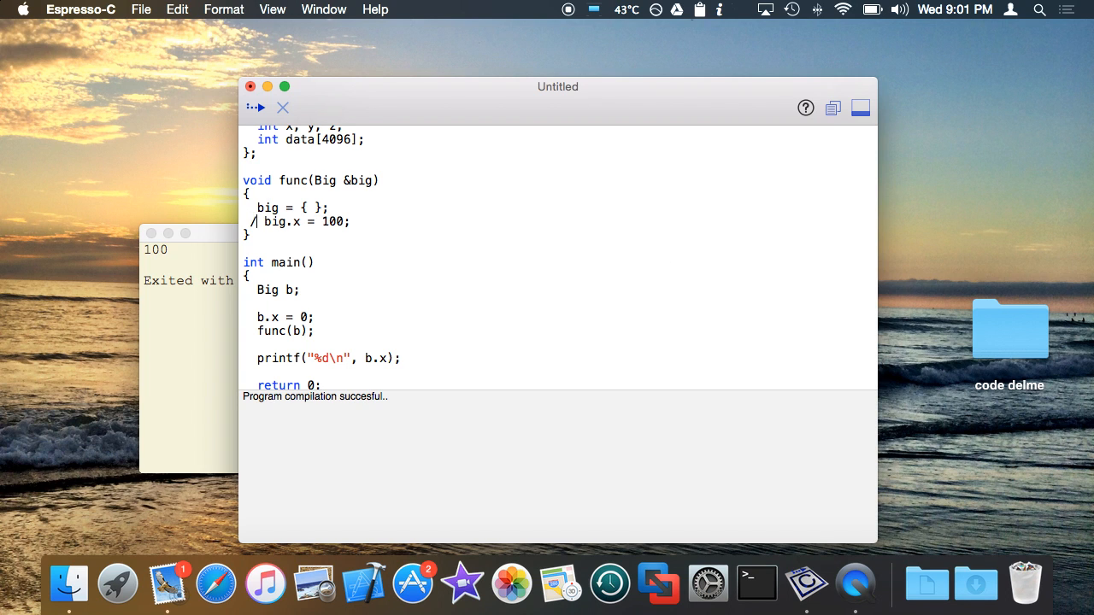
pyautogui.click(257, 106)
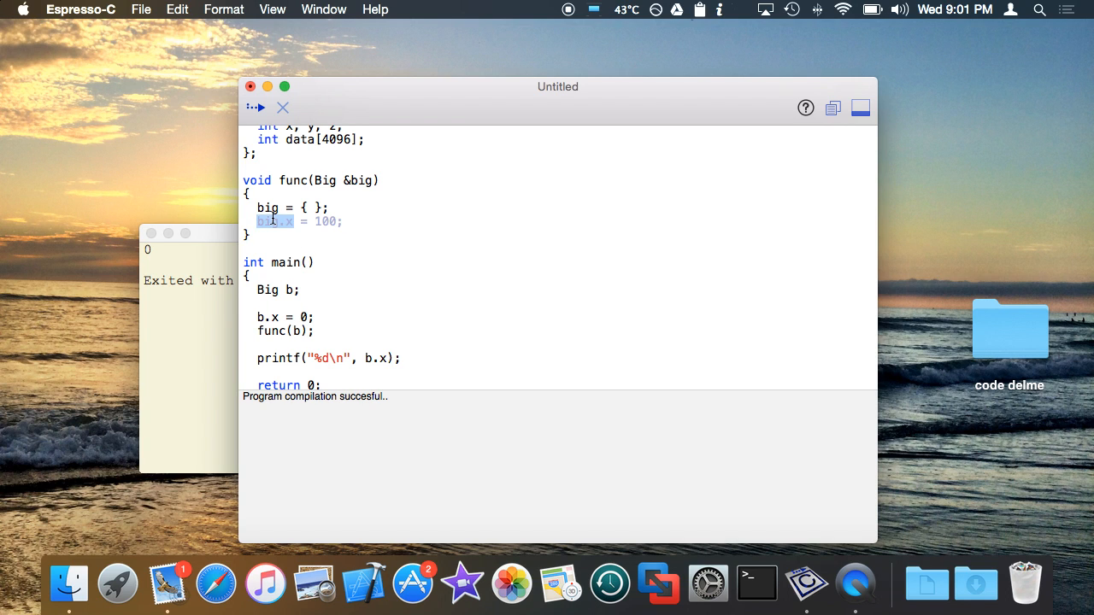
pyautogui.click(256, 106)
pyautogui.write('//')
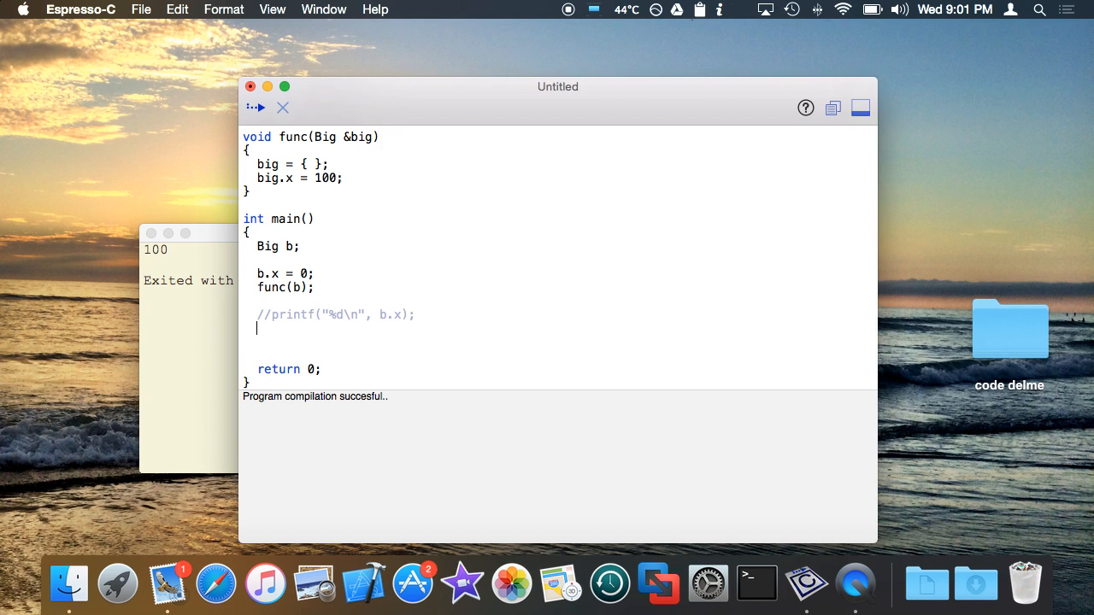
# Step: Declare float f = 5.0f and a reference float &fr = f, then assign fr = 2.0f
pyautogui.write('float f = 0')
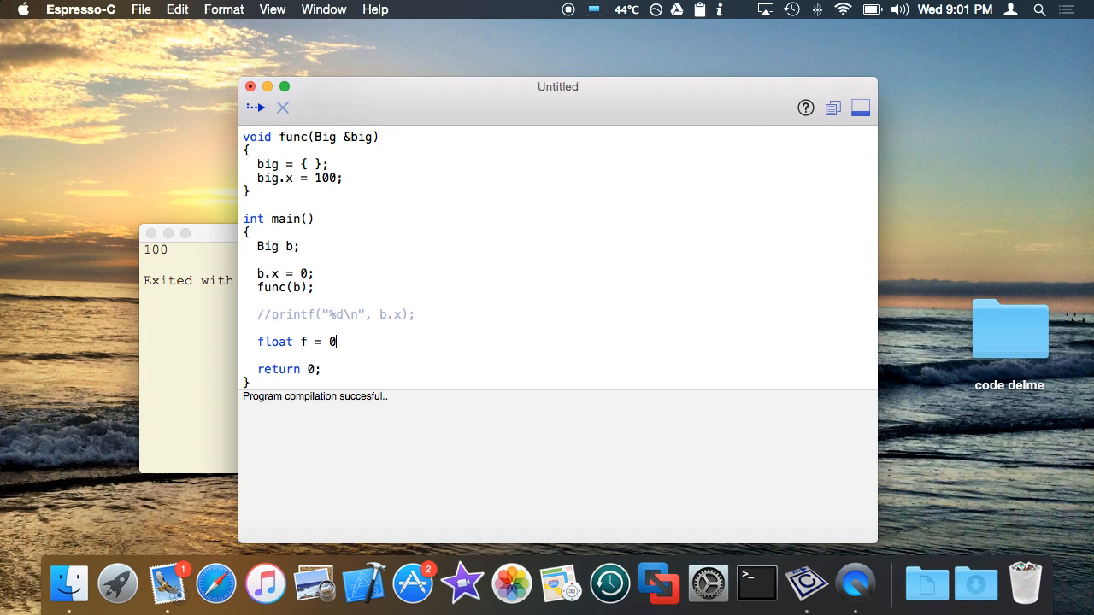
pyautogui.write('.0f;')
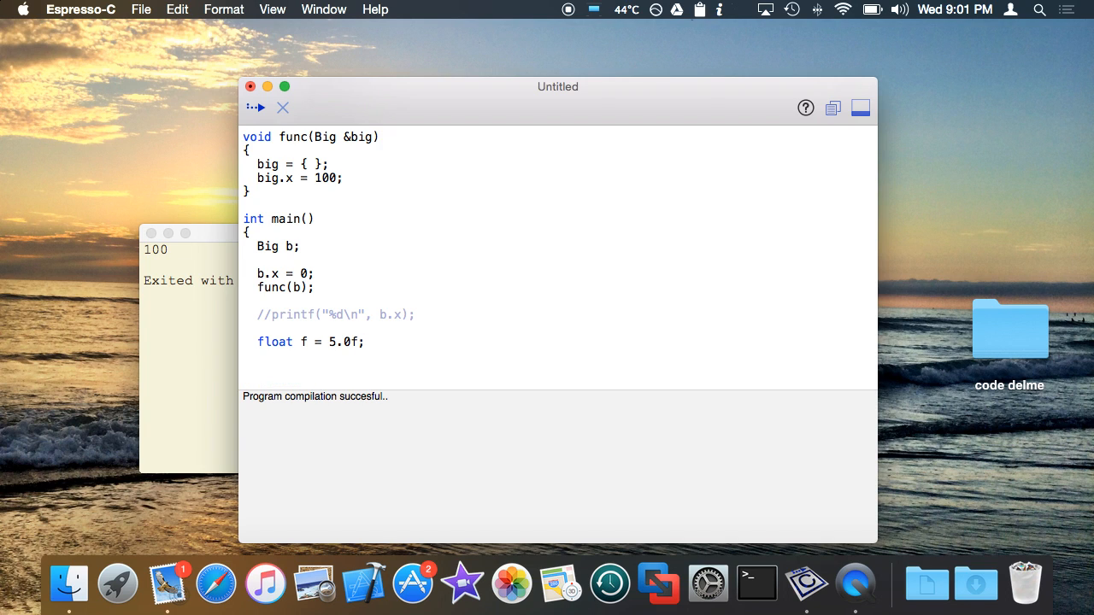
pyautogui.write('float f')
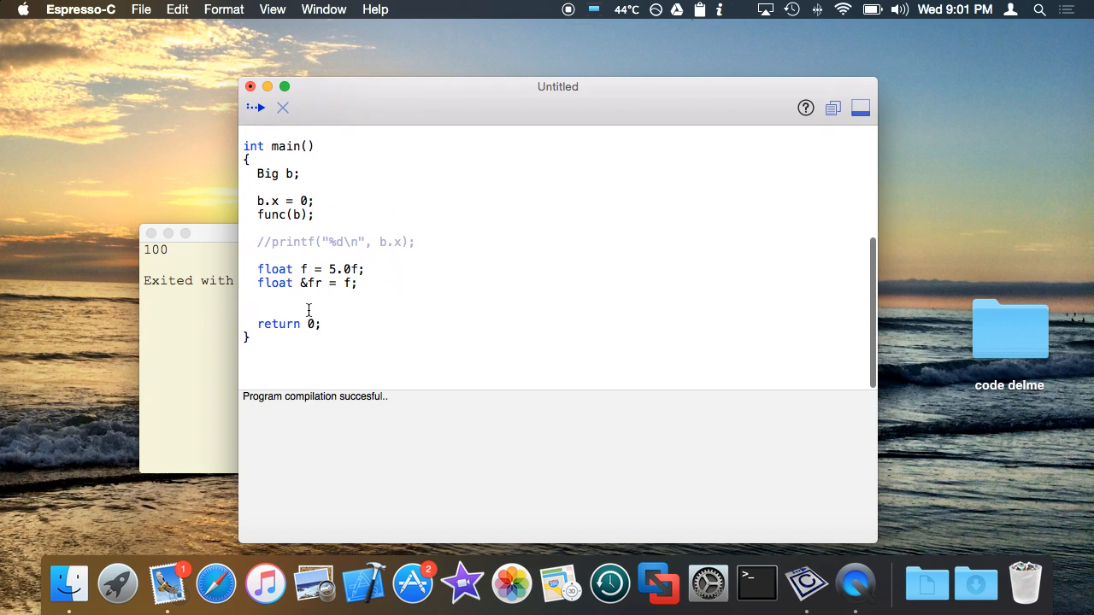
pyautogui.write('fr')
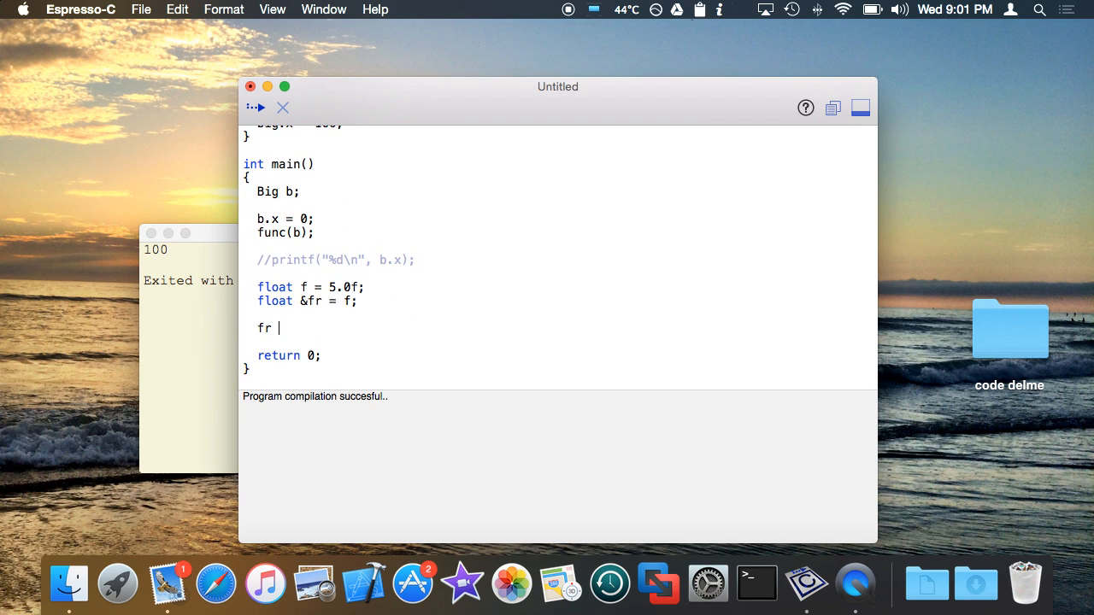
pyautogui.write('= 2.0f;')
pyautogui.write('c')
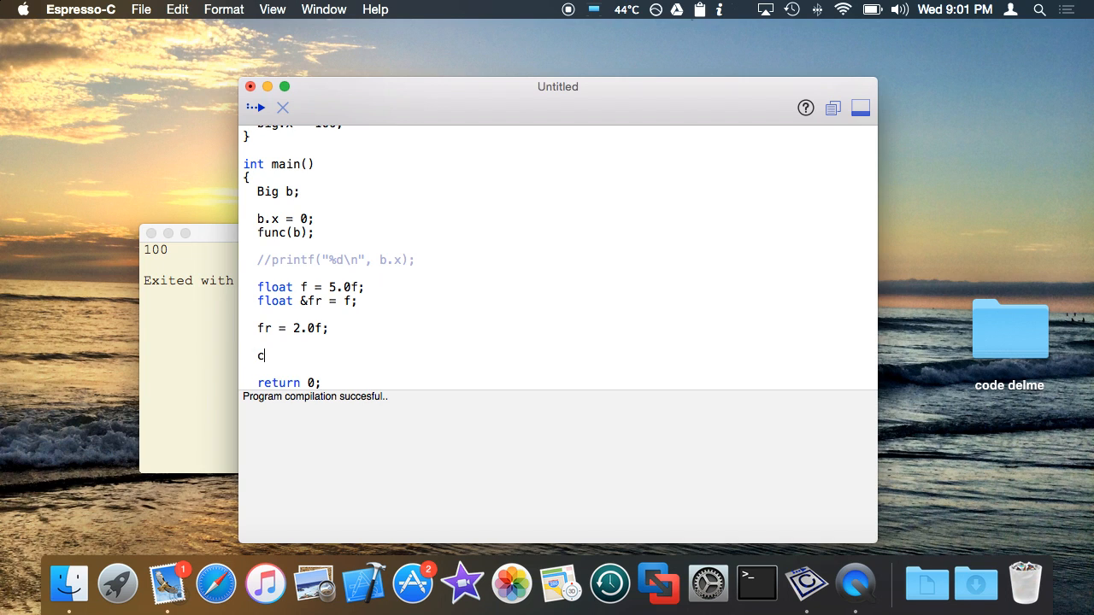
# Step: Print f with printf("%g\n", f) and run to output 2
pyautogui.write('rint')
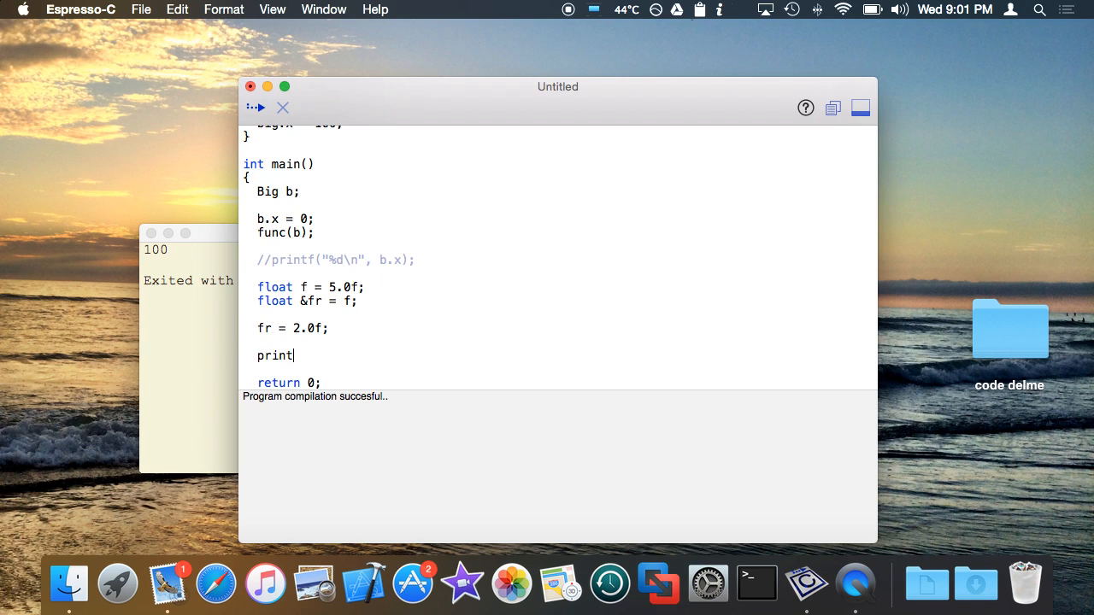
pyautogui.write('f(')
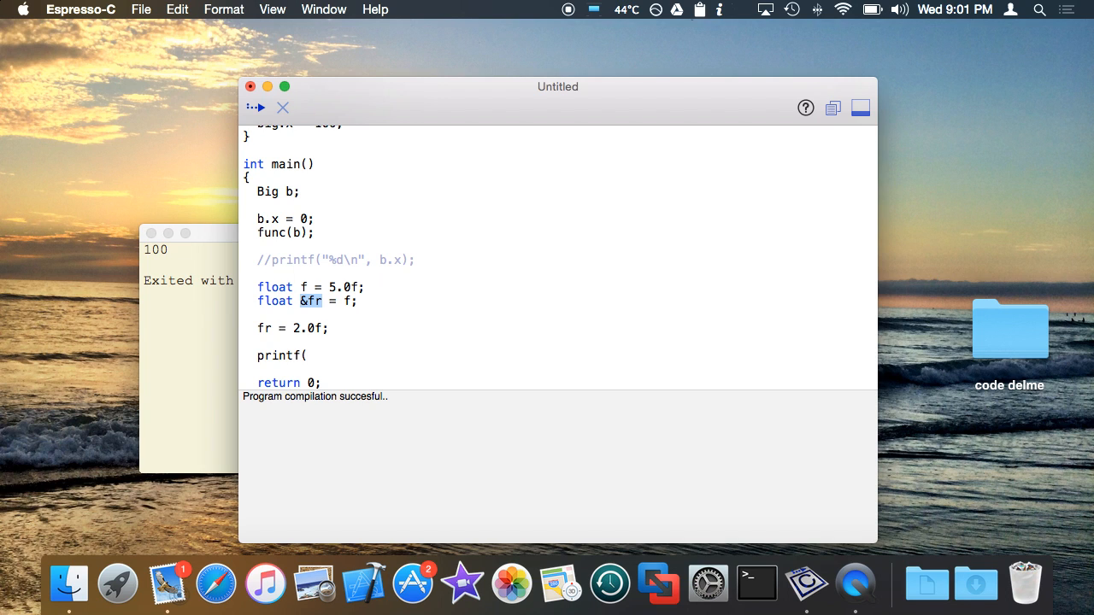
pyautogui.write('"%')
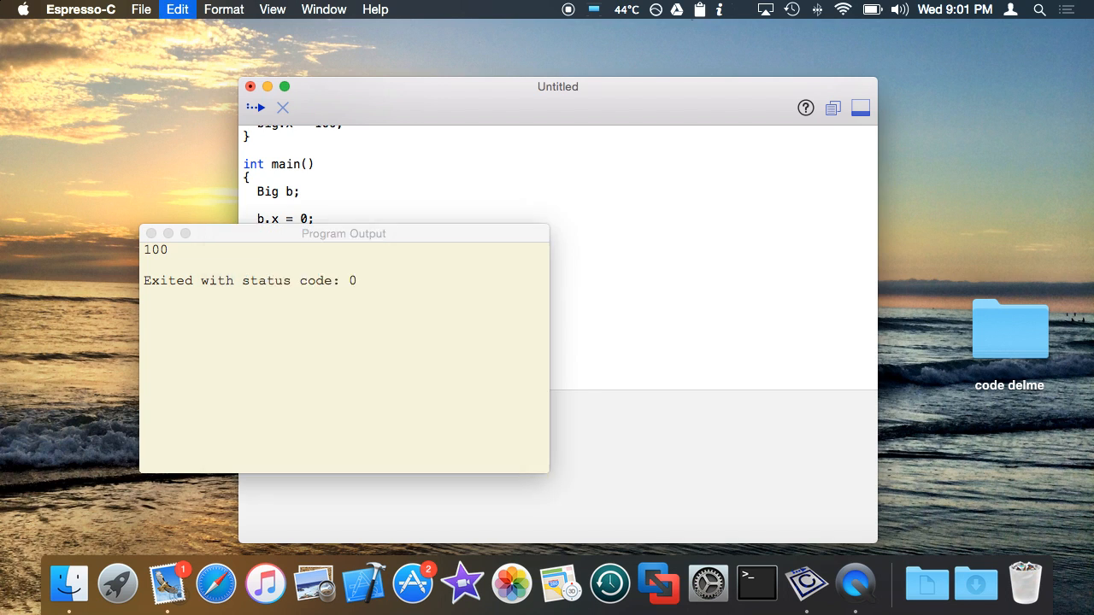
pyautogui.click(258, 106)
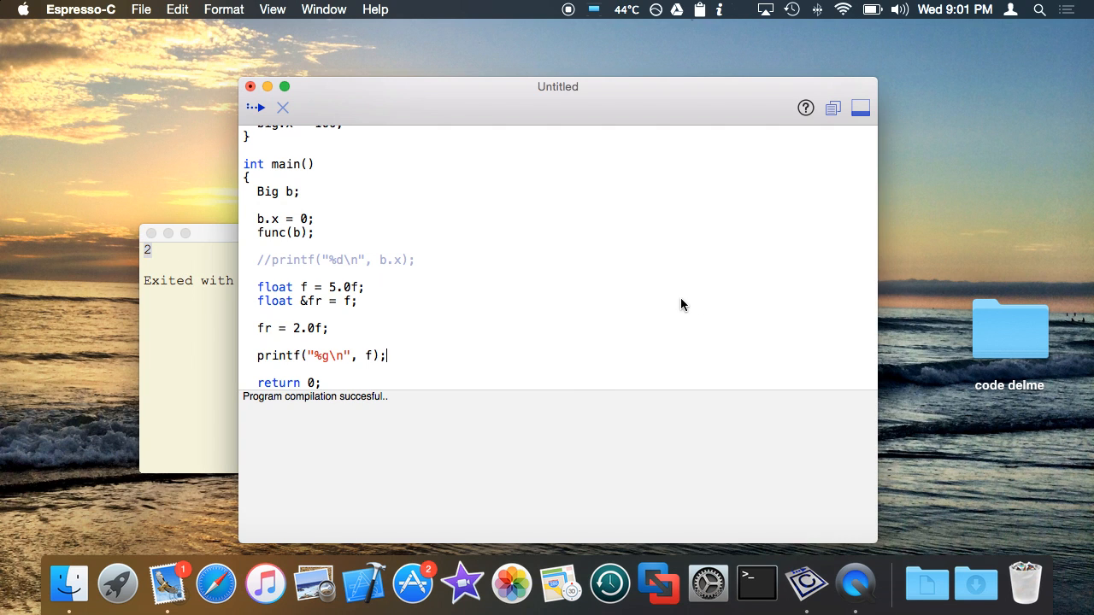
pyautogui.scroll(3)
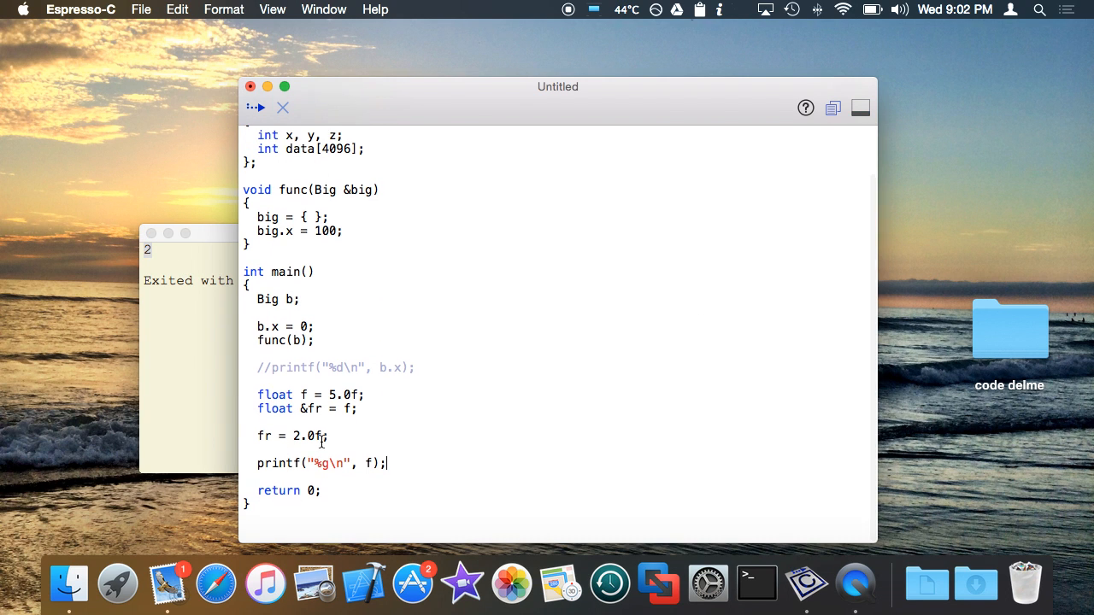
pyautogui.tripleClick(290, 436)
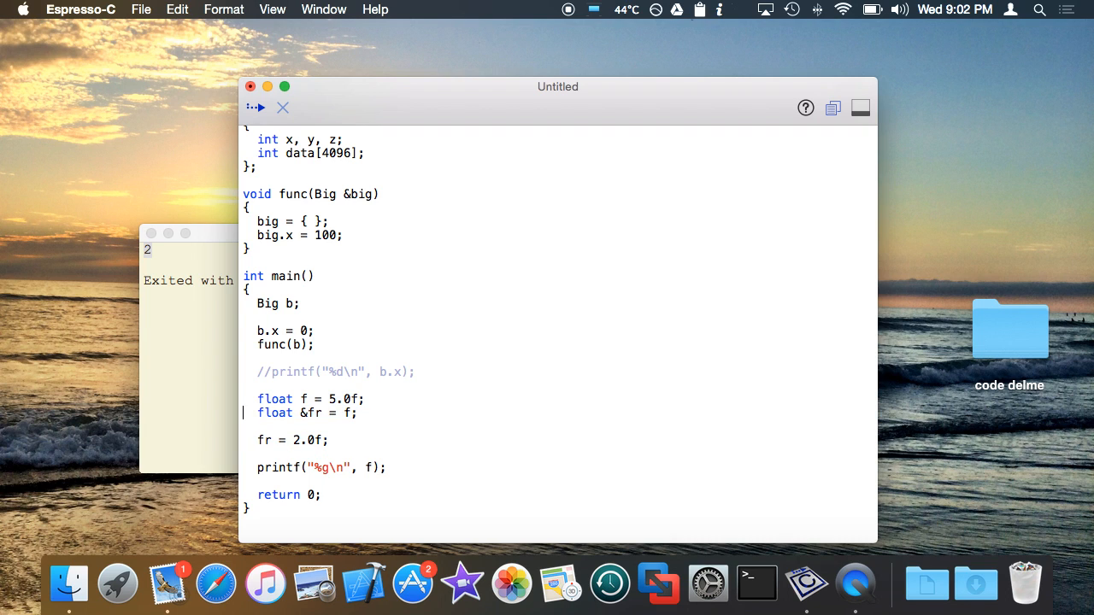
pyautogui.click(308, 412)
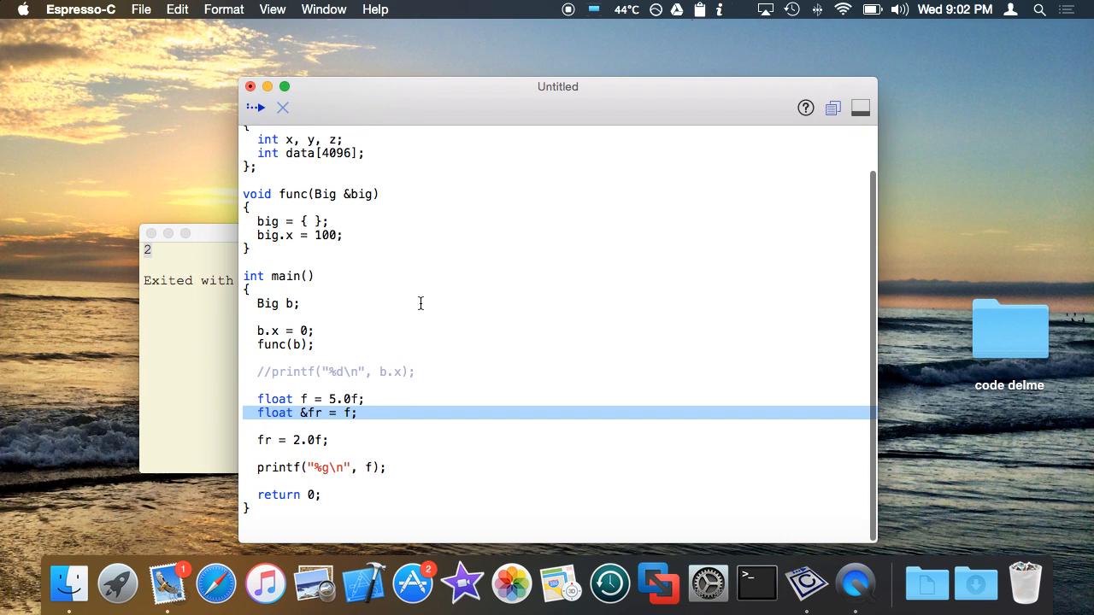
pyautogui.moveTo(421, 308)
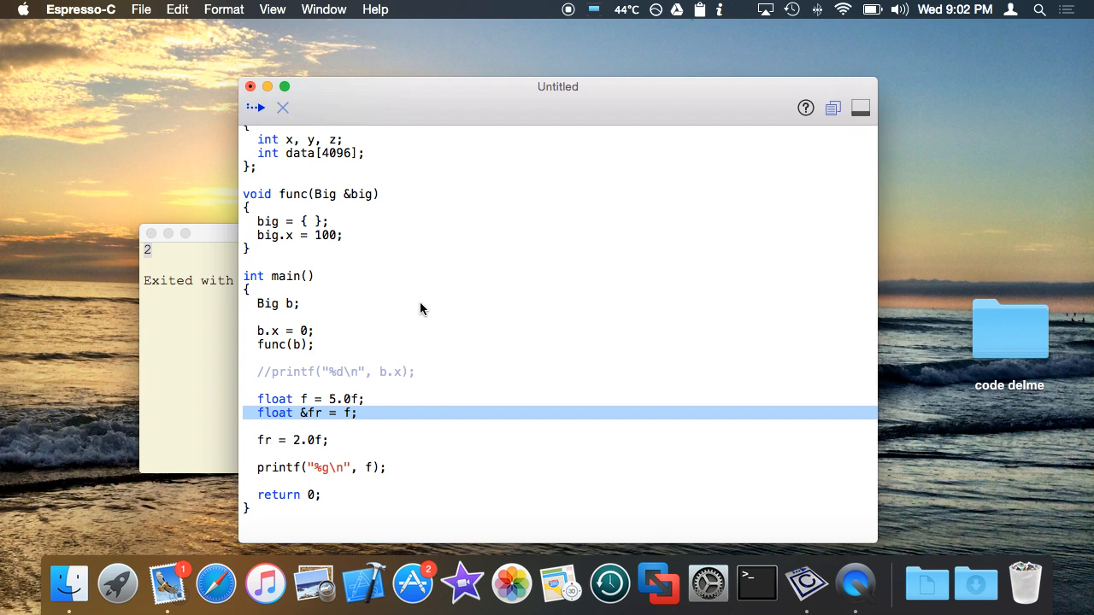
pyautogui.click(349, 194)
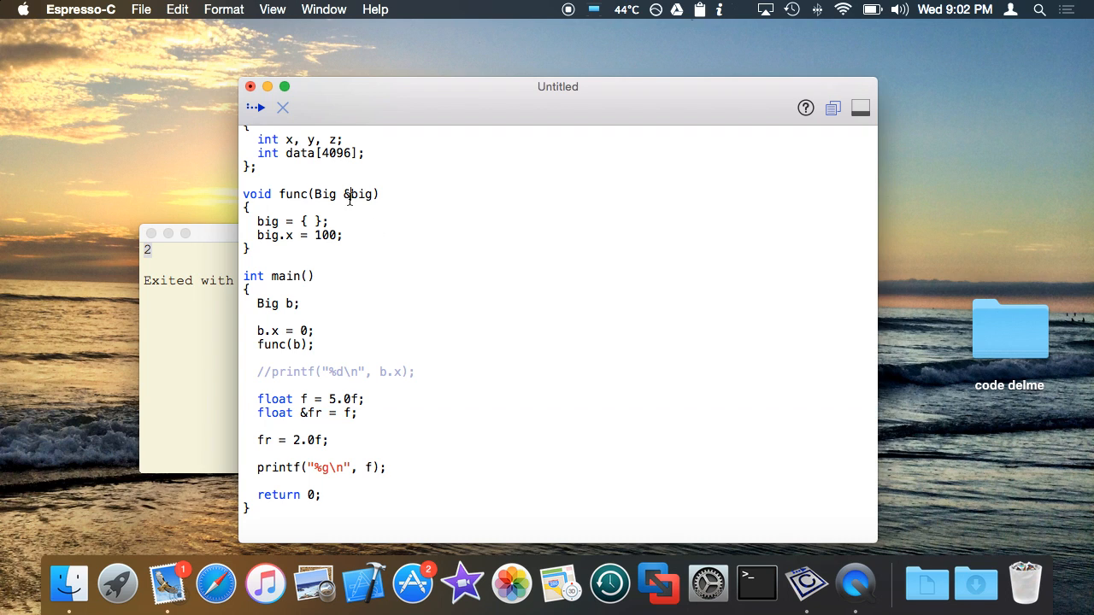
pyautogui.moveTo(455, 158)
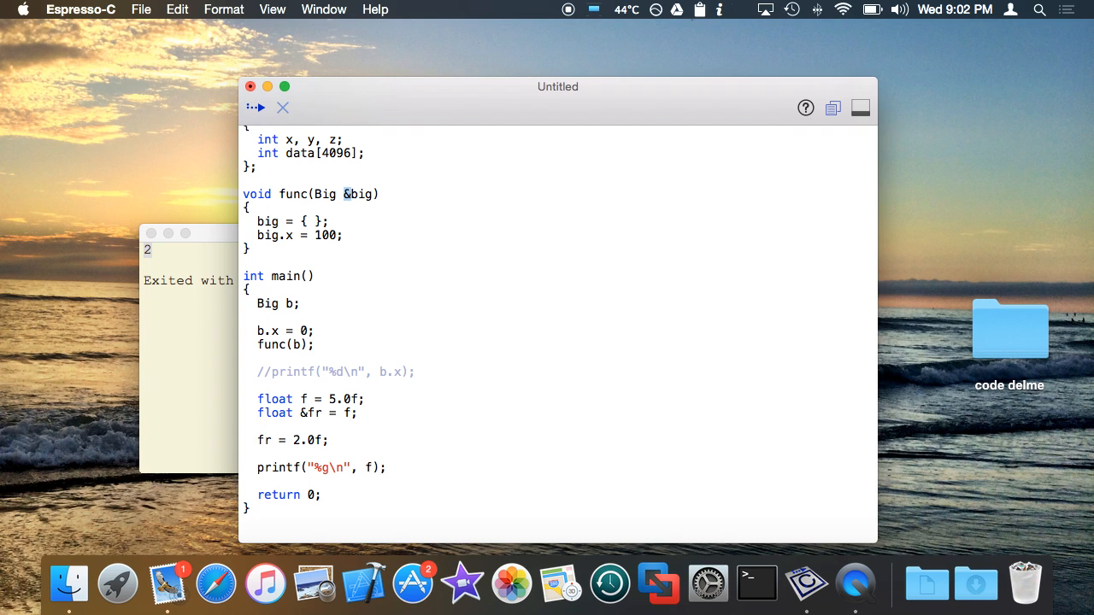
pyautogui.moveTo(434, 417)
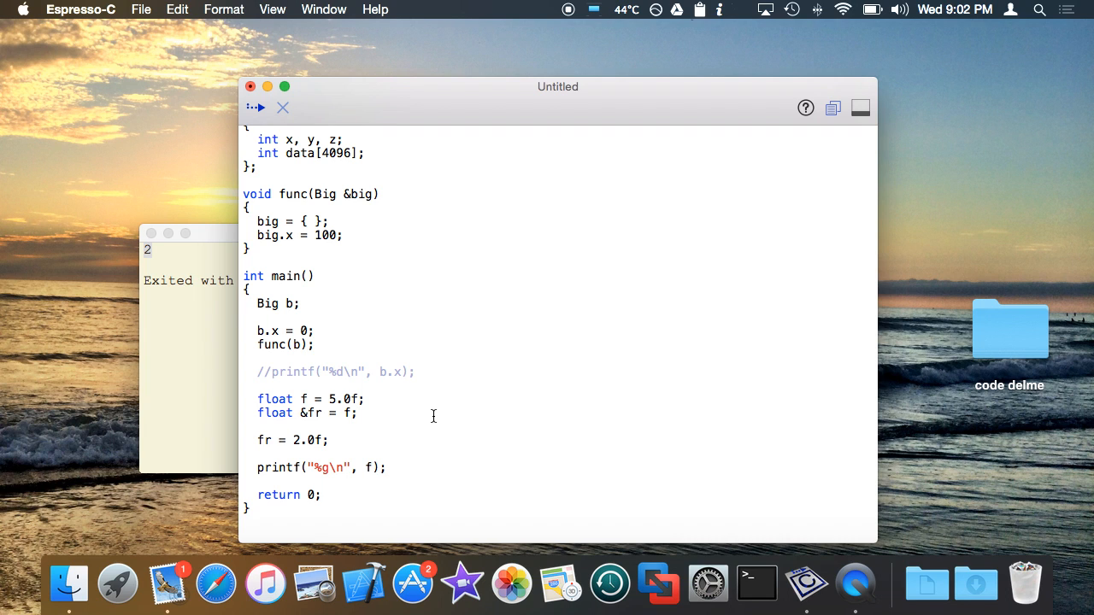
pyautogui.click(357, 412)
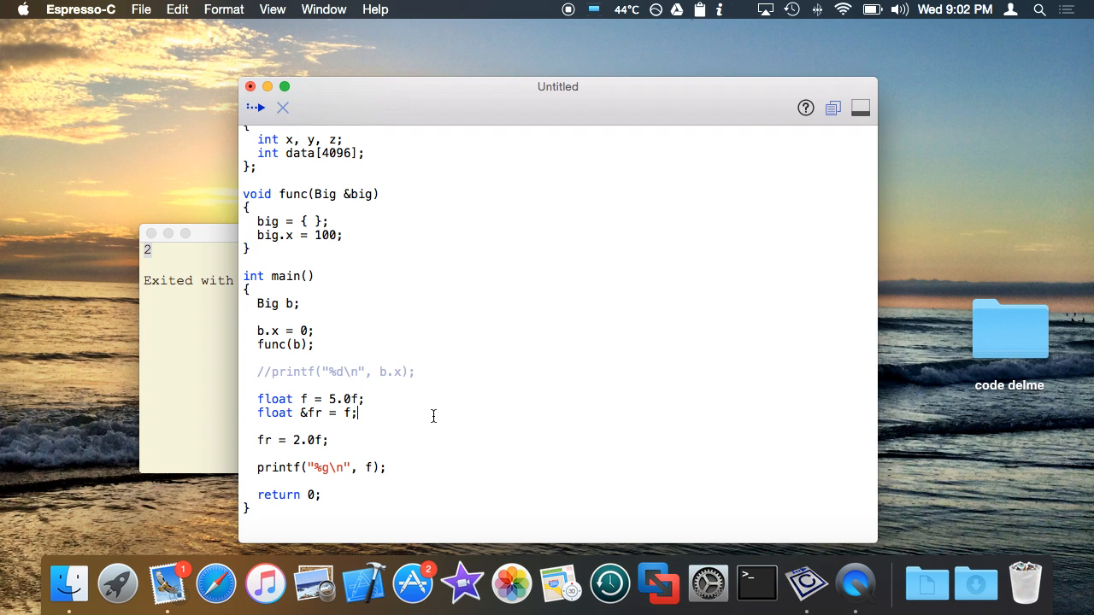
pyautogui.scroll(3)
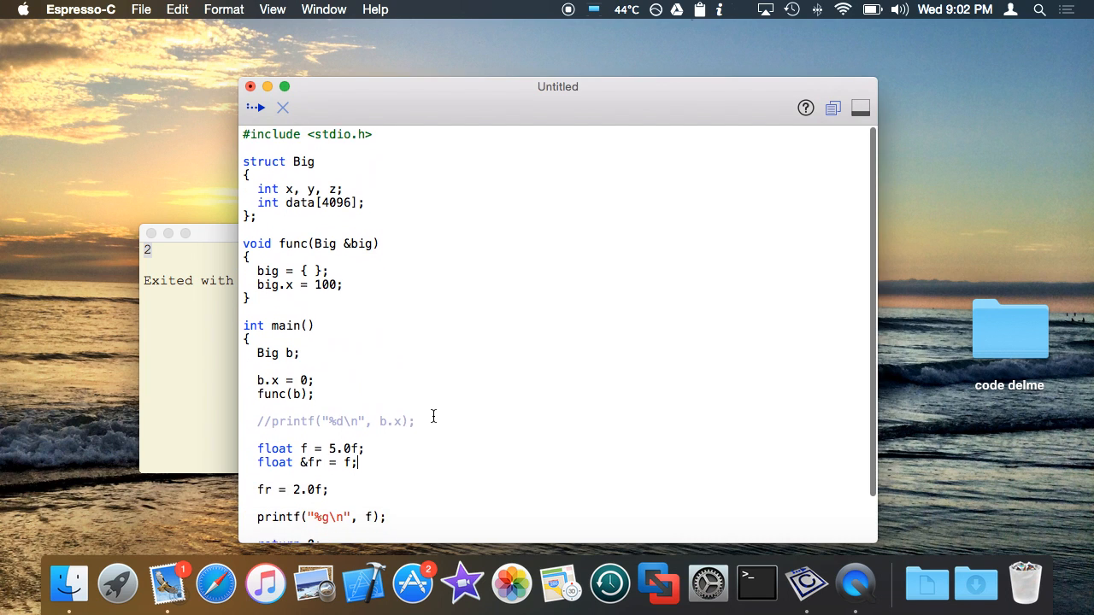
pyautogui.scroll(-3)
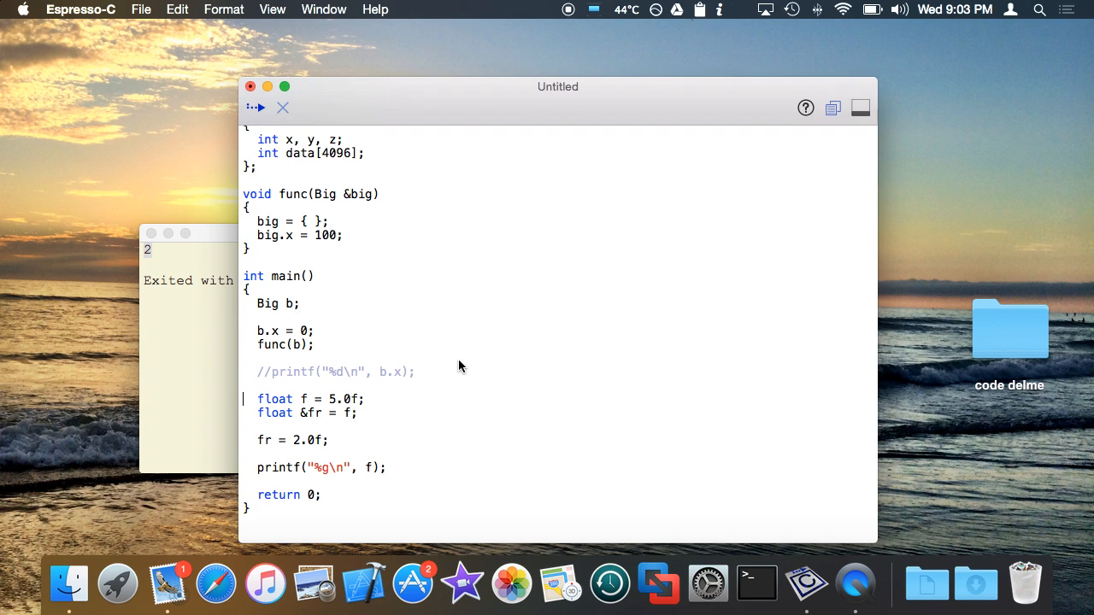
pyautogui.scroll(3)
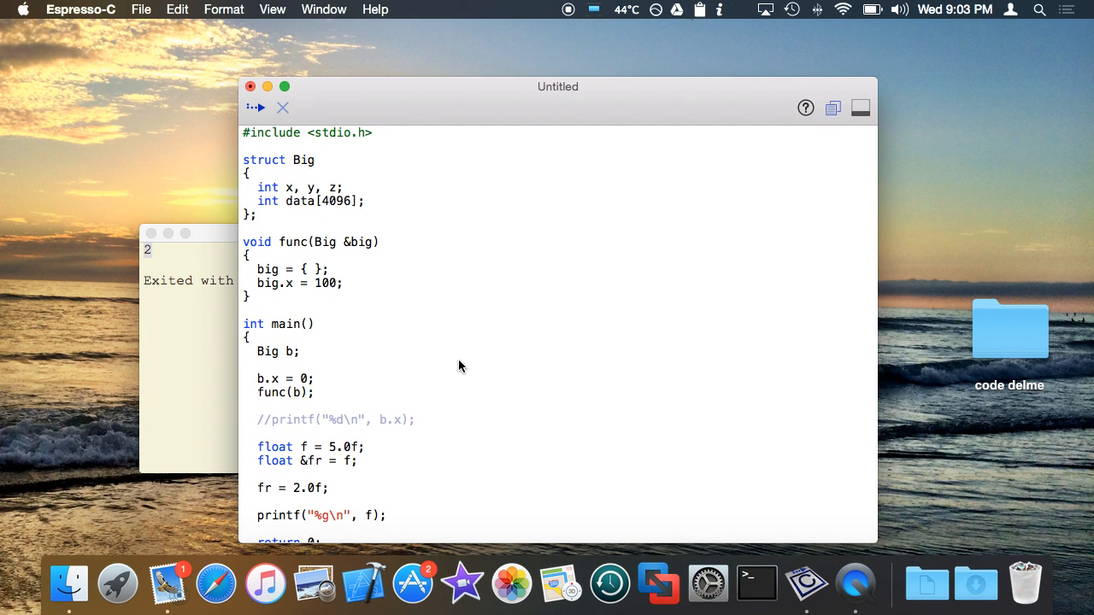
pyautogui.scroll(-3)
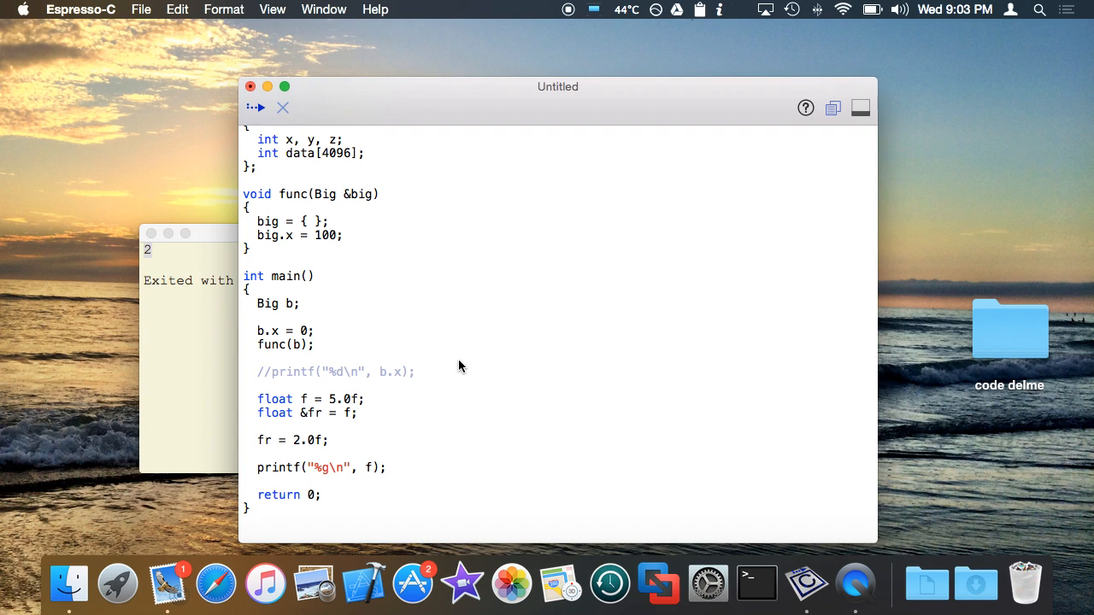
pyautogui.moveTo(588, 43)
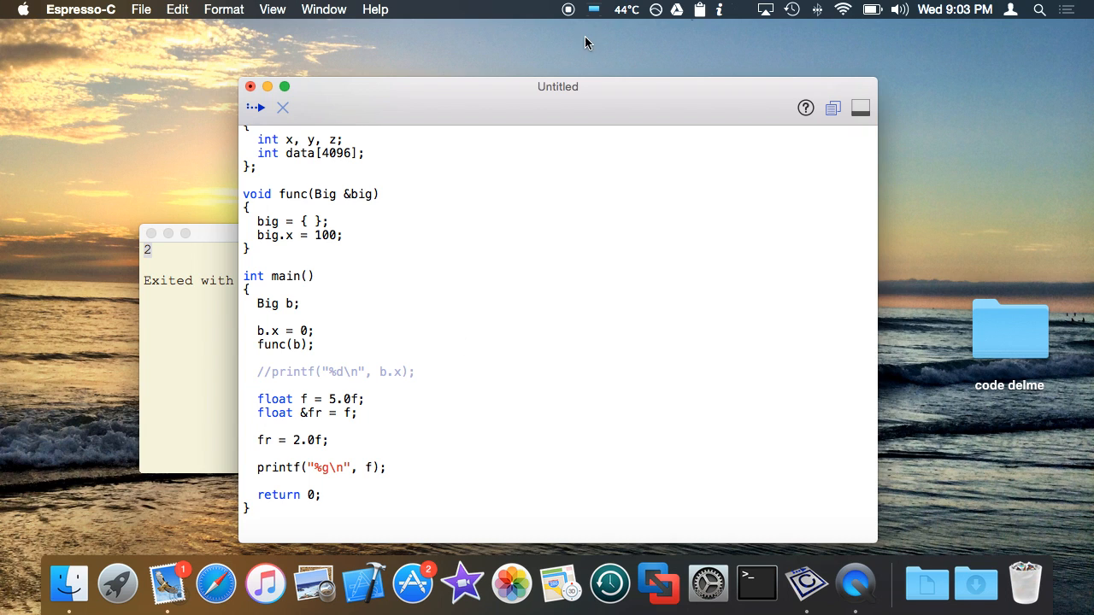